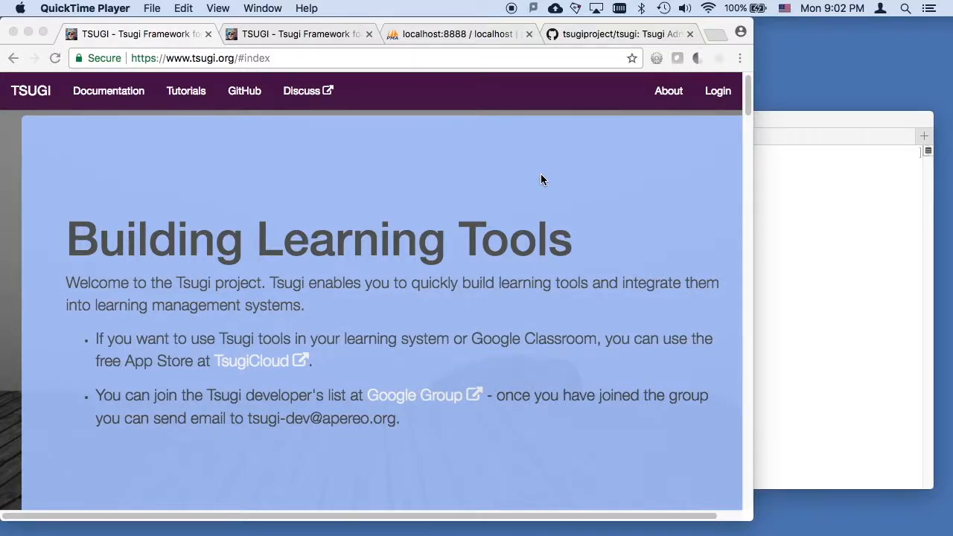
mouse_move(122, 115)
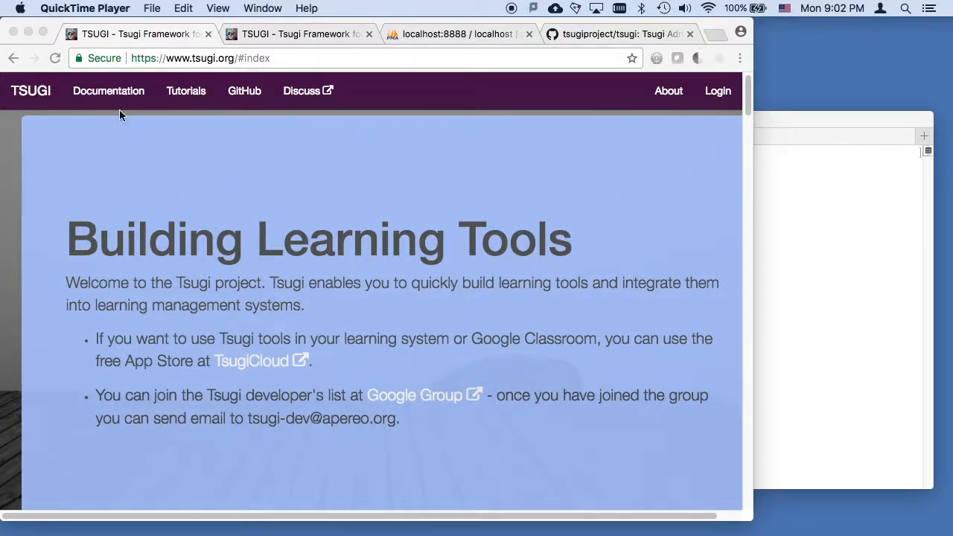
mouse_move(108, 99)
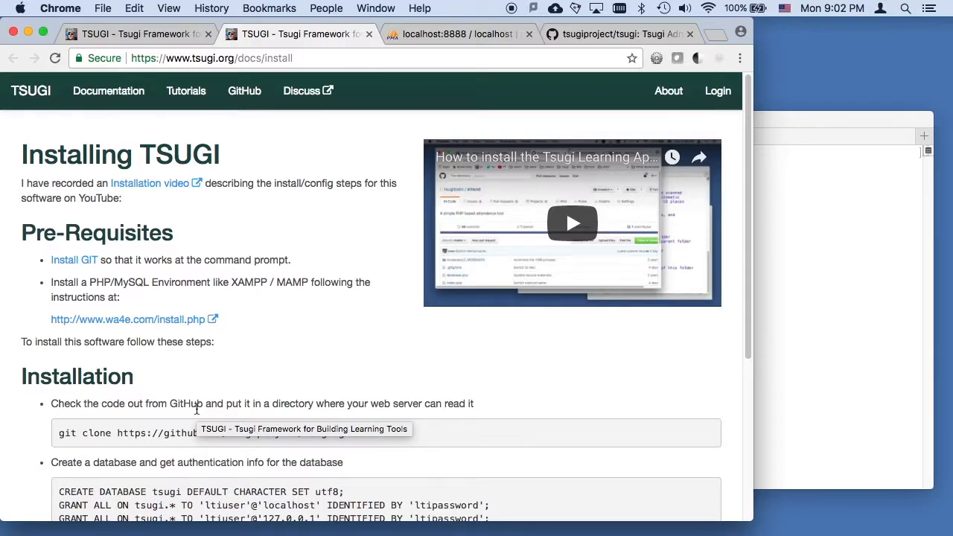
- Scroll through the tsugi.org install instructions and the tsugiproject GitHub readme, ending on the install docs
scroll(down, 3)
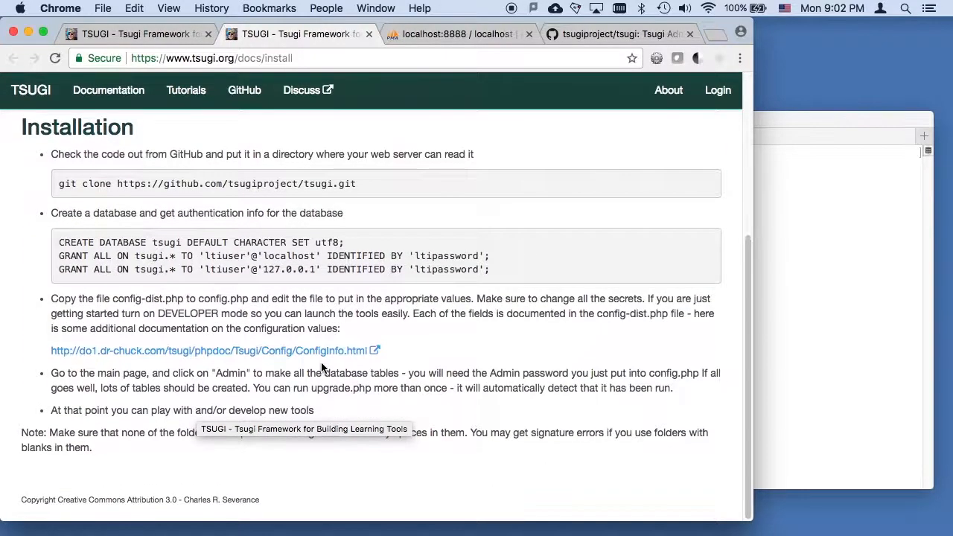
scroll(up, 3)
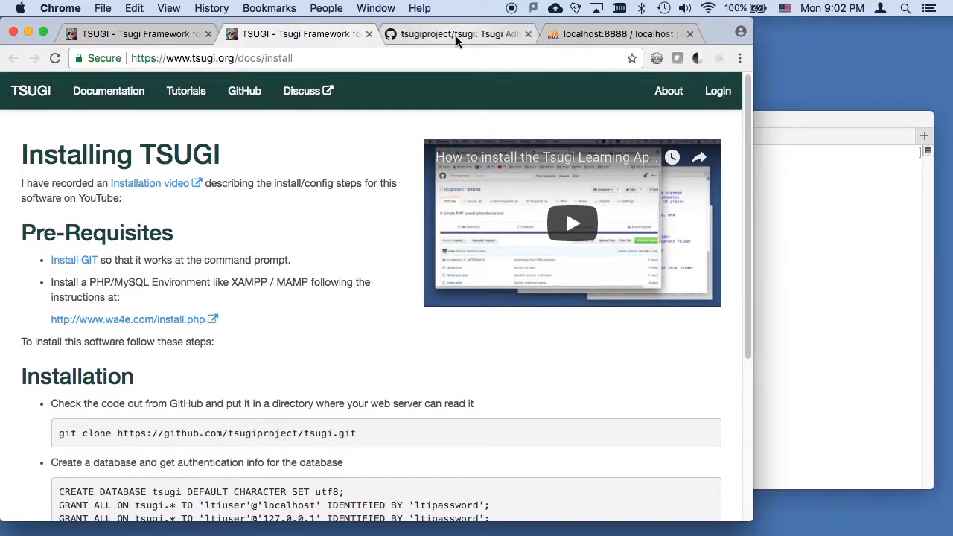
click(460, 34)
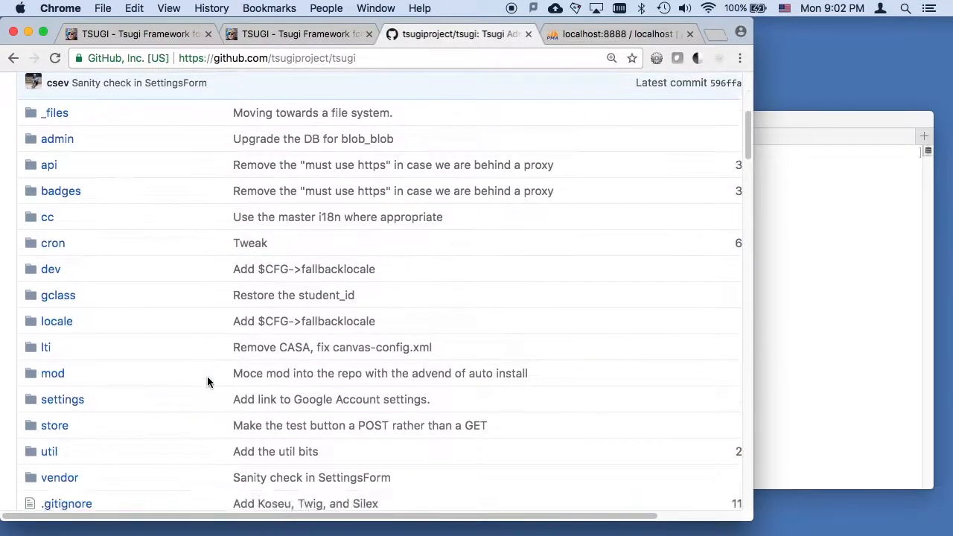
scroll(down, 3)
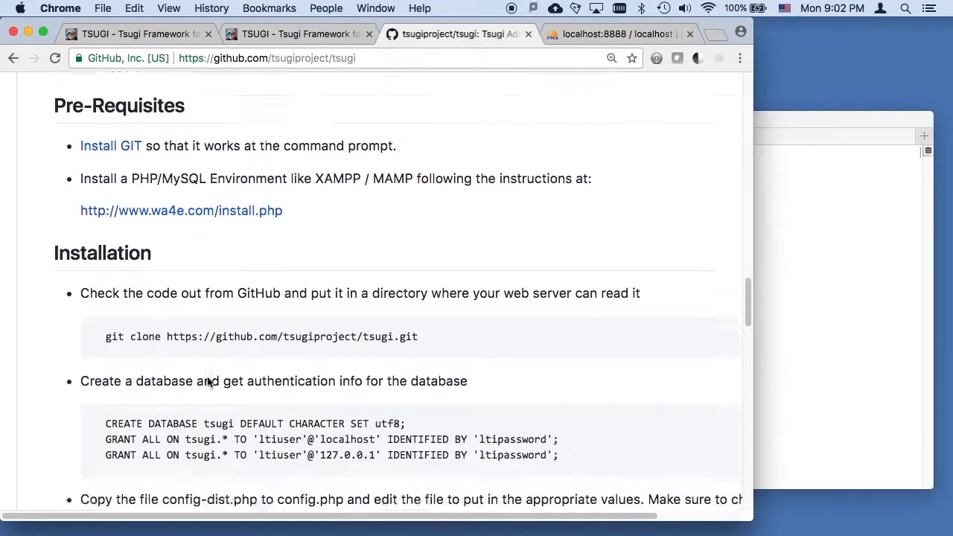
scroll(down, 3)
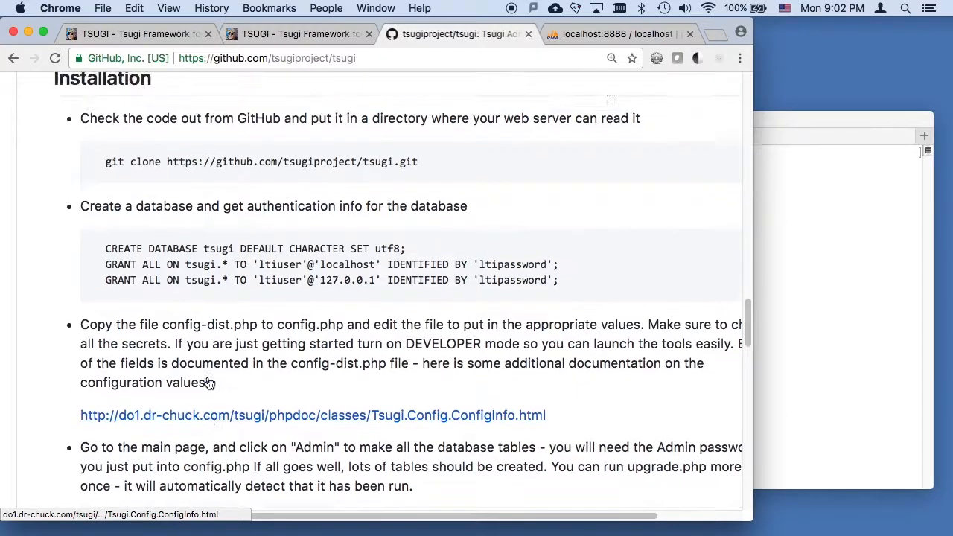
scroll(up, 3)
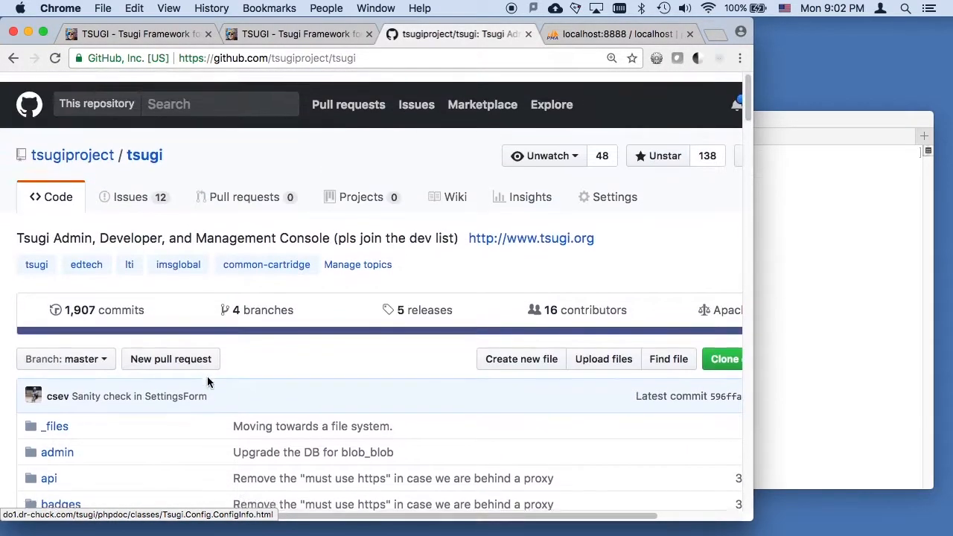
click(298, 33)
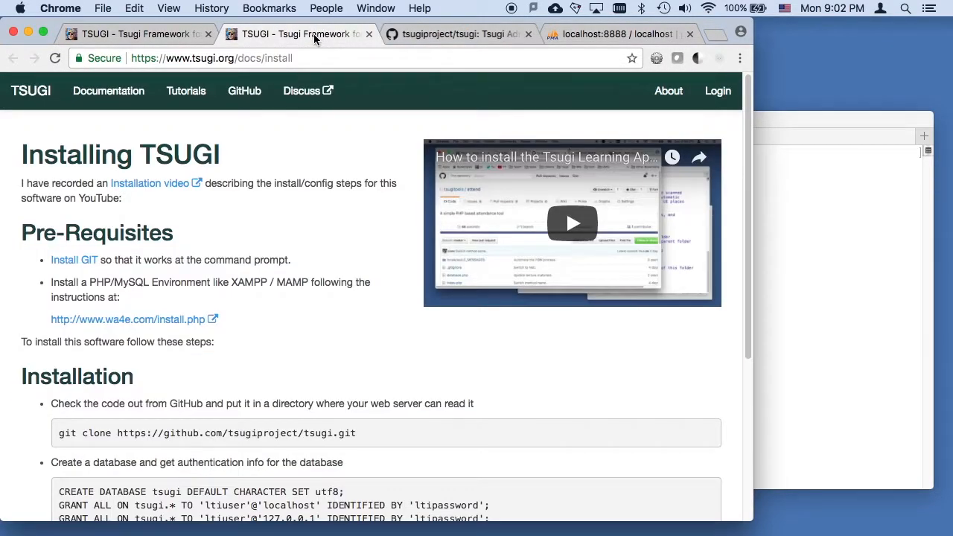
mouse_move(74, 260)
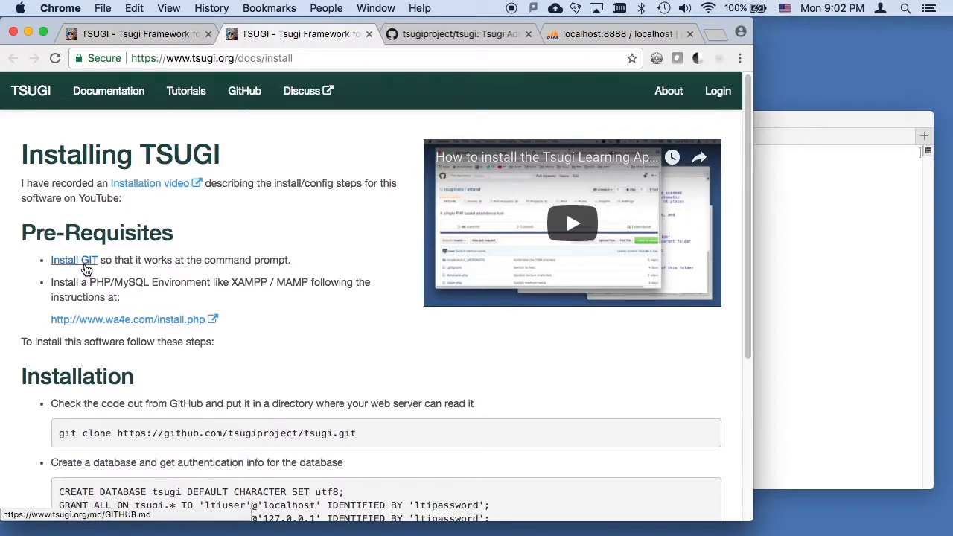
mouse_move(181, 292)
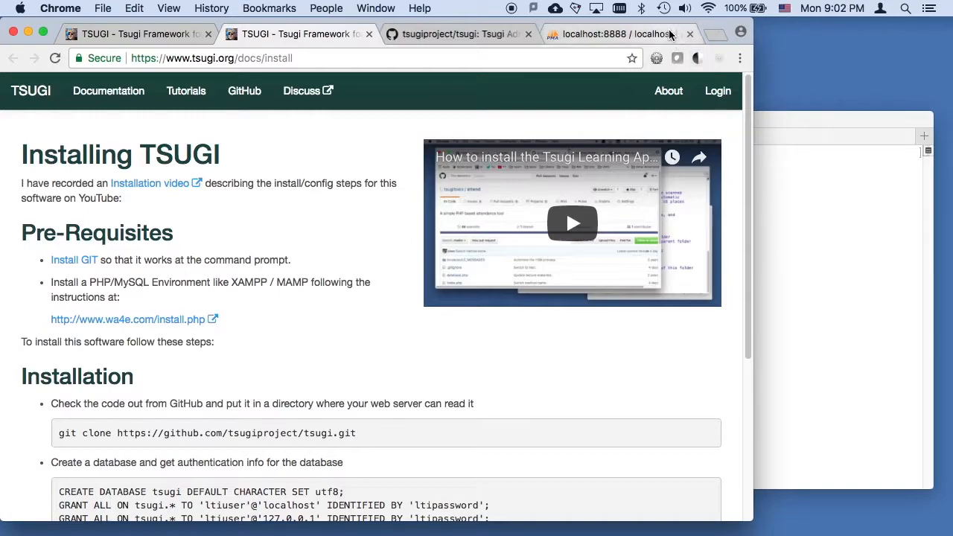
- Open the MAMP start page at localhost:8888/MAMP in a new tab
click(713, 34)
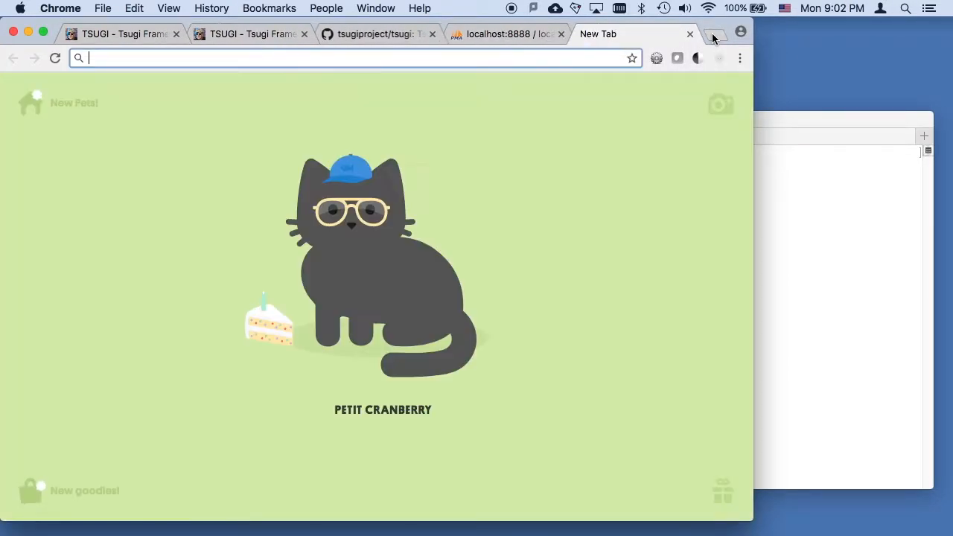
text(localhost:8888/tsugi)
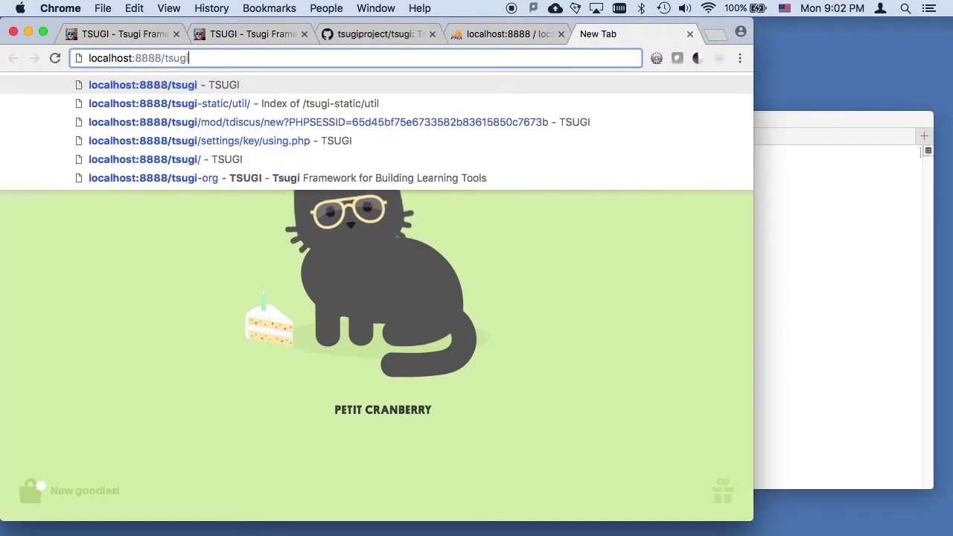
text(localhost:8888/m)
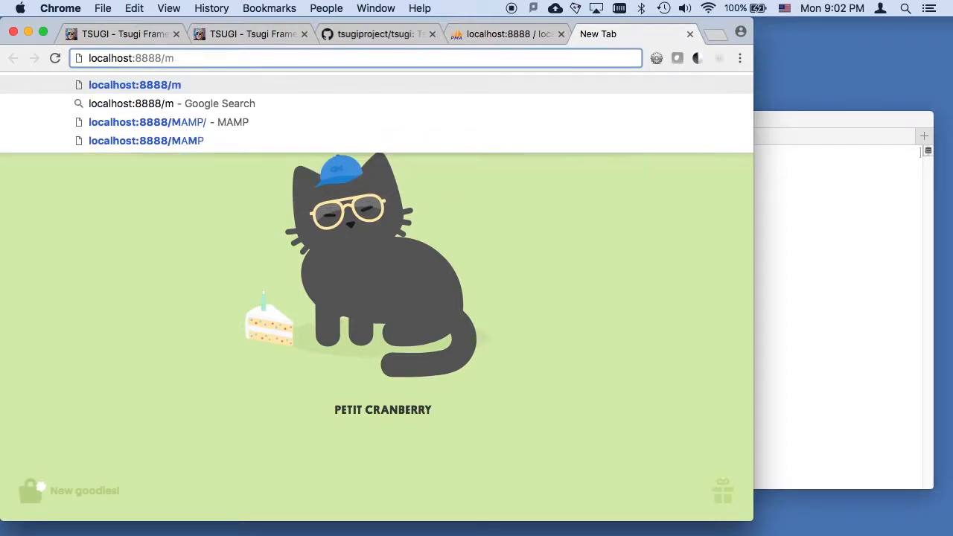
click(168, 122)
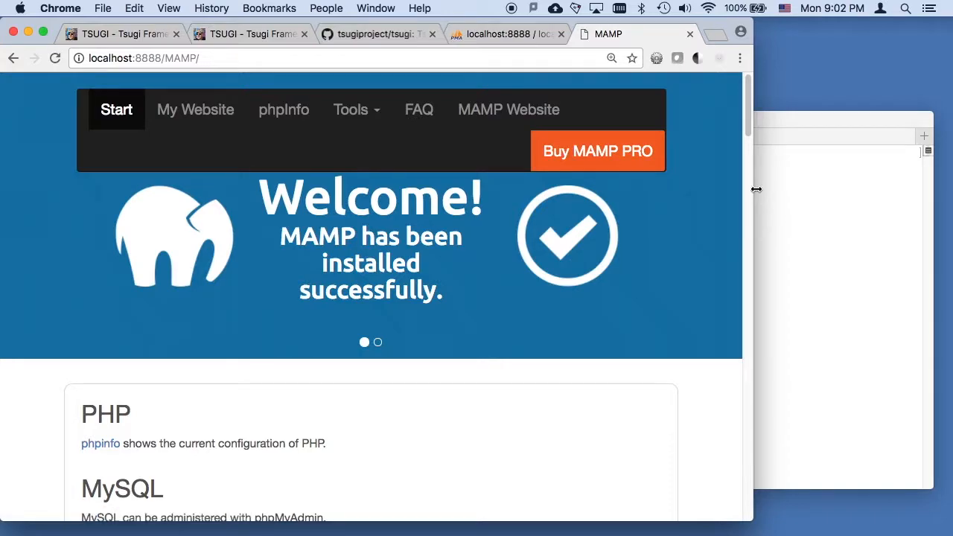
- View the phpMyAdmin database list, then scroll the Tsugi installation instructions again
click(544, 33)
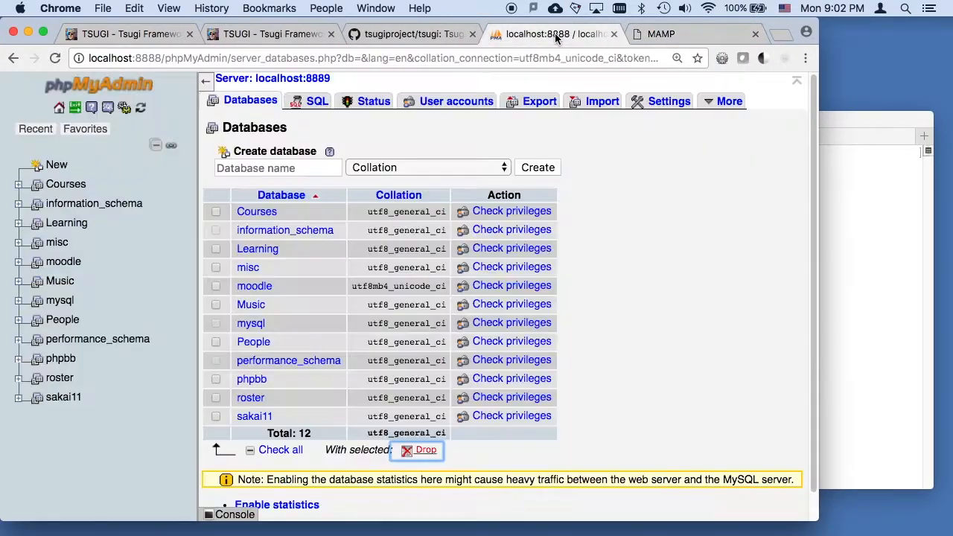
click(60, 358)
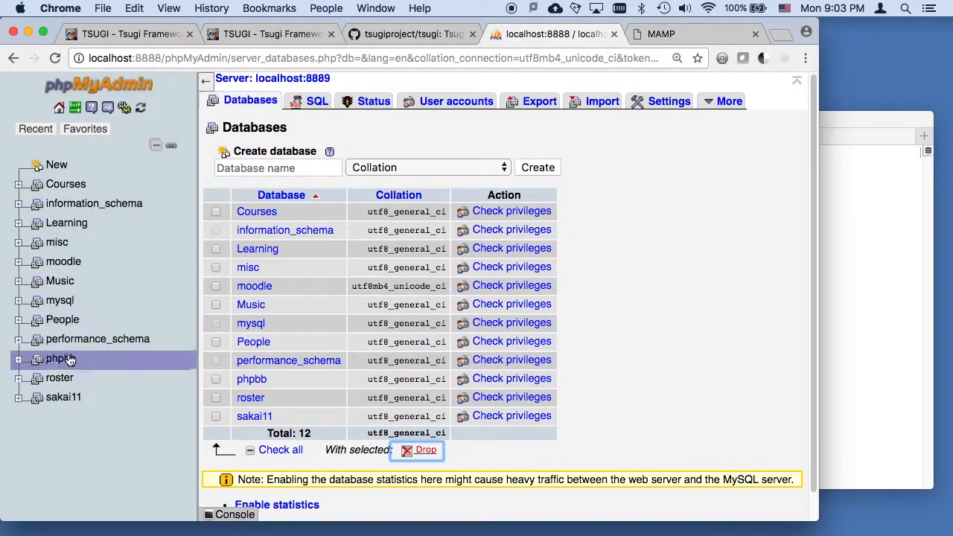
mouse_move(605, 154)
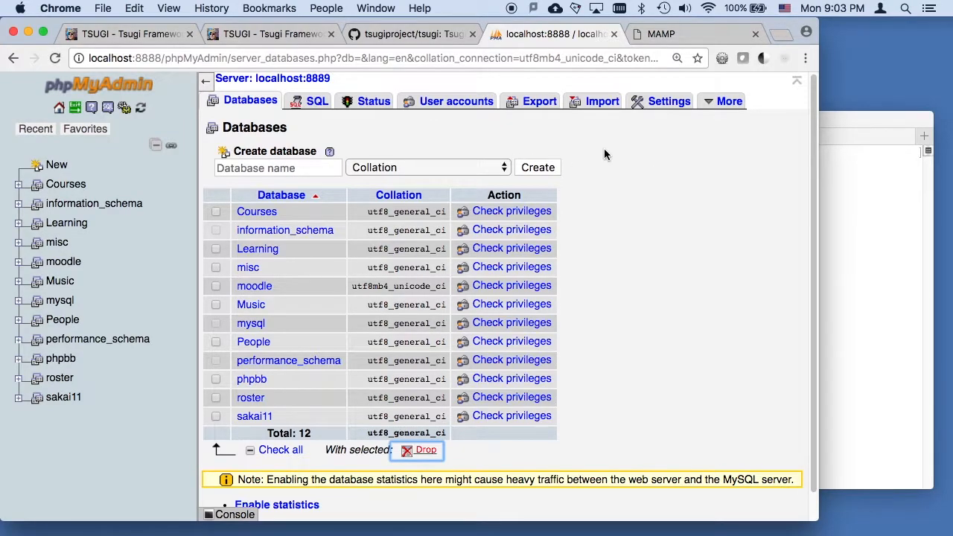
click(271, 34)
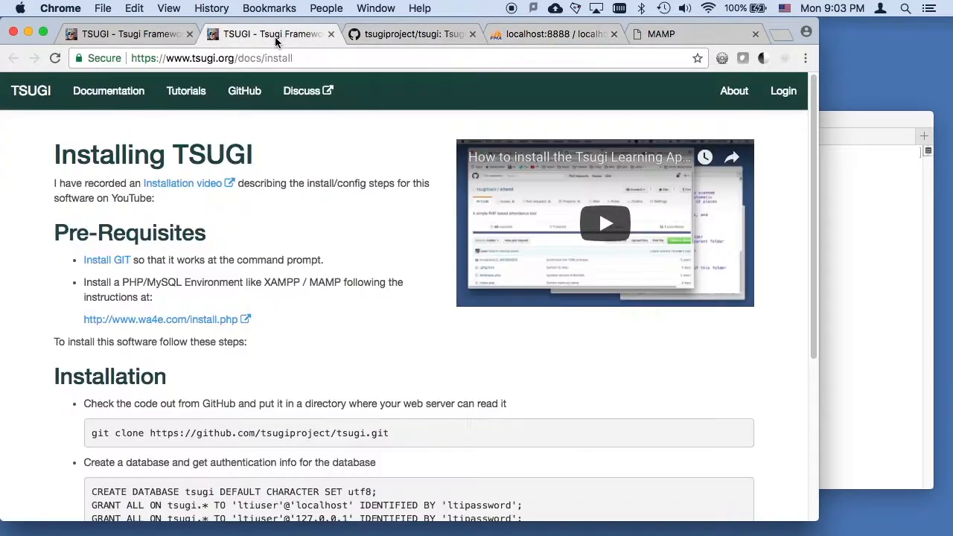
scroll(up, 3)
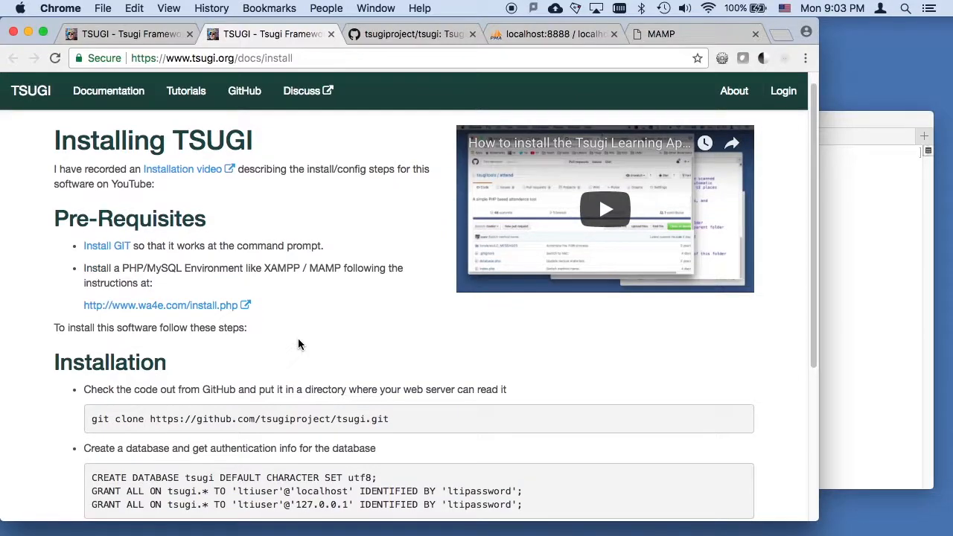
scroll(down, 3)
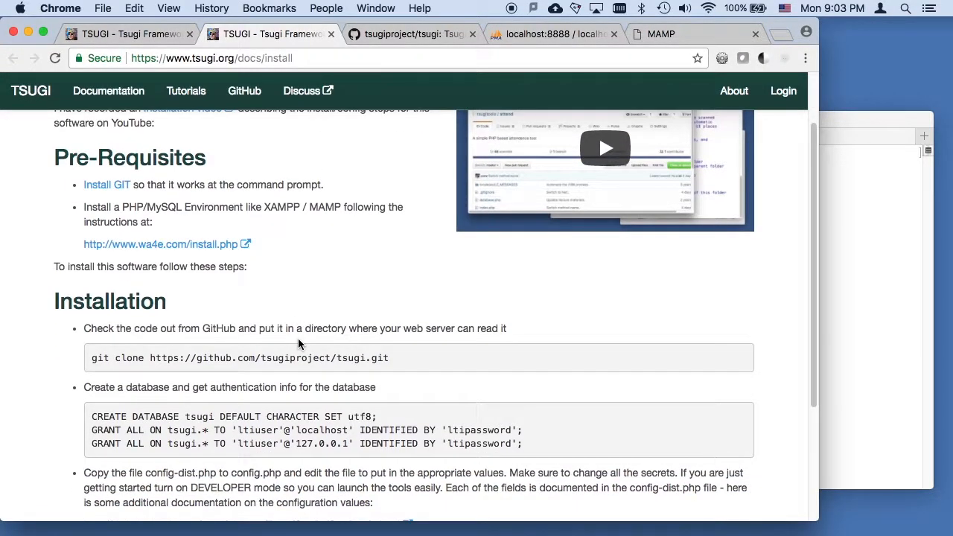
mouse_move(907, 233)
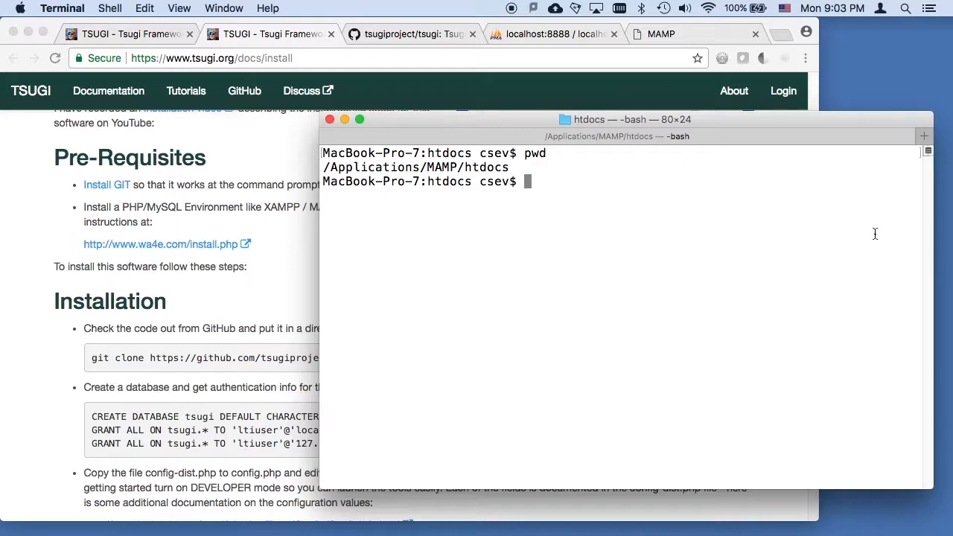
mouse_move(268, 300)
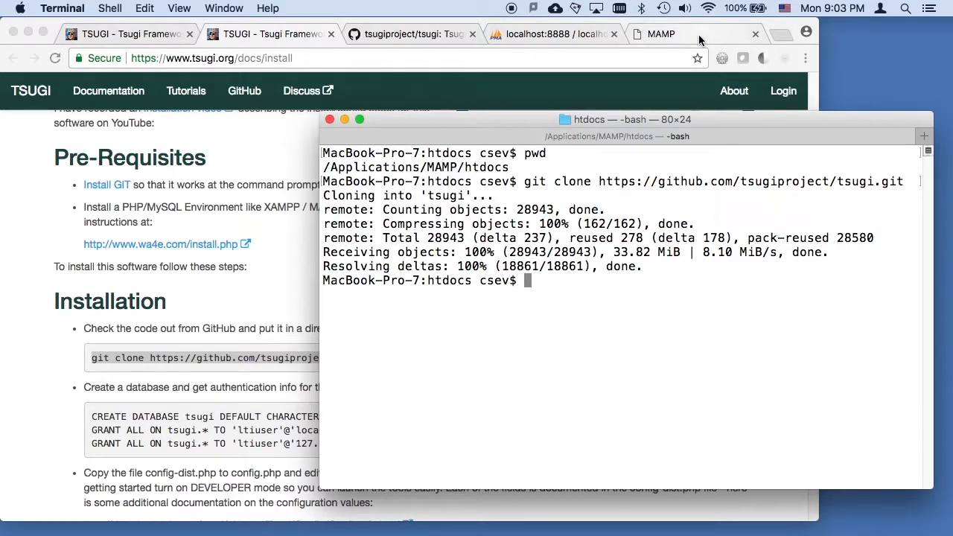
- Change into the newly cloned tsugi folder with cd tsugi
text(cd tsugi)
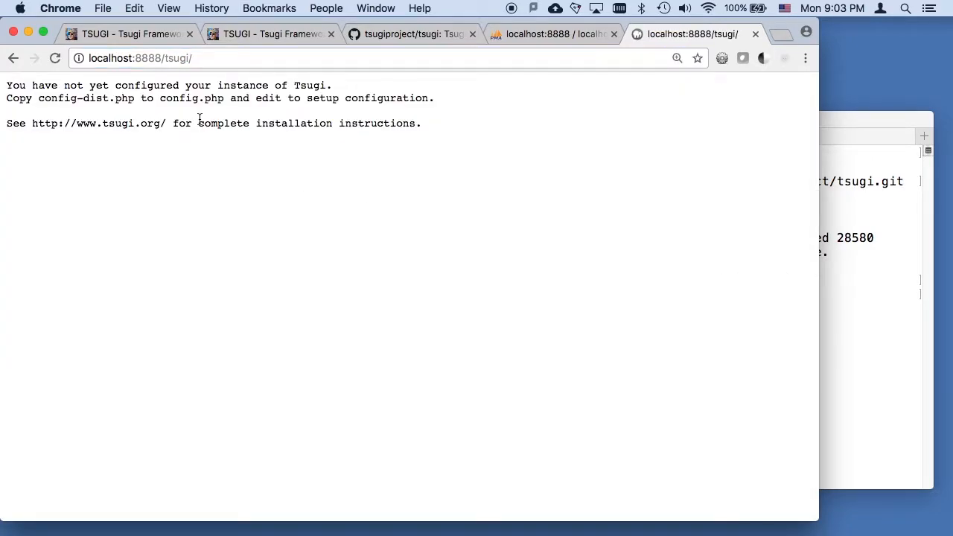
mouse_move(922, 279)
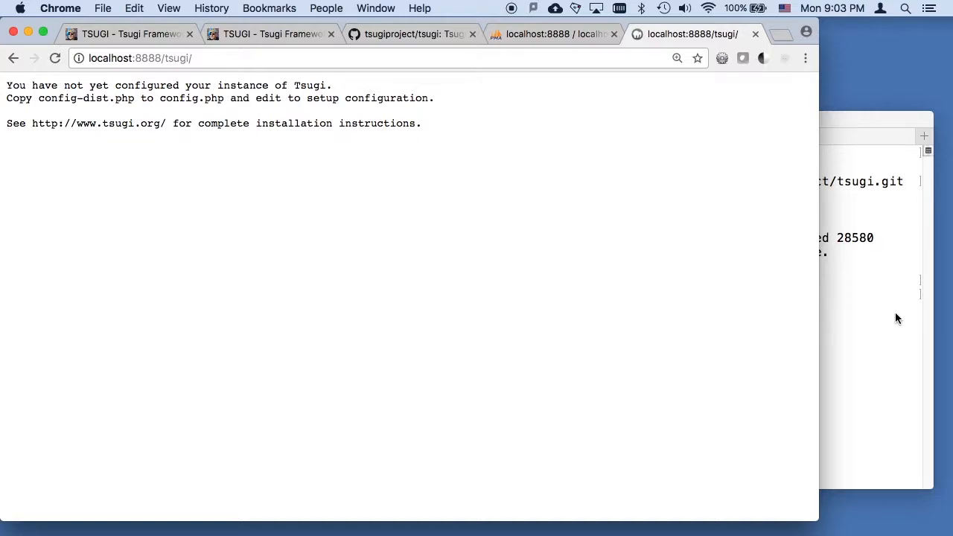
mouse_move(164, 115)
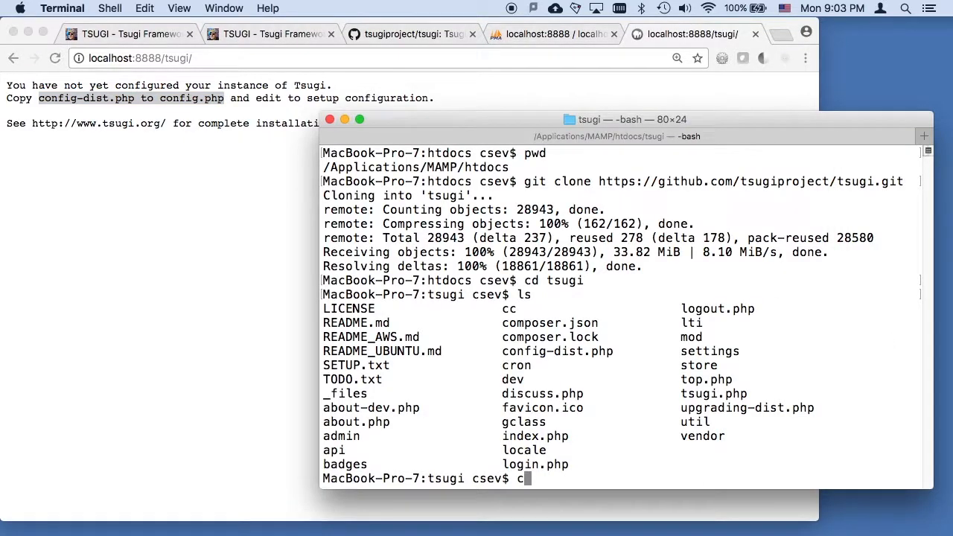
- Copy config-dist.php to a new config.php file
text(p config-dist.php)
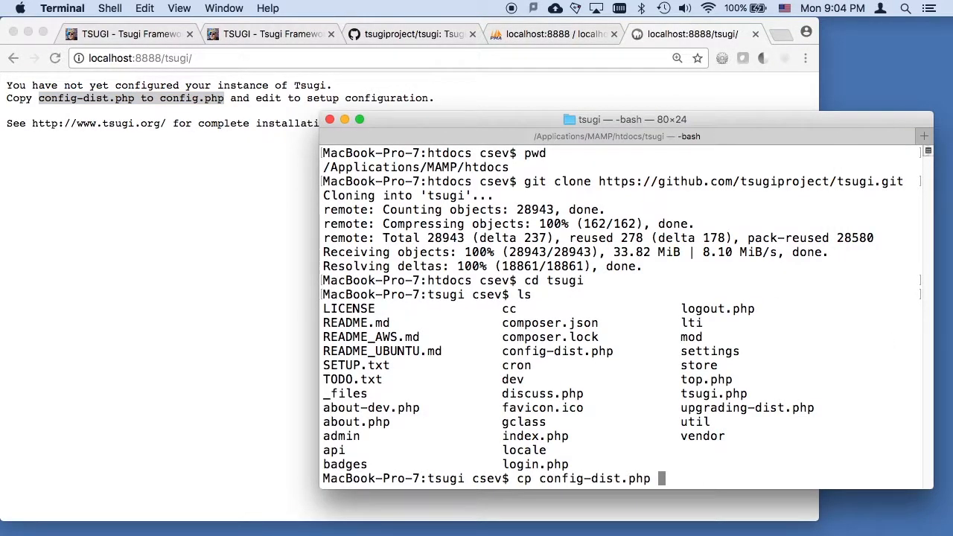
text(config-dist.php)
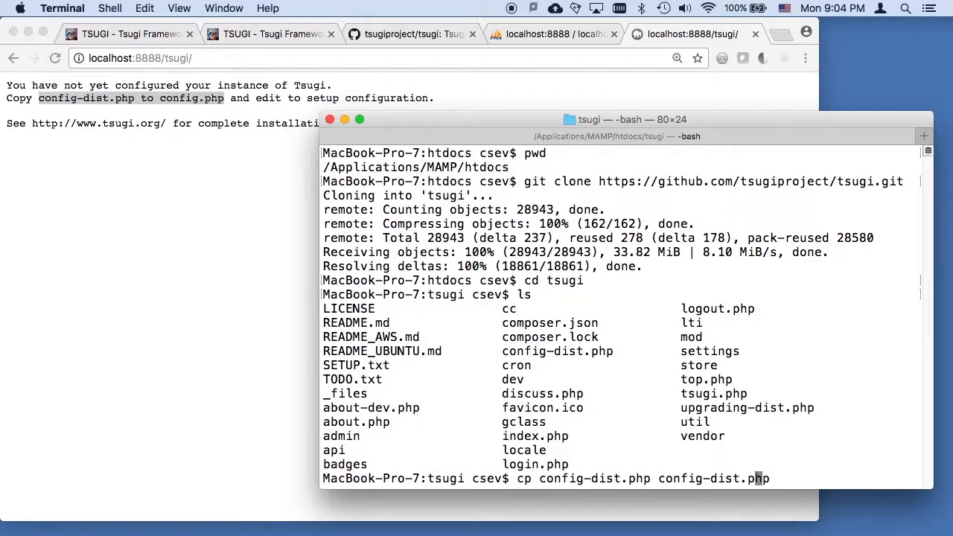
text(config.php)
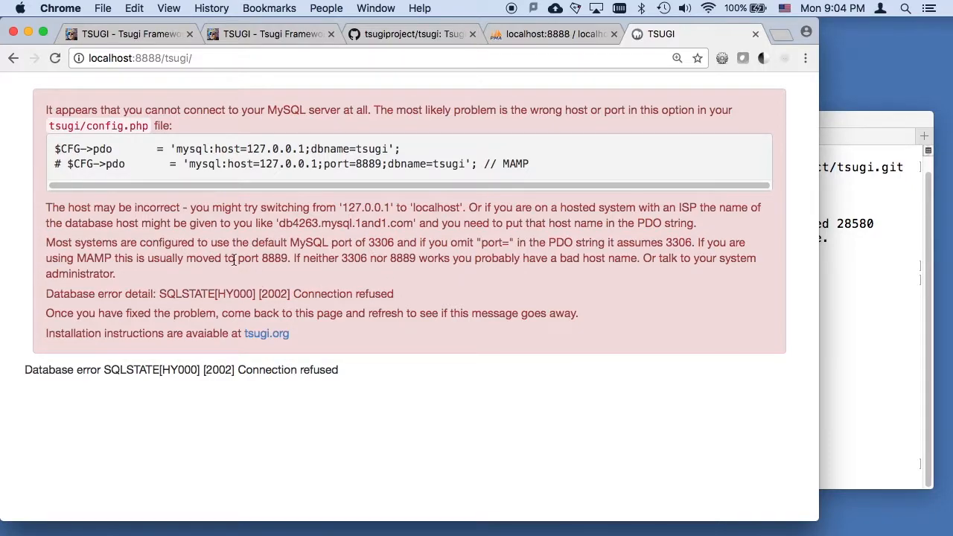
- Refresh localhost:8888/tsugi to see the MySQL connection error
double_click(677, 242)
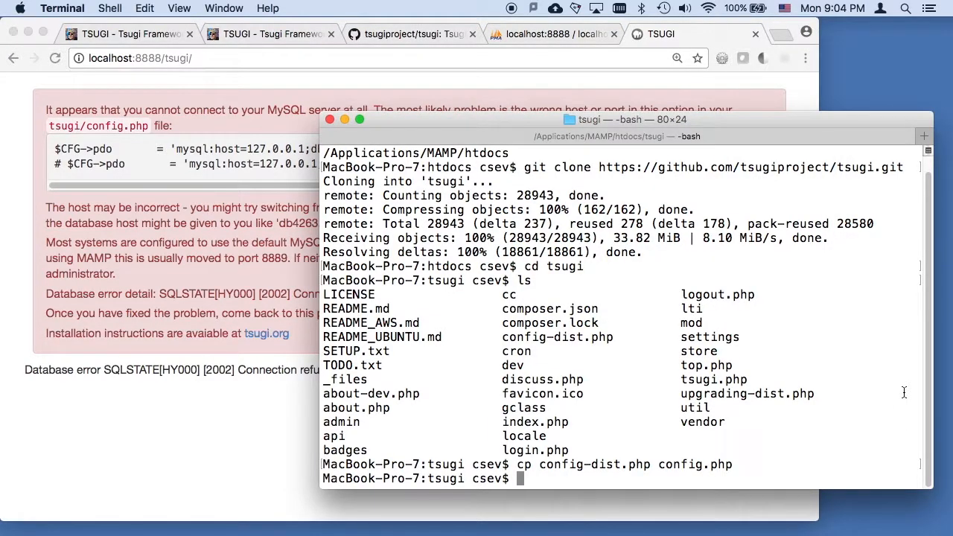
- Edit config.php in vi to use the MAMP port 8889 database line and save
text(vi config.php)
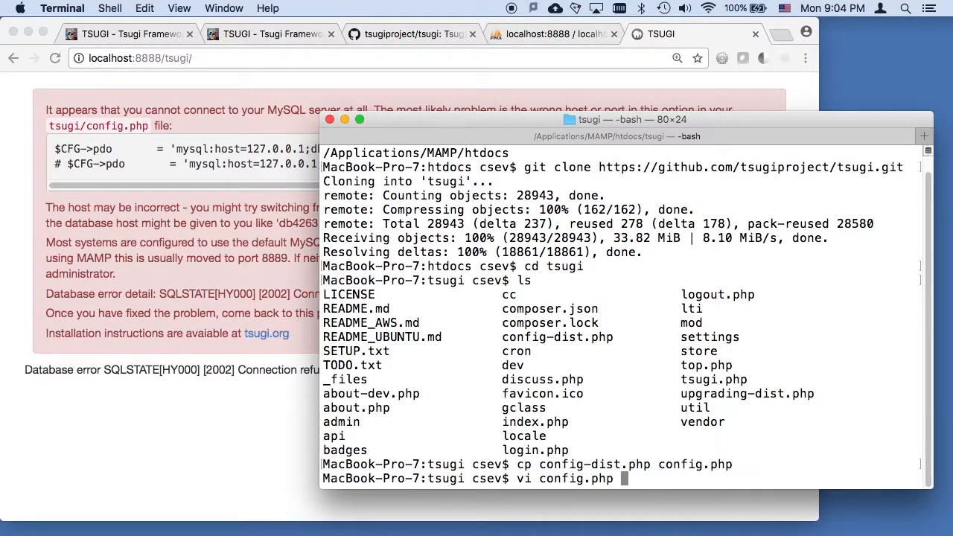
key(Return)
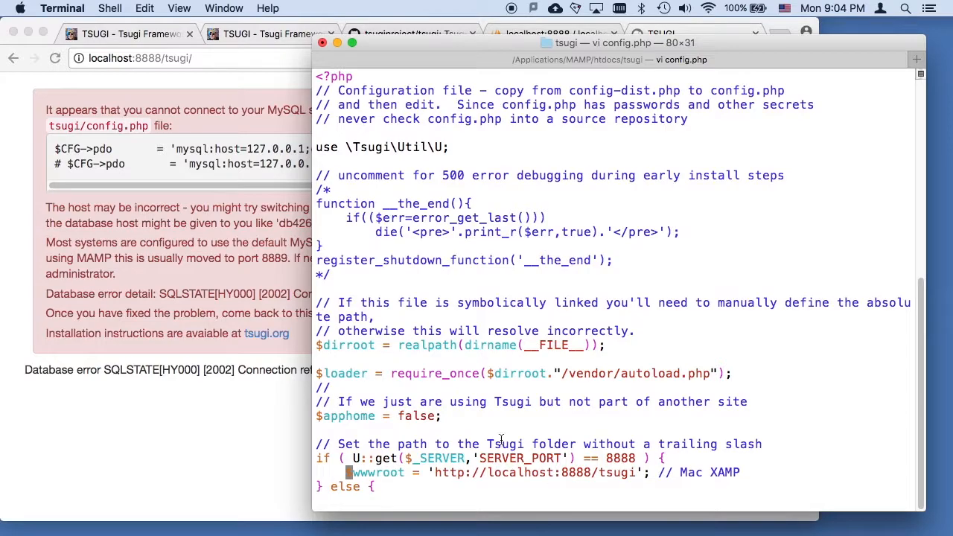
scroll(down, 3)
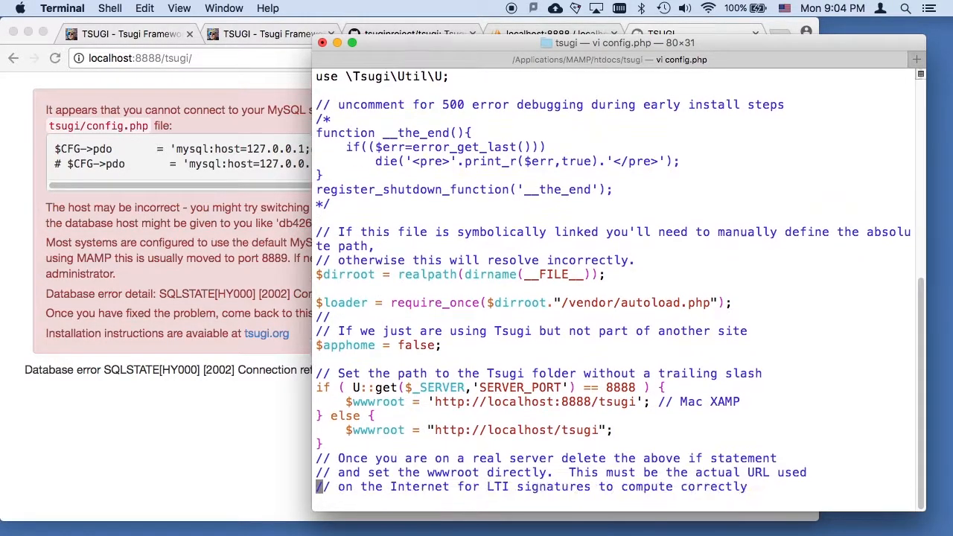
scroll(down, 3)
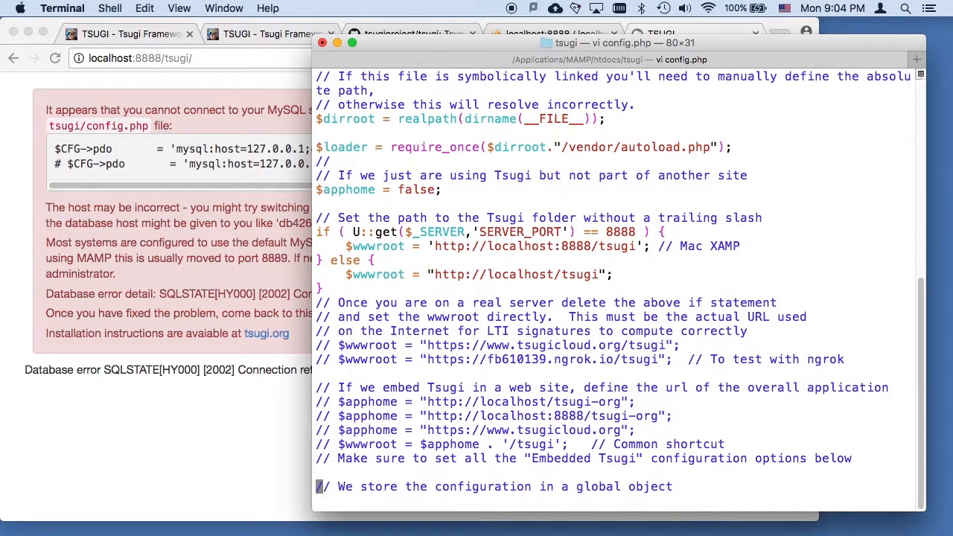
scroll(down, 3)
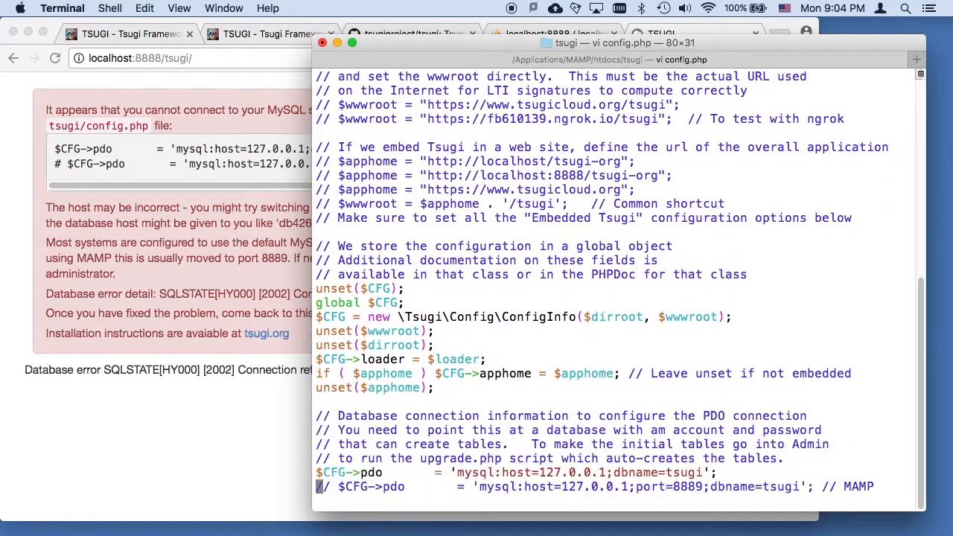
scroll(down, 3)
text(// )
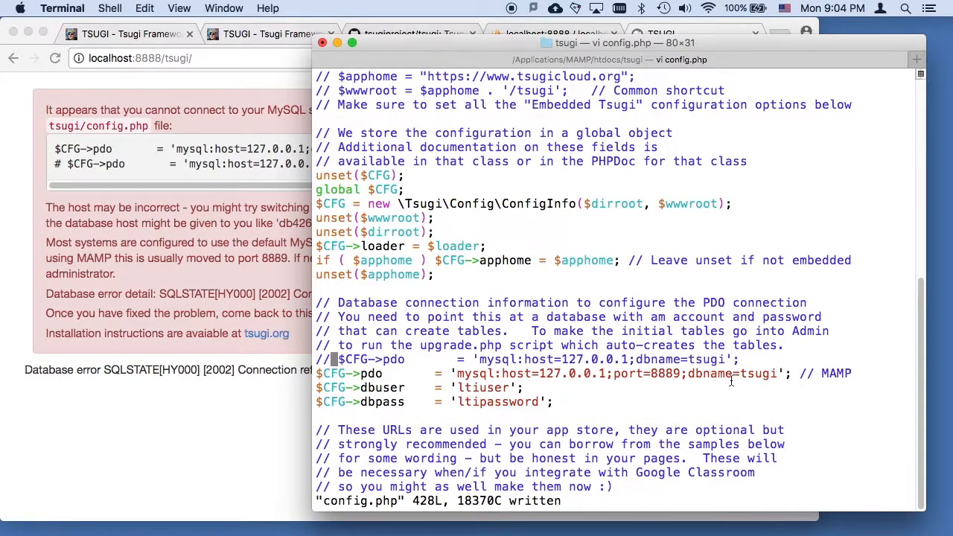
double_click(662, 373)
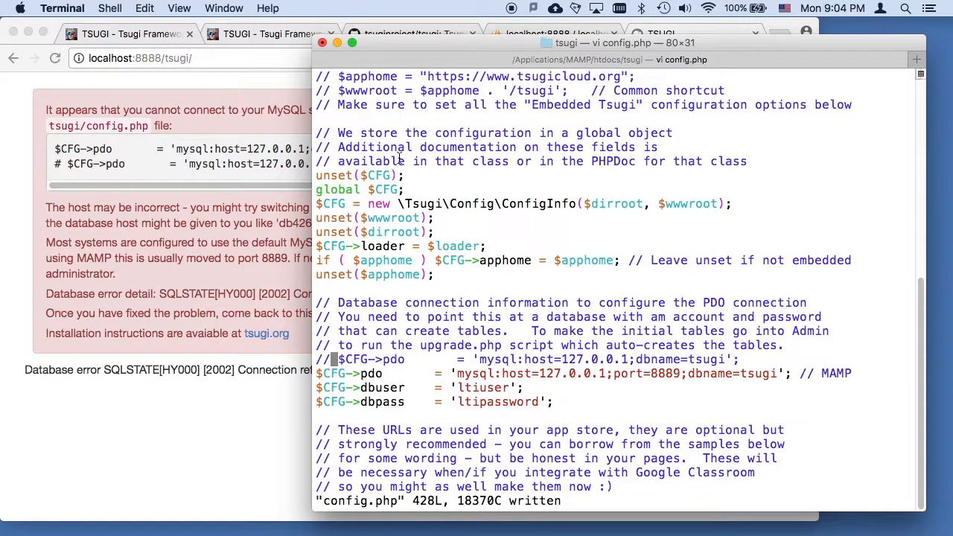
click(660, 34)
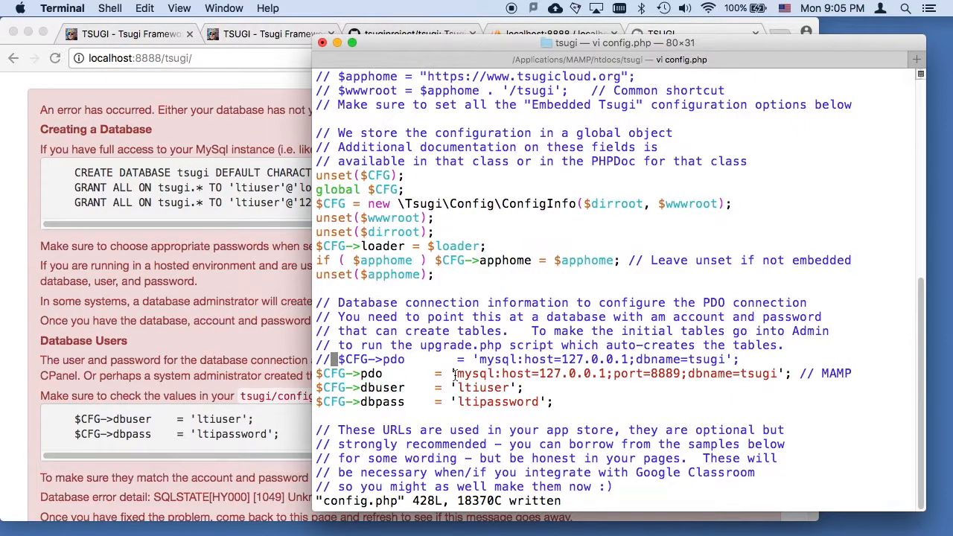
- Select the CREATE DATABASE and GRANT commands on the Tsugi unknown-database page
click(662, 34)
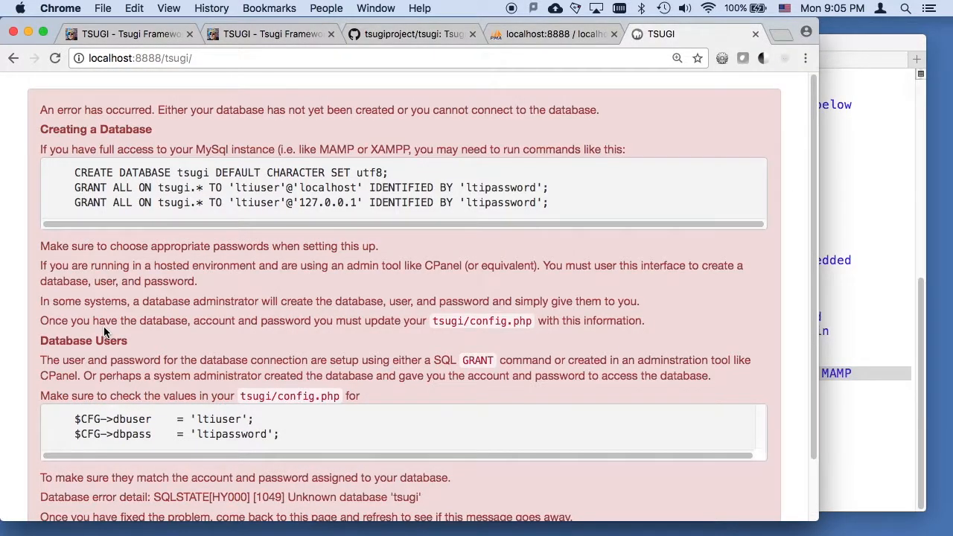
drag(74, 172, 548, 203)
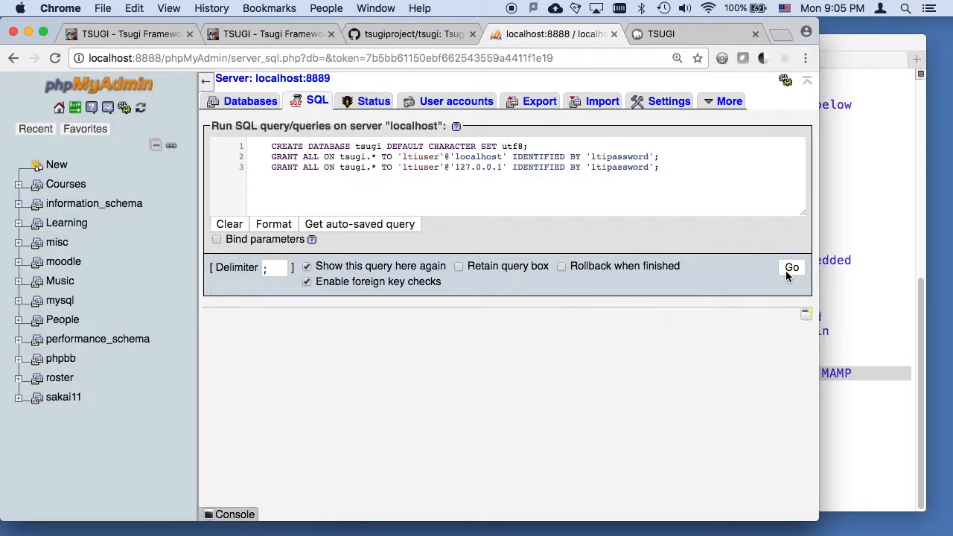
- Run the three setup queries in phpMyAdmin, then select ltipassword on the Tsugi page
click(792, 267)
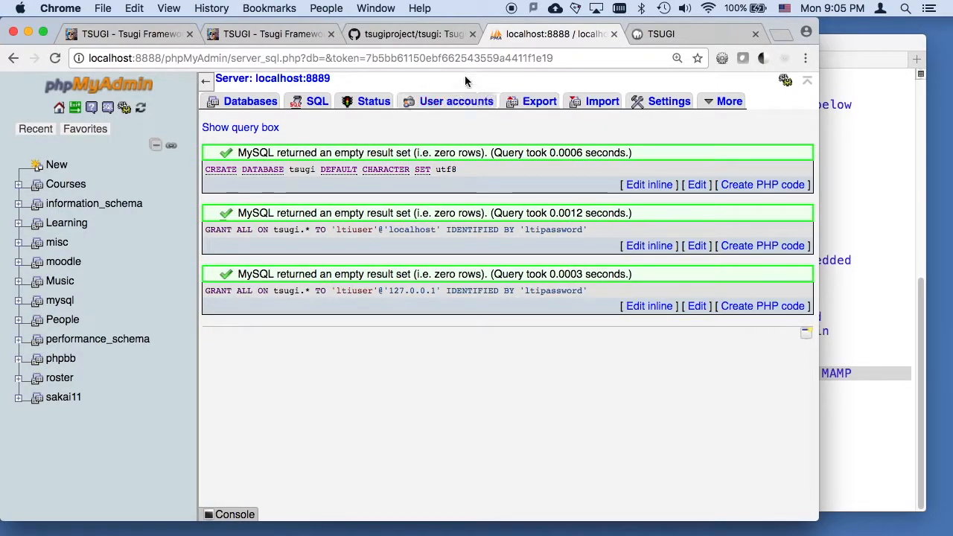
click(410, 33)
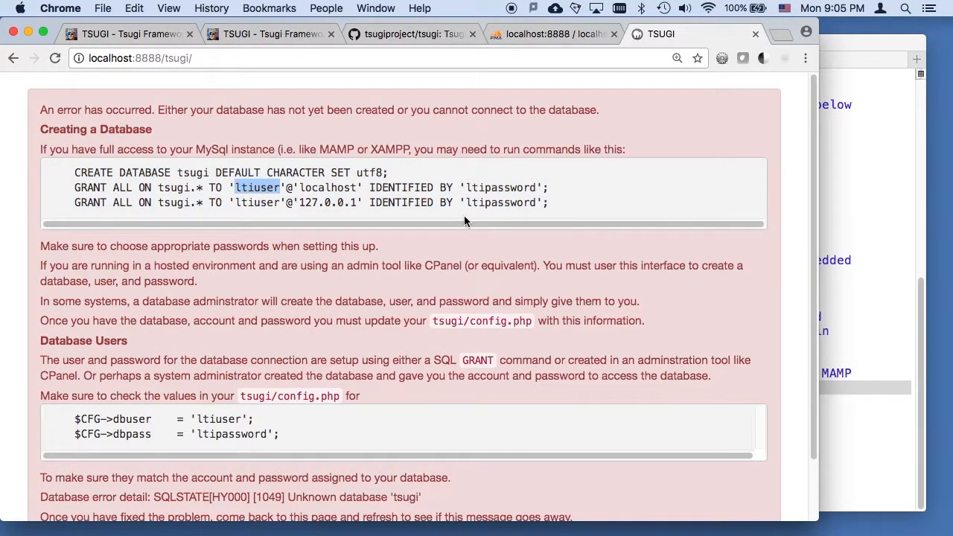
double_click(501, 187)
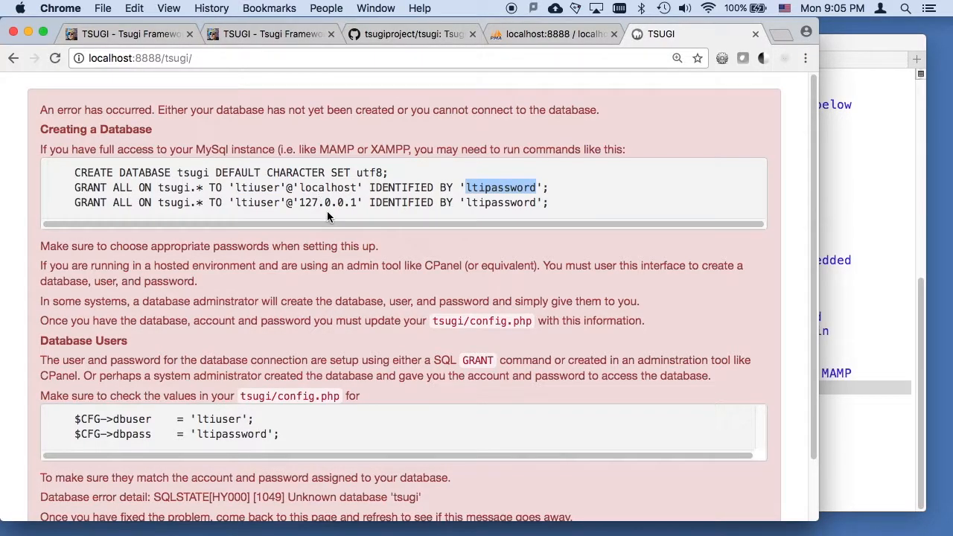
mouse_move(457, 63)
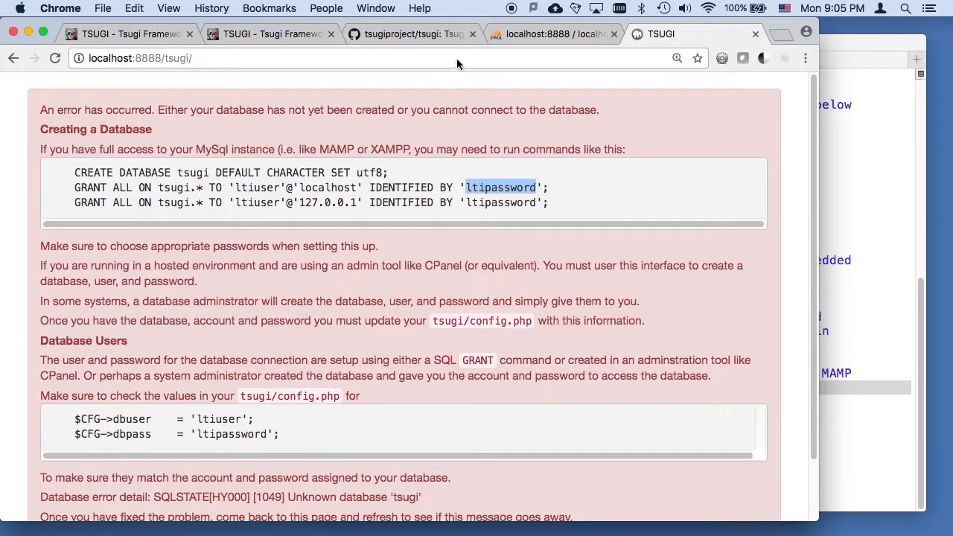
mouse_move(442, 41)
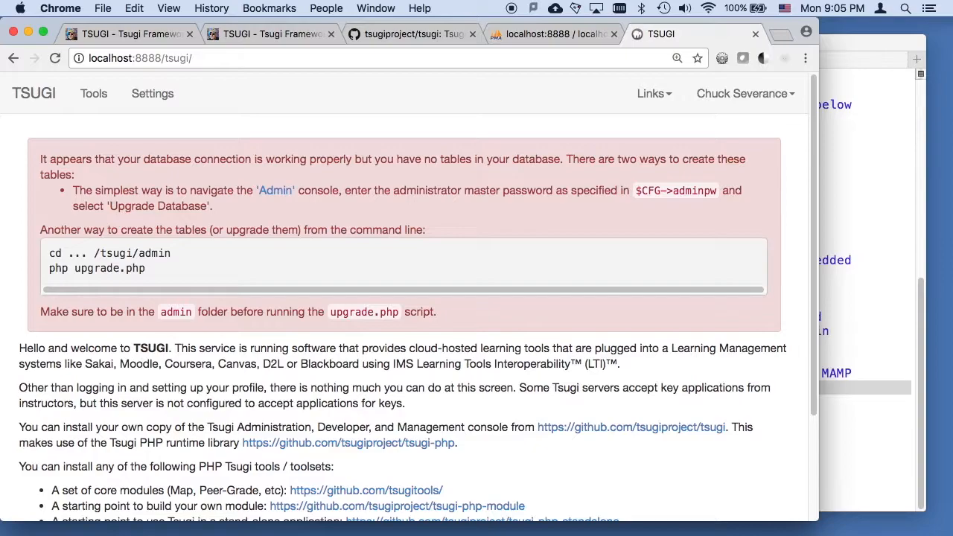
mouse_move(140, 195)
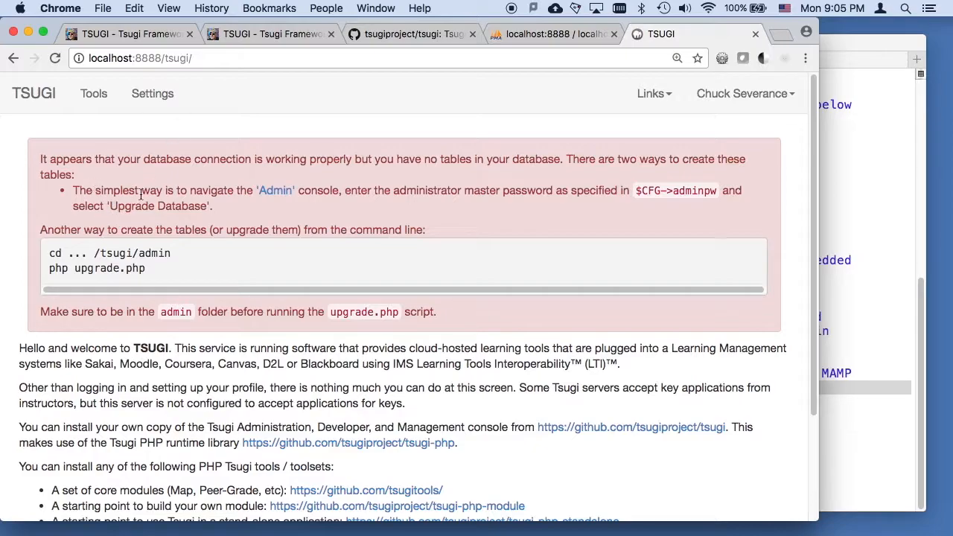
mouse_move(119, 171)
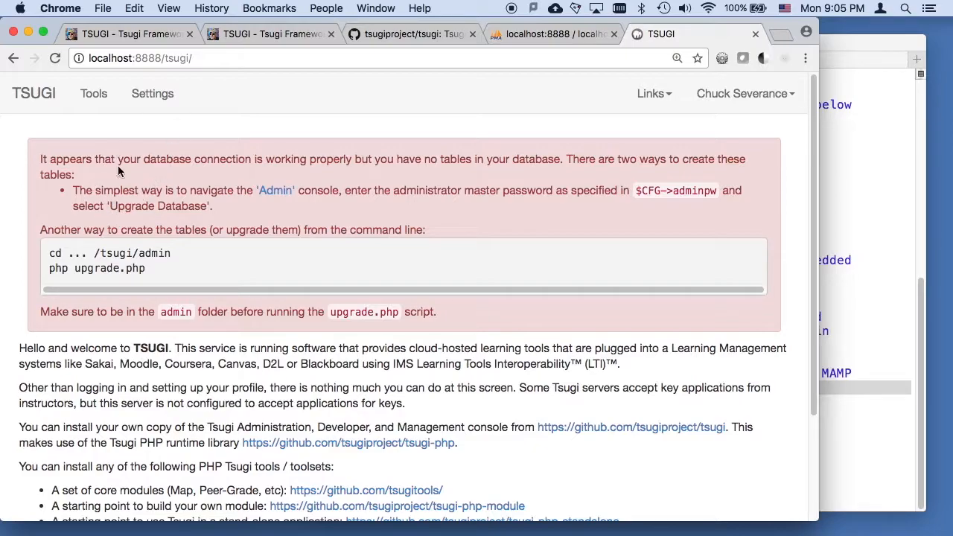
mouse_move(284, 204)
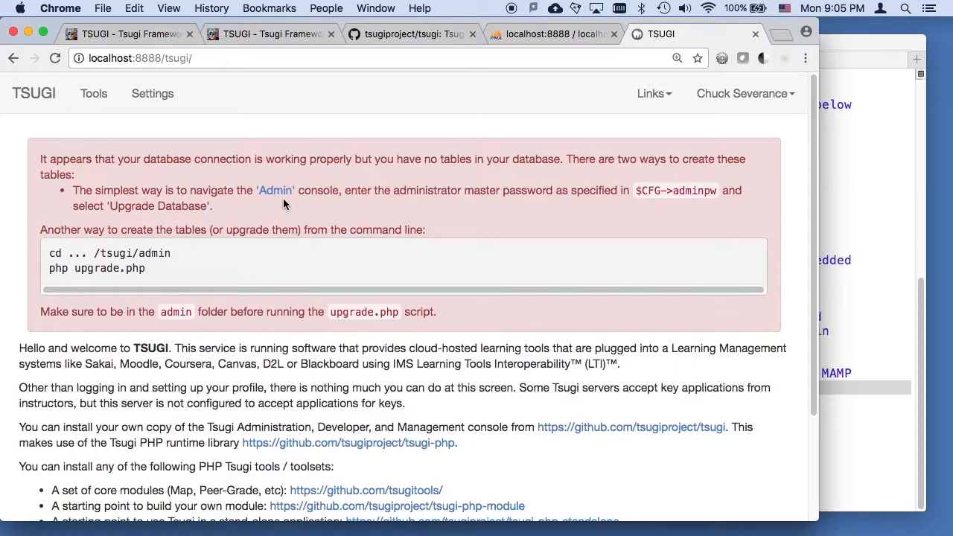
mouse_move(613, 208)
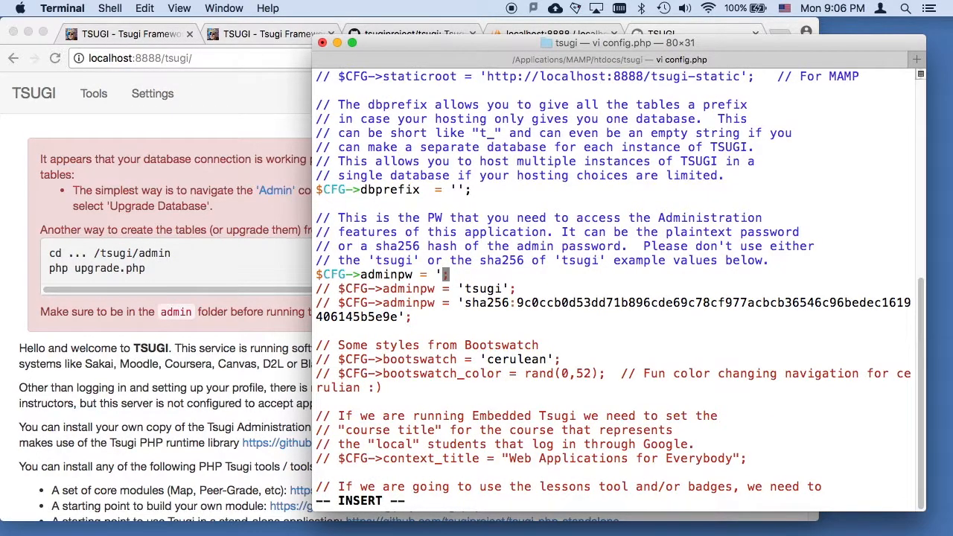
text(short;)
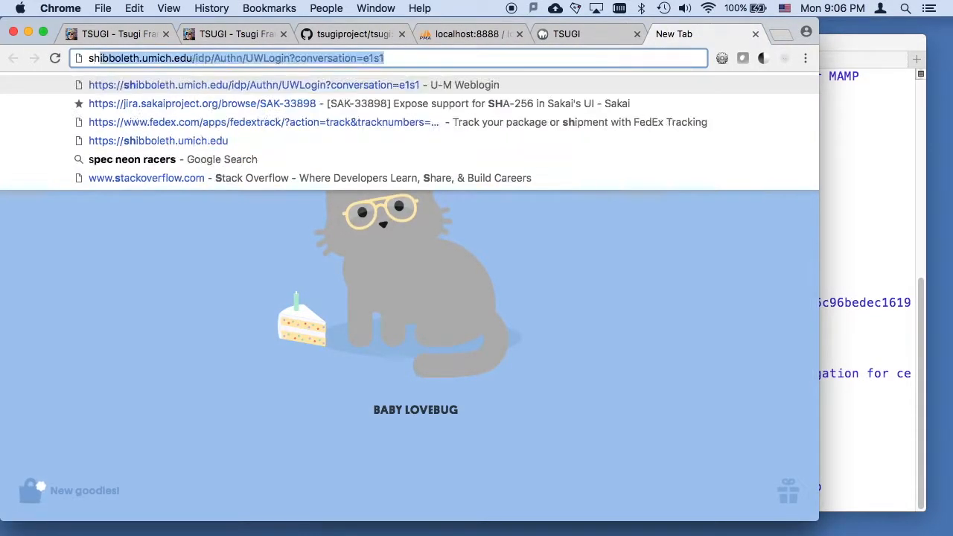
- Search sha256, open the Xorbin calculator, and hash the word short
text(sha256)
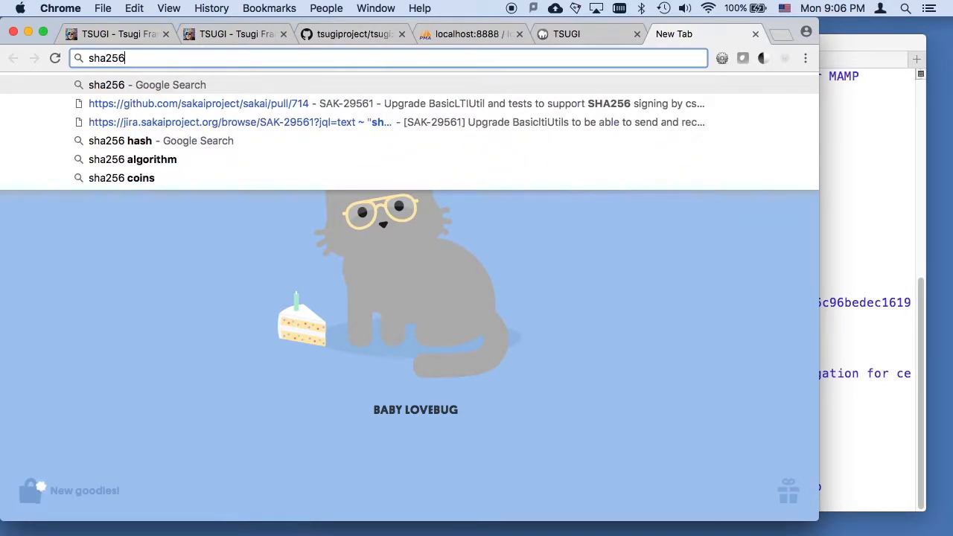
key(Return)
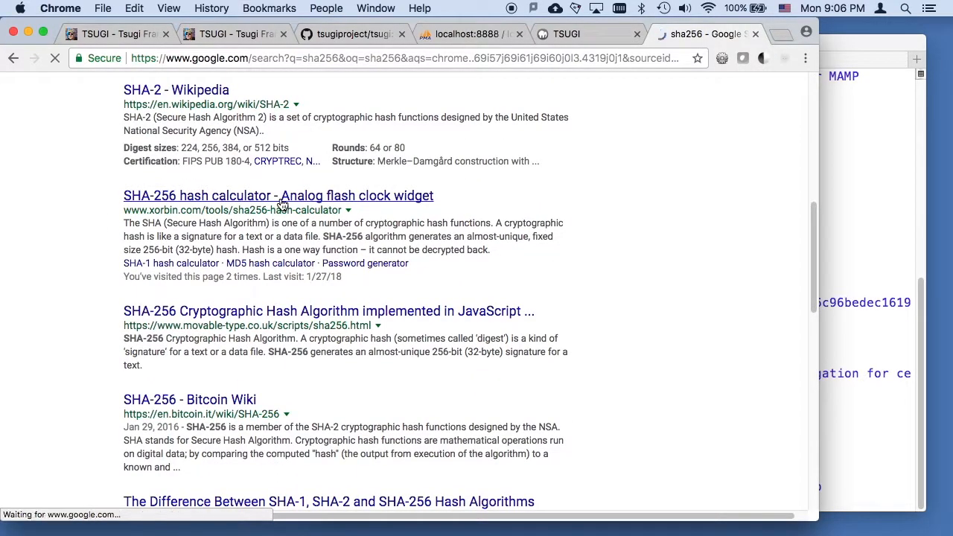
click(278, 195)
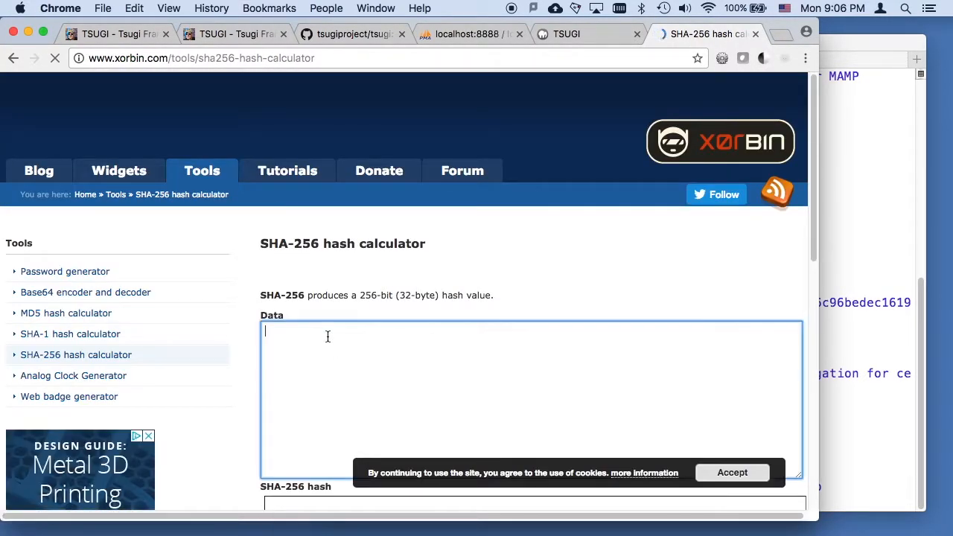
text(short)
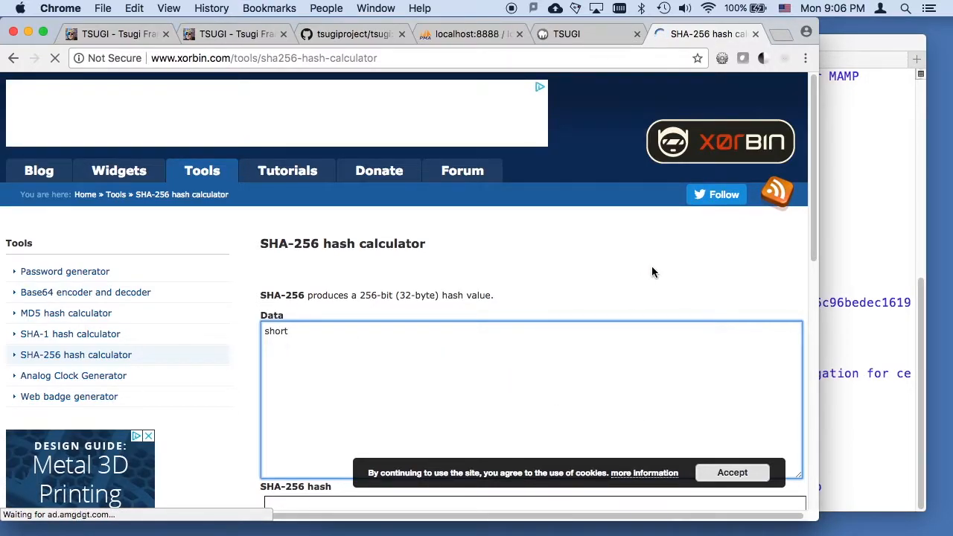
scroll(down, 3)
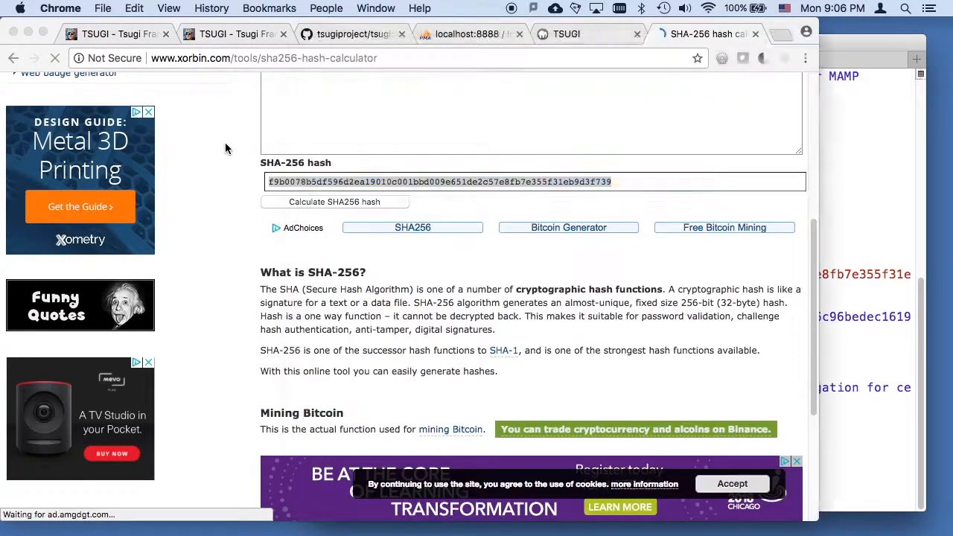
- Unlock Tsugi's Admin console with the master password and dismiss Chrome's password prompt
click(589, 34)
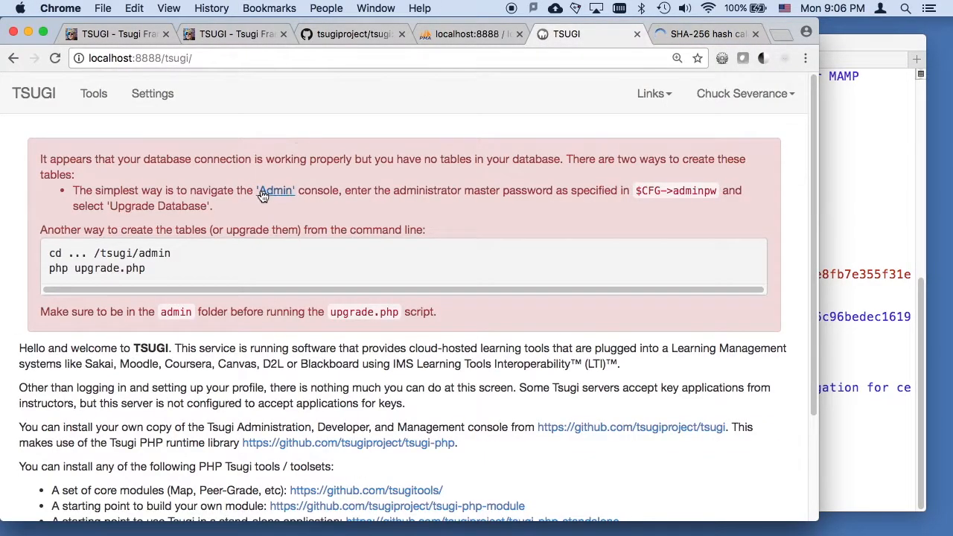
click(275, 190)
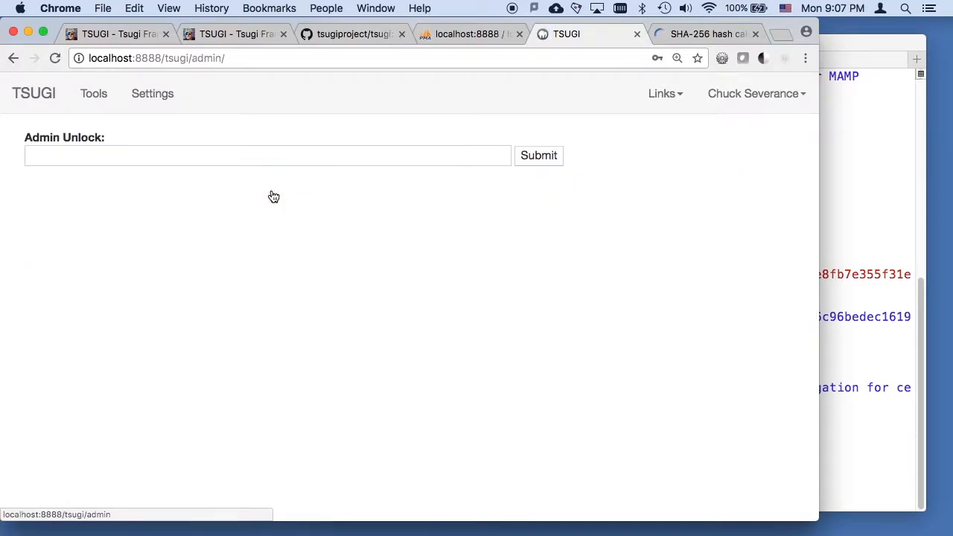
text(***)
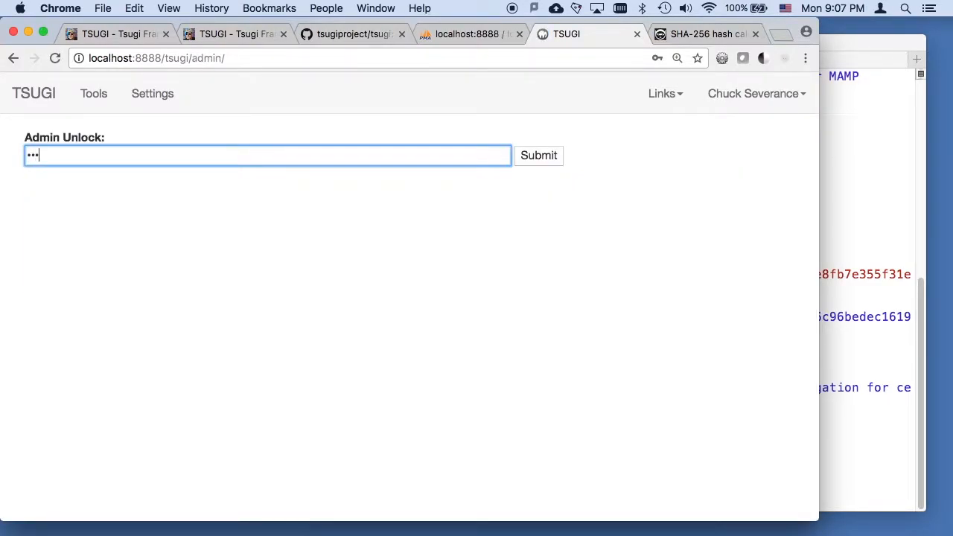
click(538, 155)
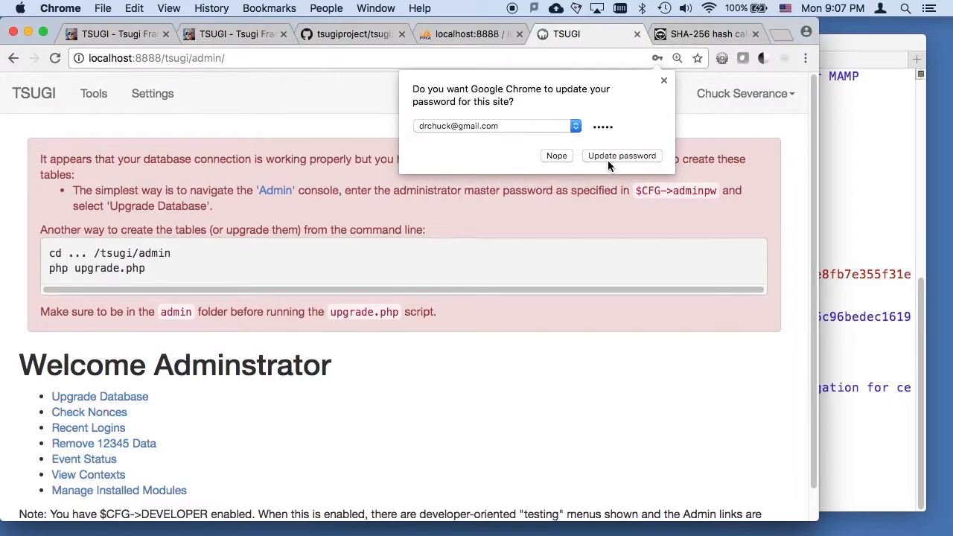
click(556, 155)
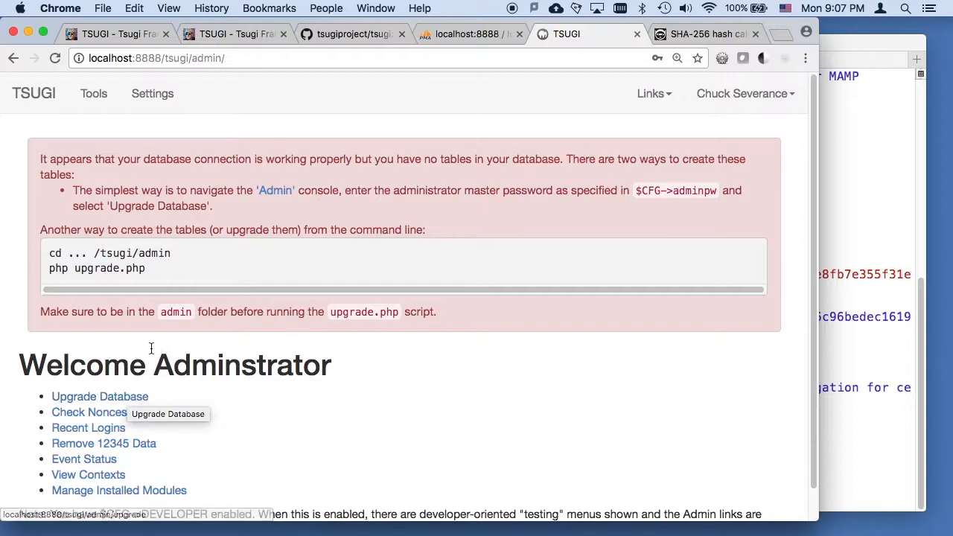
mouse_move(99, 396)
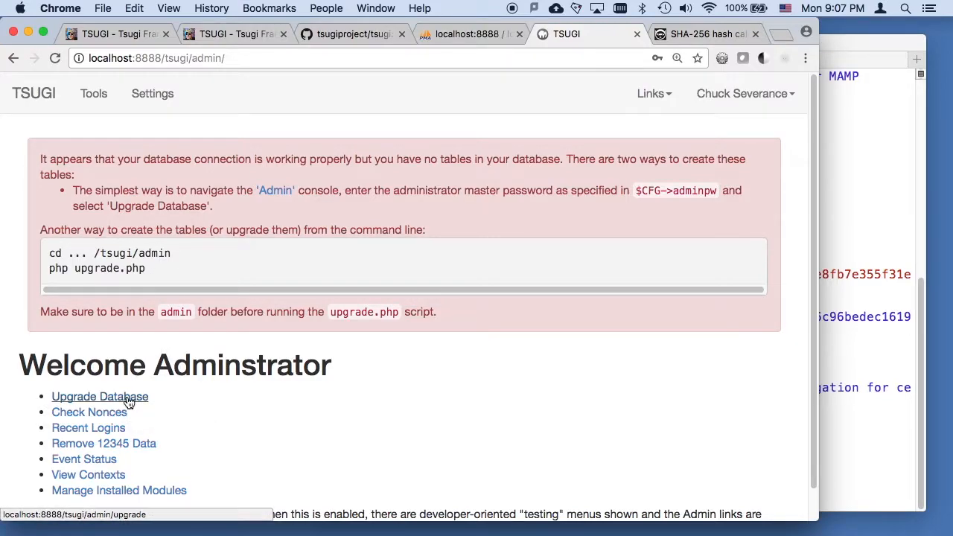
mouse_move(99, 396)
text(cd a)
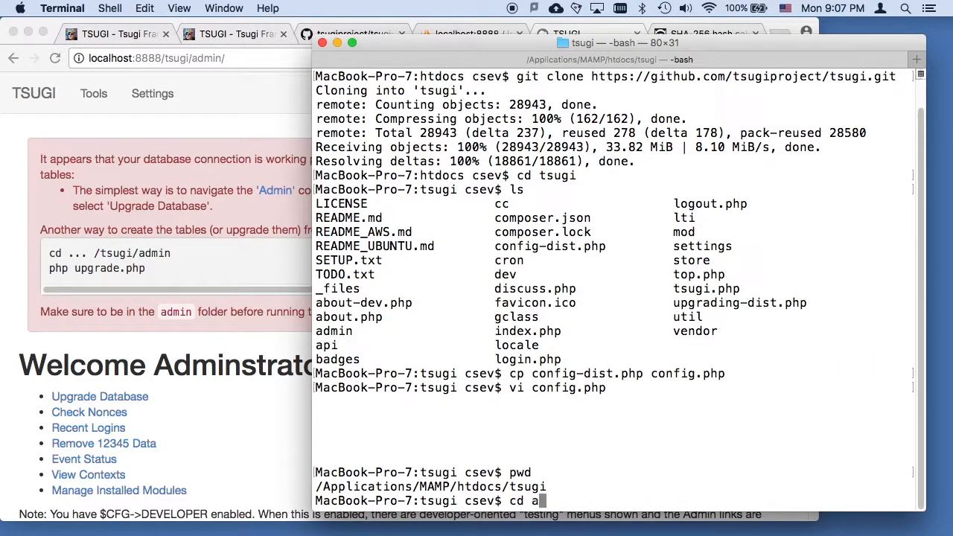
- Move into the tsugi admin folder and run php upgrade.php
key(Return)
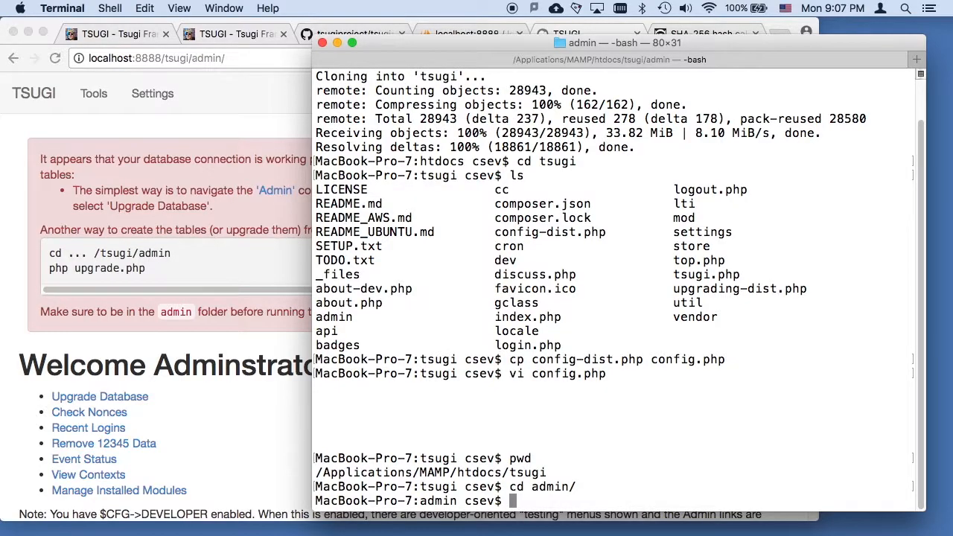
text(php upgrade.)
text(pwd)
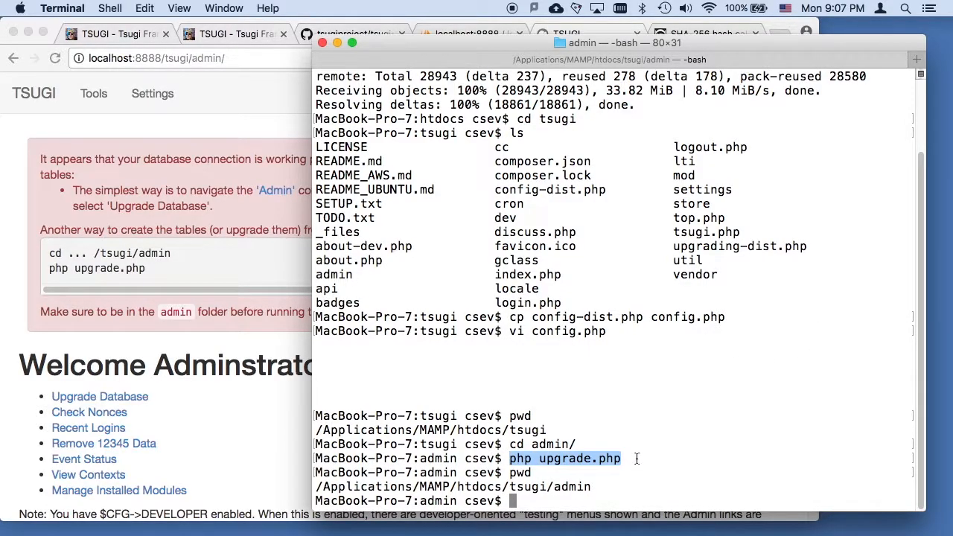
text(php upgrade.php)
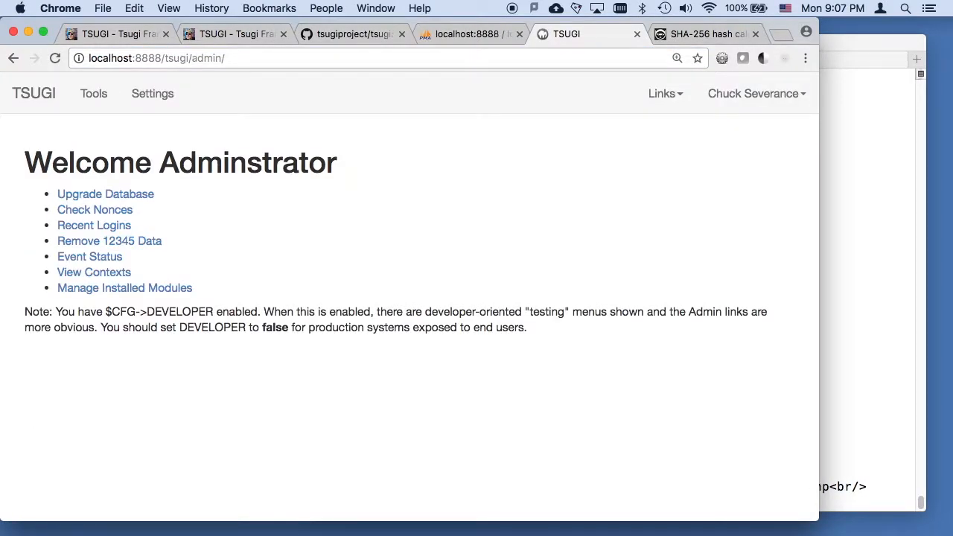
mouse_move(106, 194)
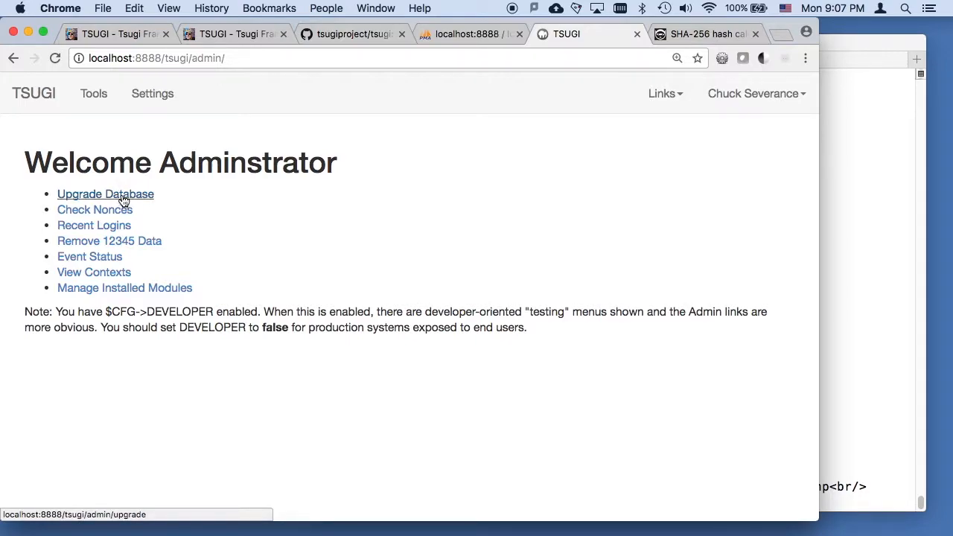
- Run the Upgrade Database check and confirm the Tools store shows no tools
click(105, 193)
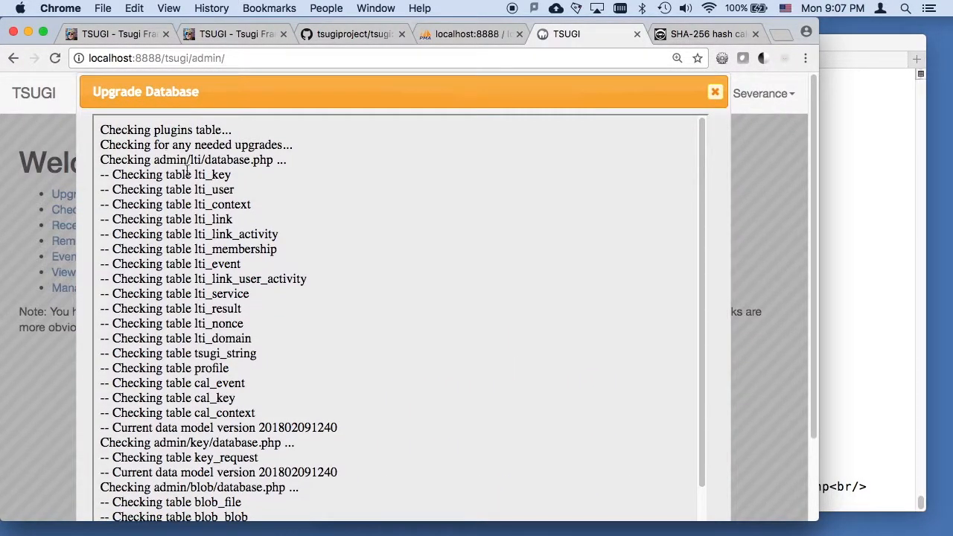
click(714, 92)
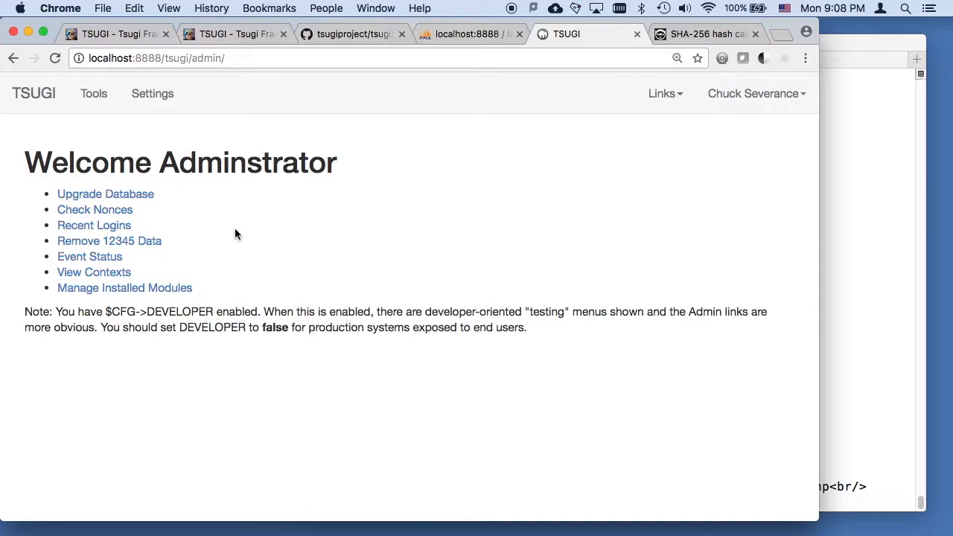
click(33, 93)
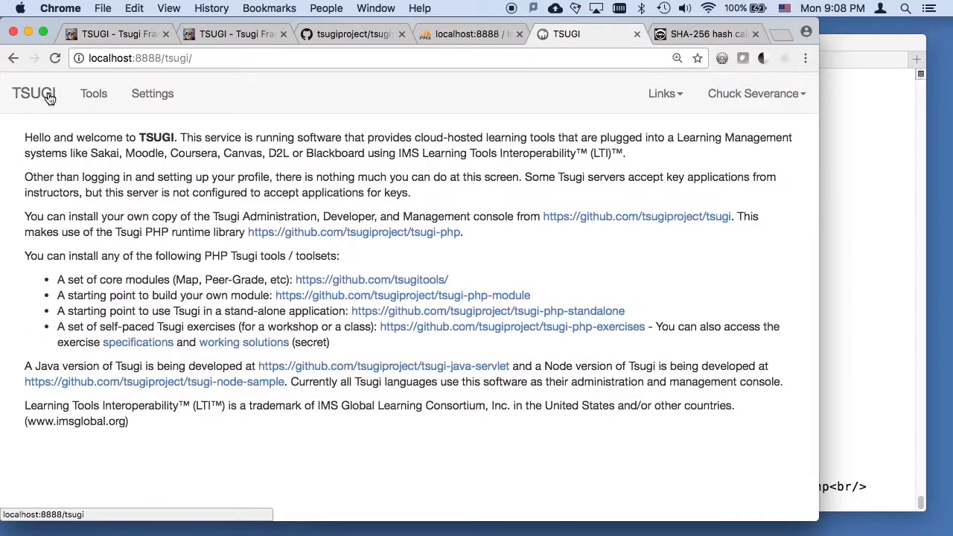
click(93, 93)
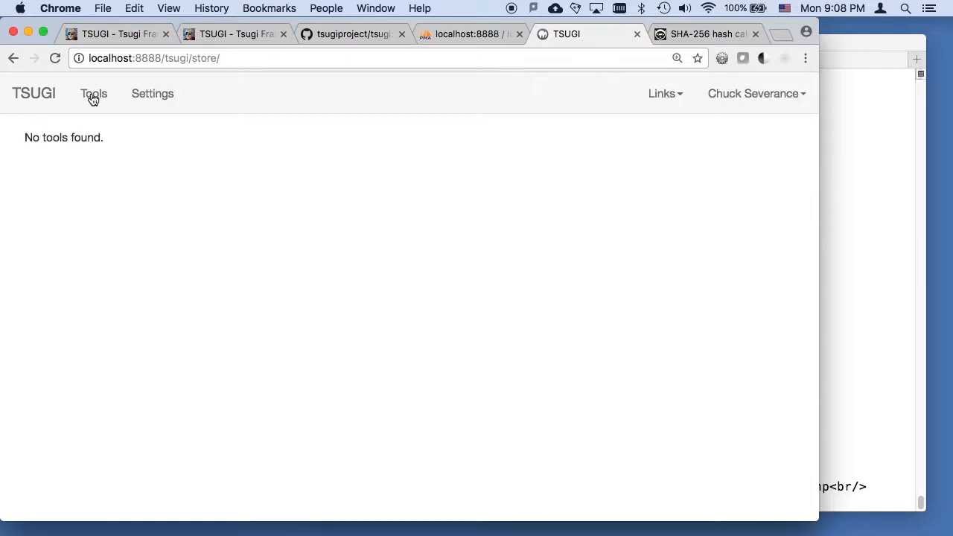
- Open Manage Installed Modules from the account menu's Admin page
click(756, 93)
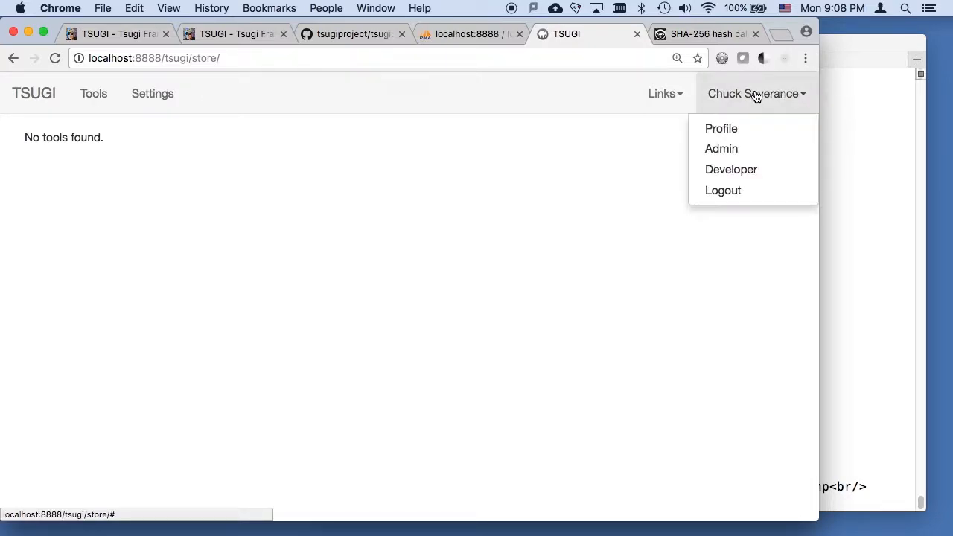
click(720, 148)
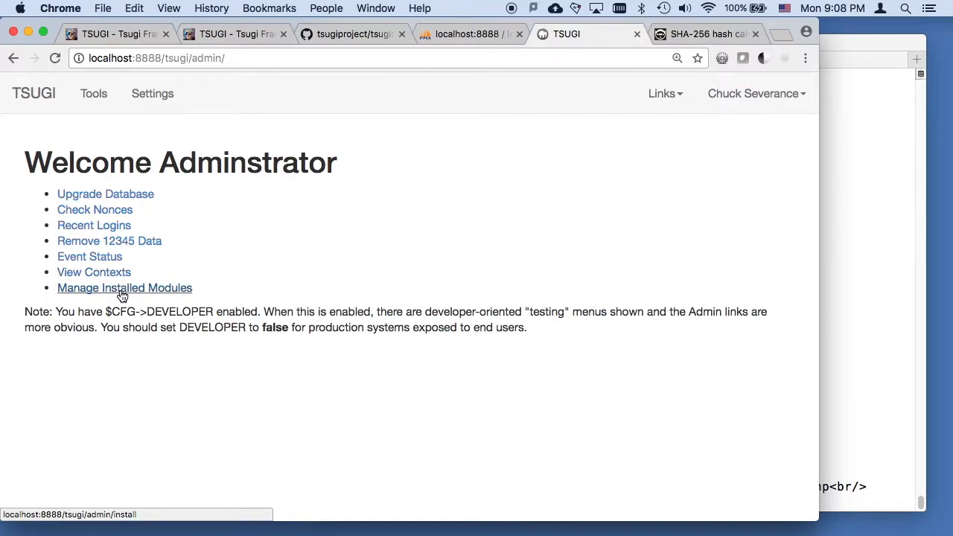
click(124, 288)
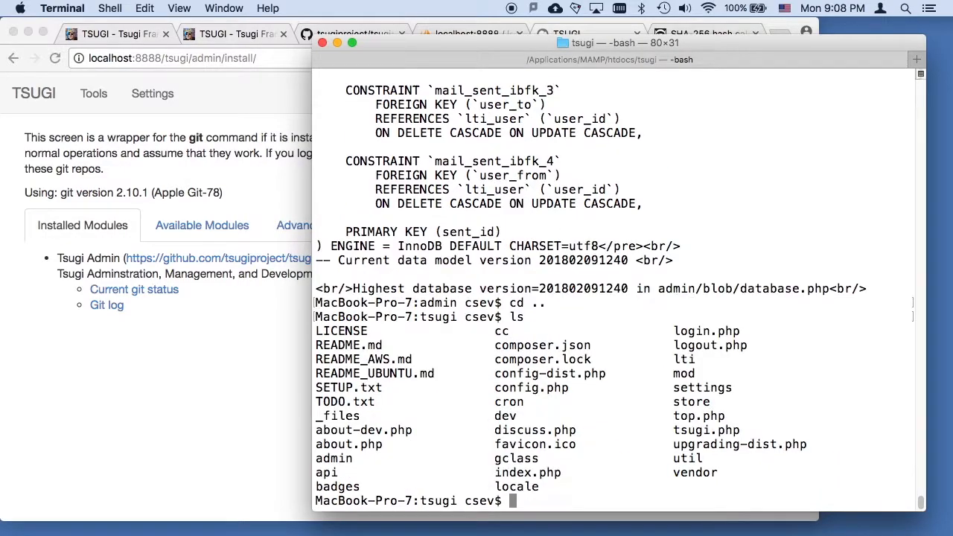
- Move into tsugi's mod folder and confirm the path with pwd
text(cd mo)
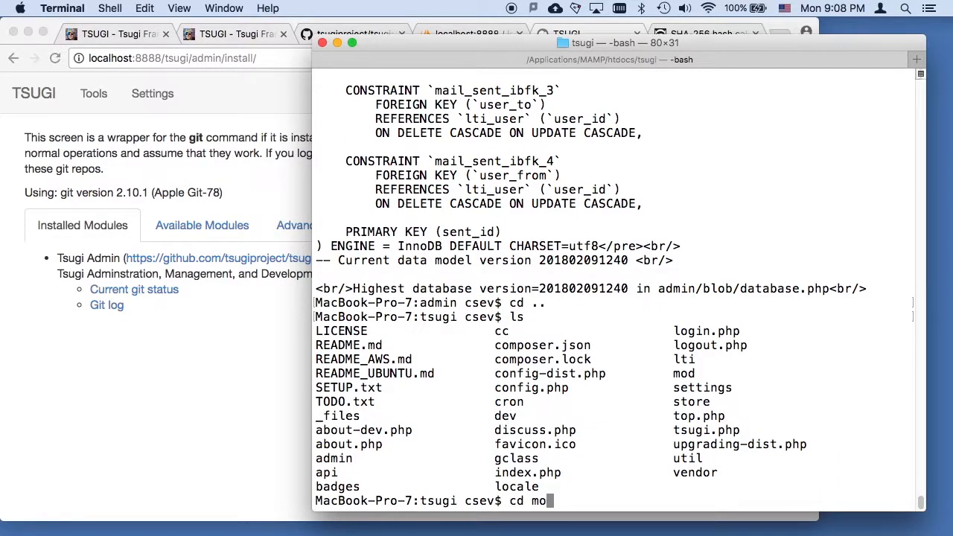
key(Return)
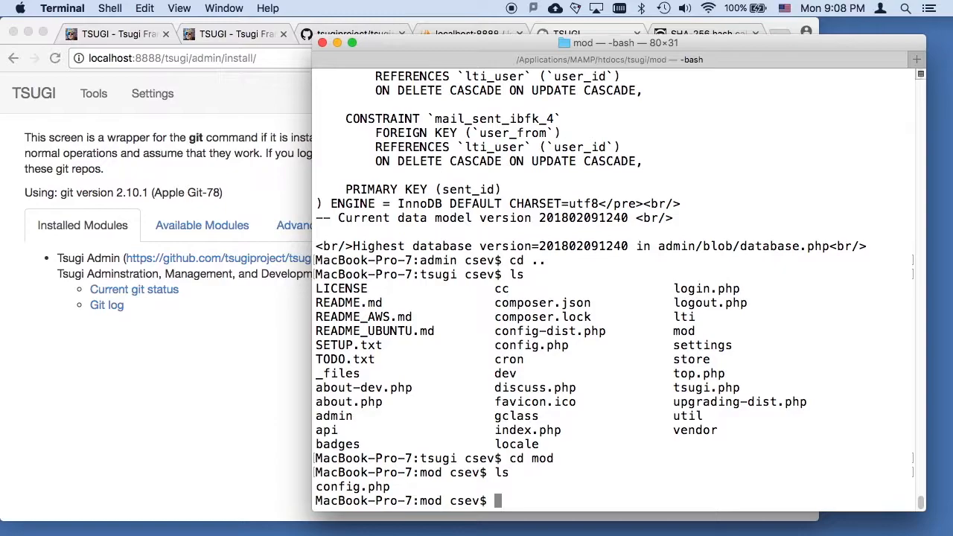
text(pwd)
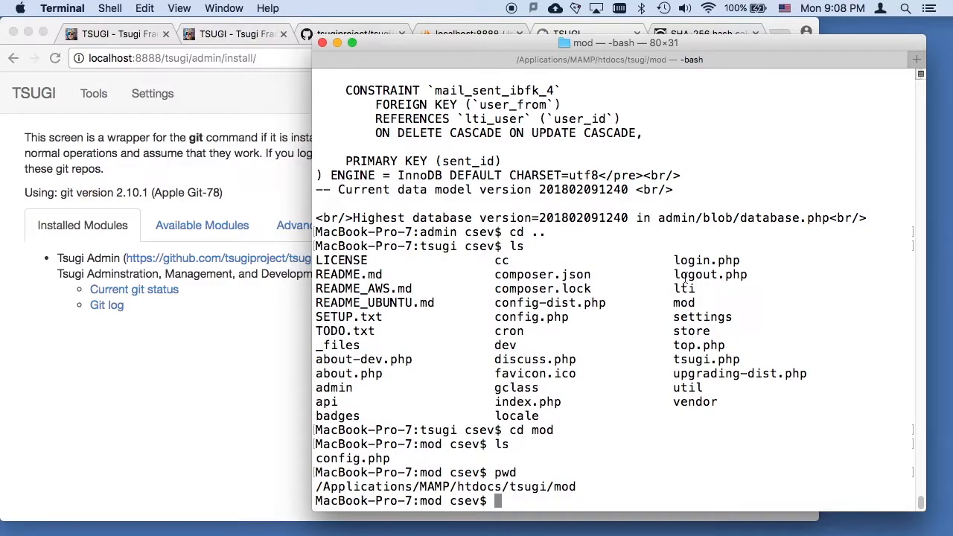
mouse_move(268, 391)
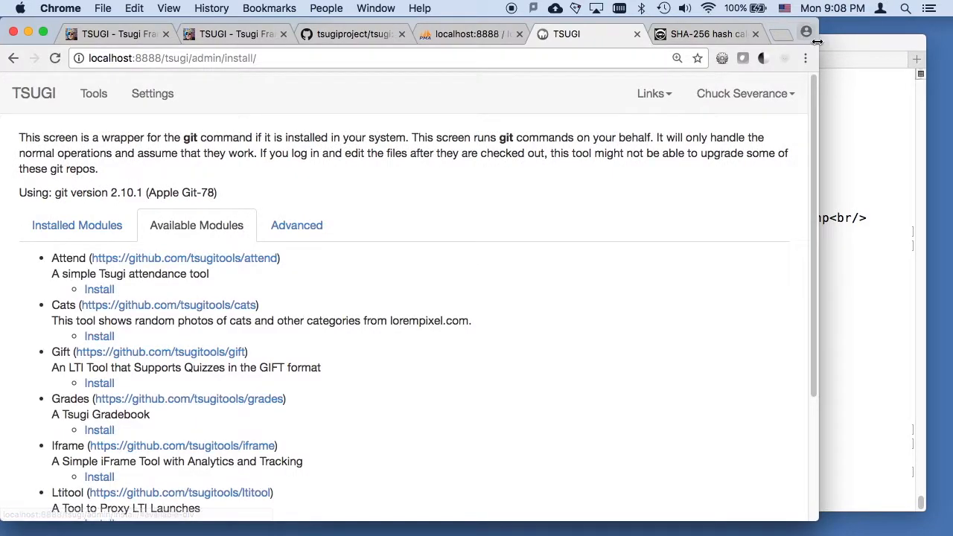
- Open github.com/tsugitools in a new tab and scroll through its repositories
click(916, 58)
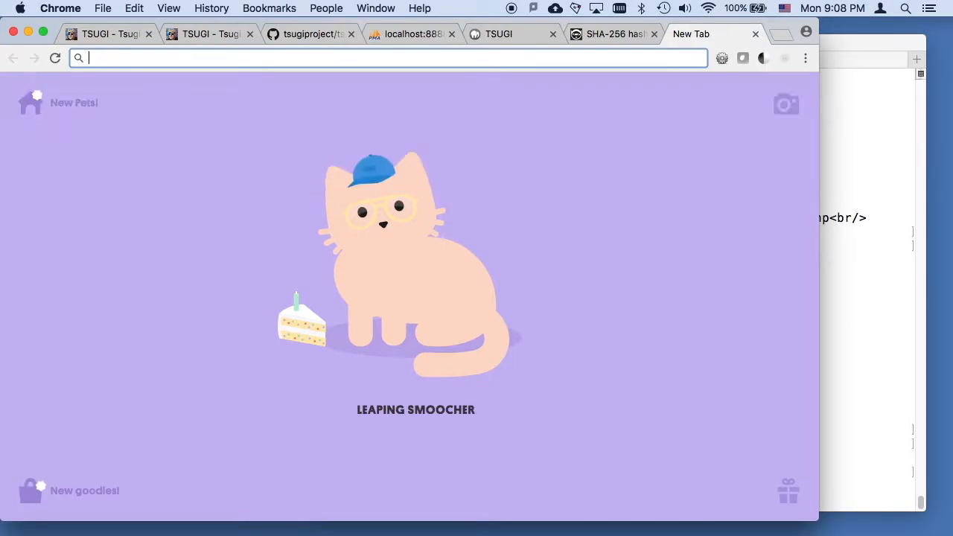
text(https://github.com/tsugitools)
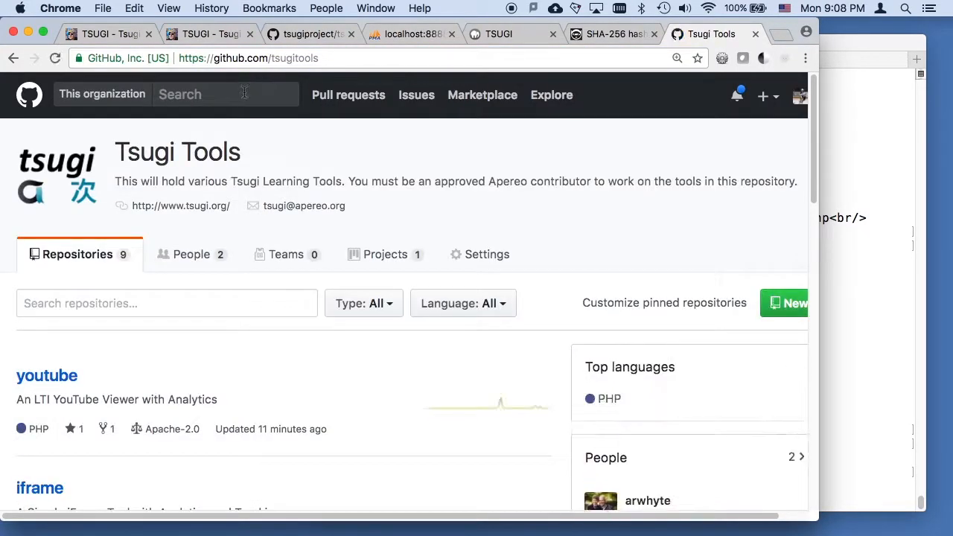
scroll(down, 3)
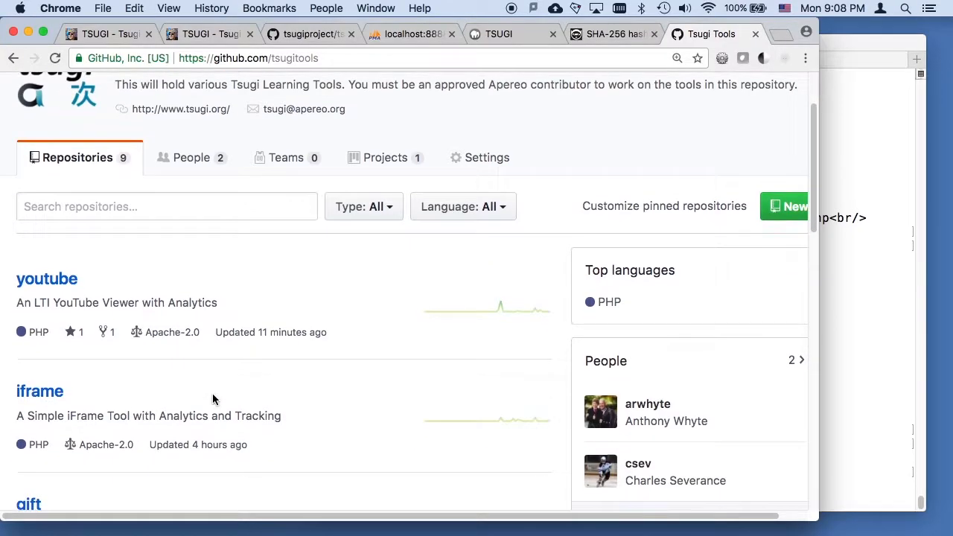
scroll(down, 3)
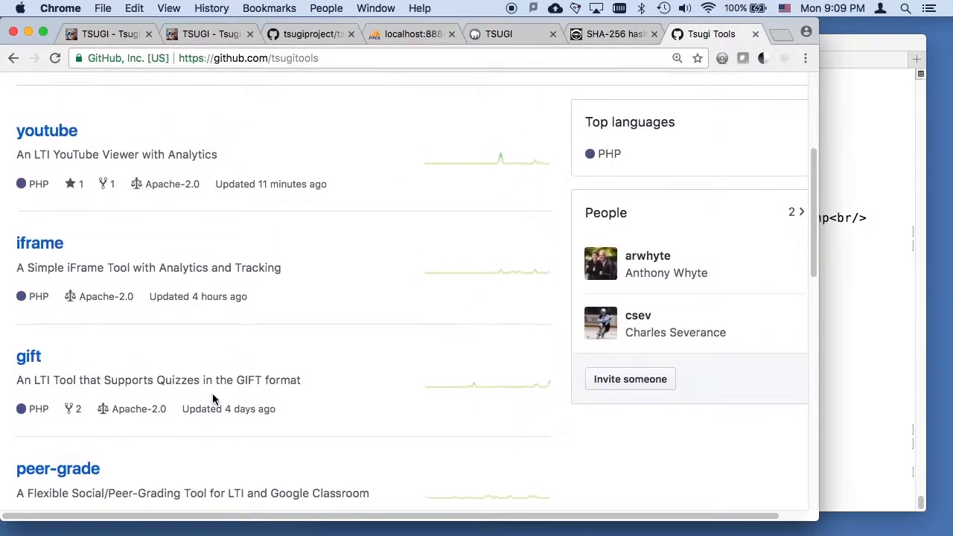
scroll(up, 3)
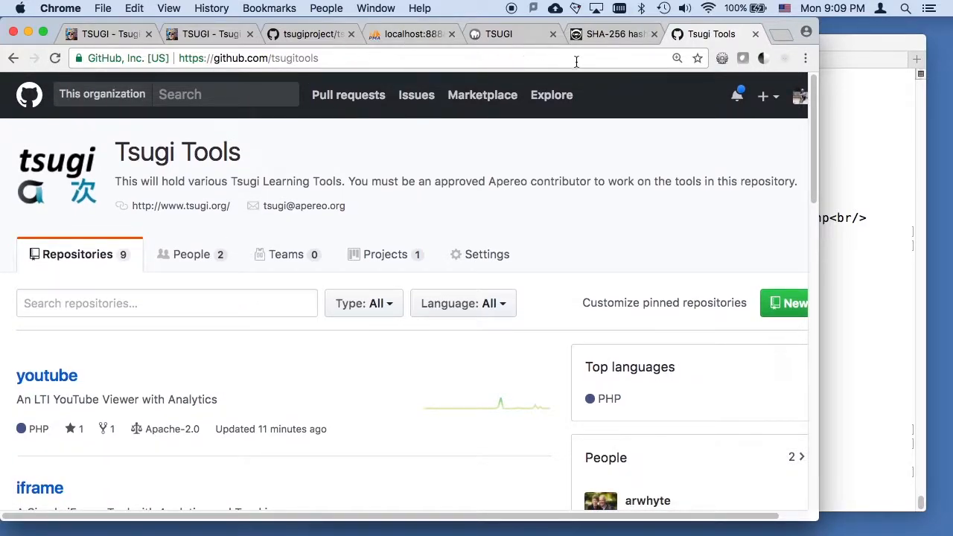
mouse_move(455, 132)
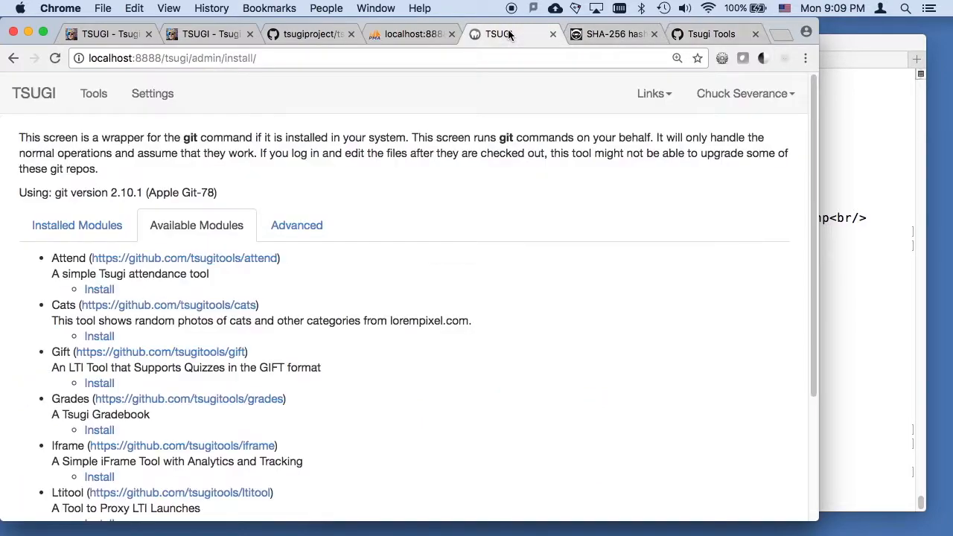
mouse_move(629, 407)
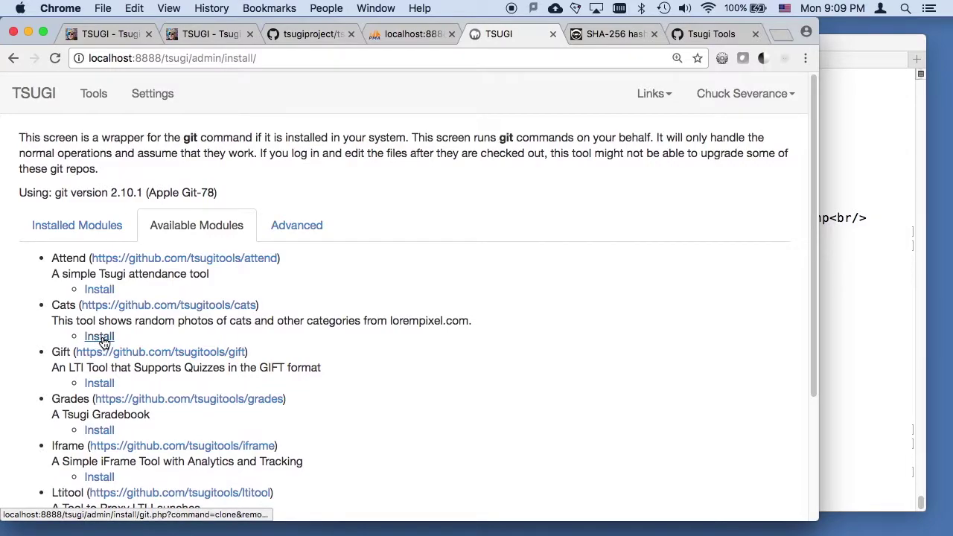
- Install the Cats module from Available Modules and close the clone results
click(99, 336)
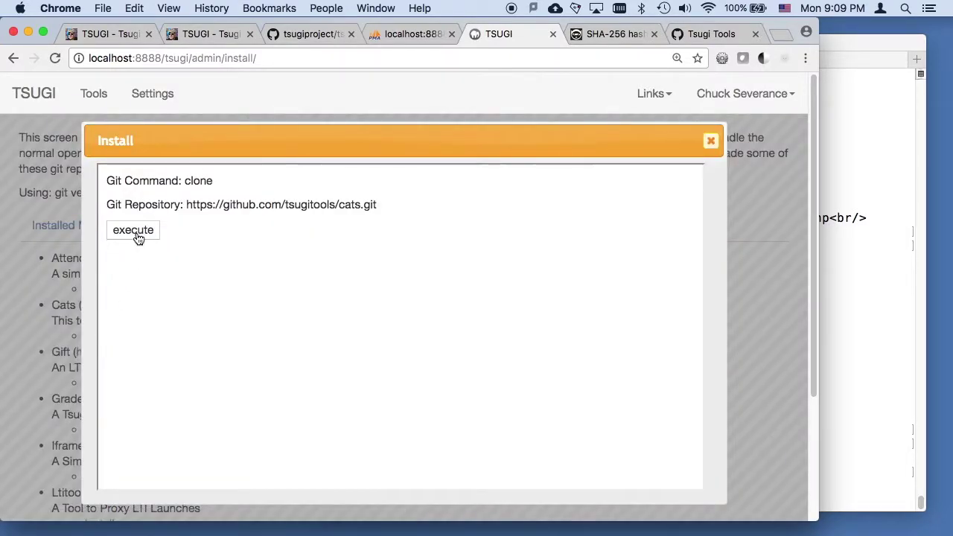
click(132, 229)
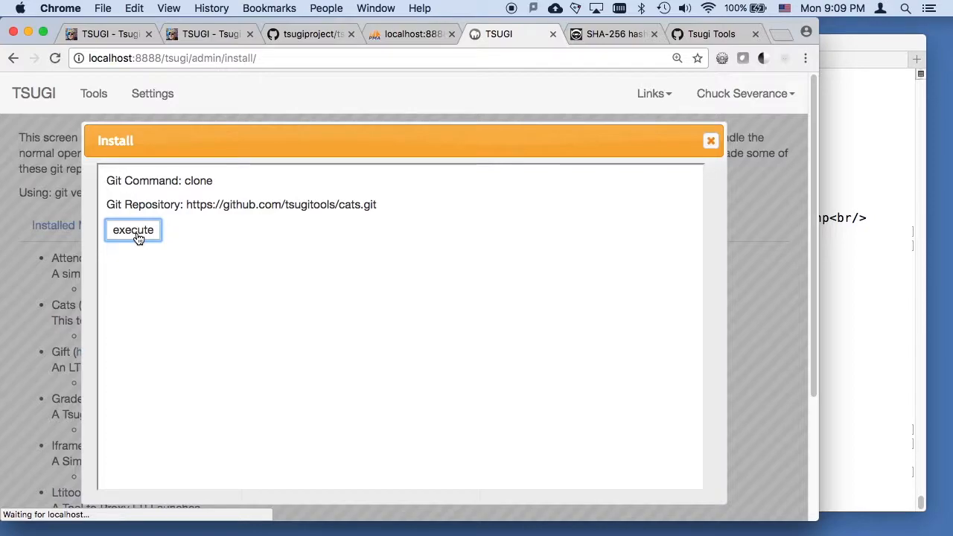
click(132, 229)
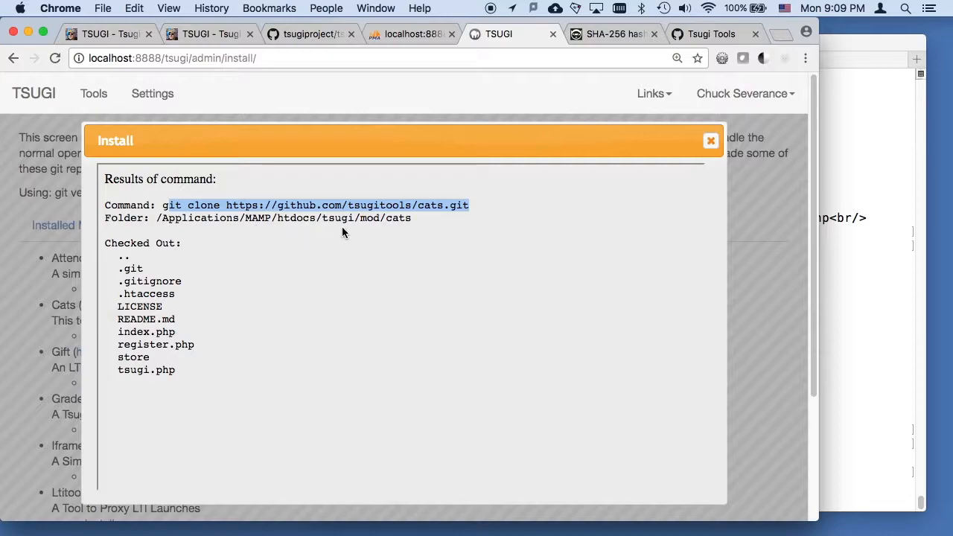
mouse_move(628, 177)
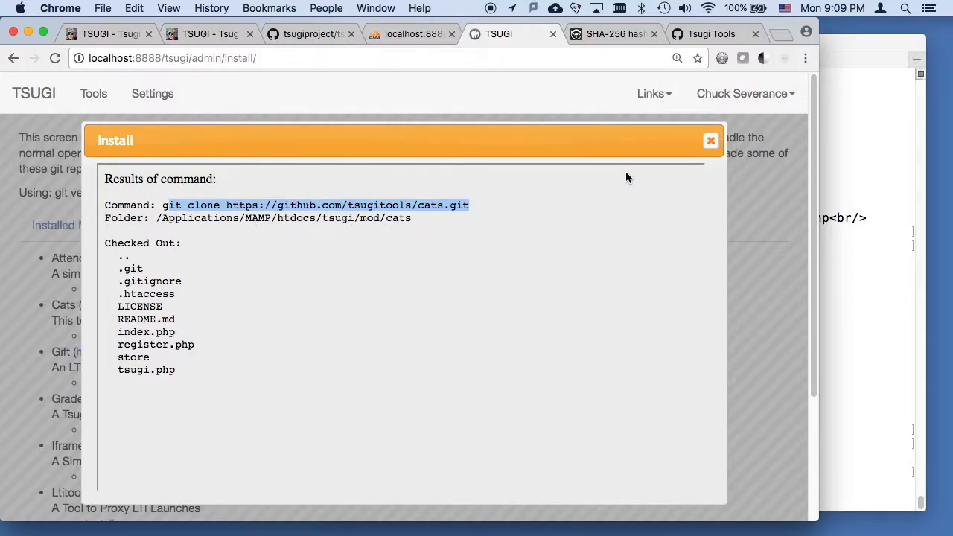
click(709, 140)
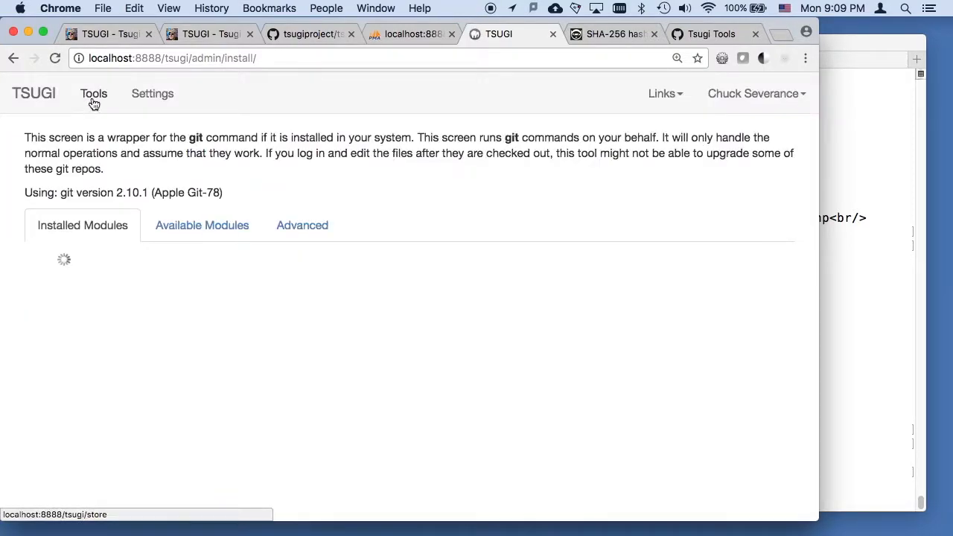
- Open the Random Pictures tool's details in the Tools store
click(94, 93)
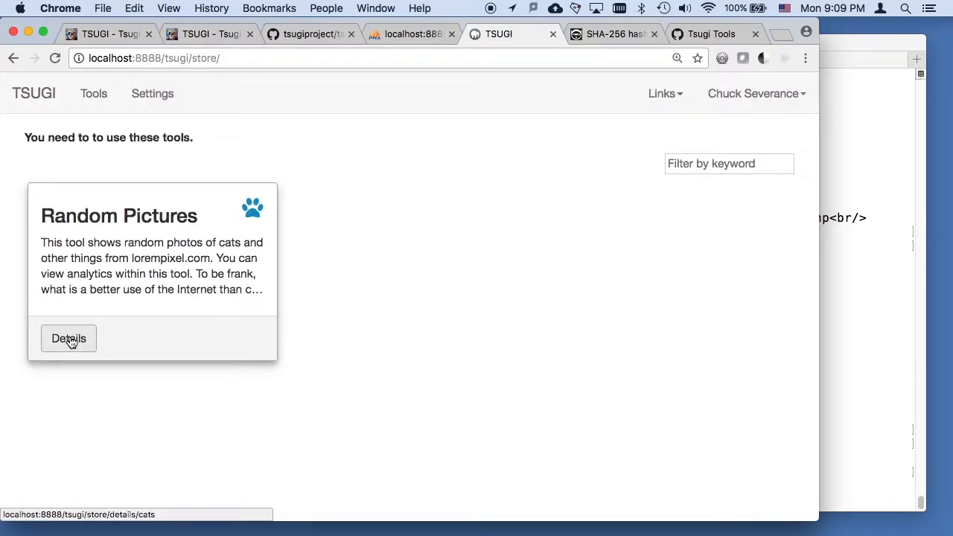
click(68, 338)
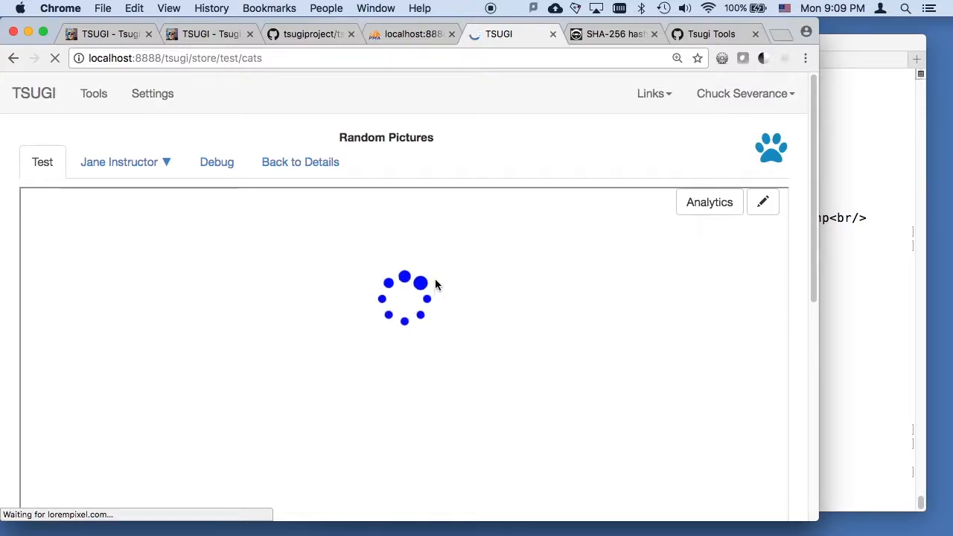
mouse_move(469, 281)
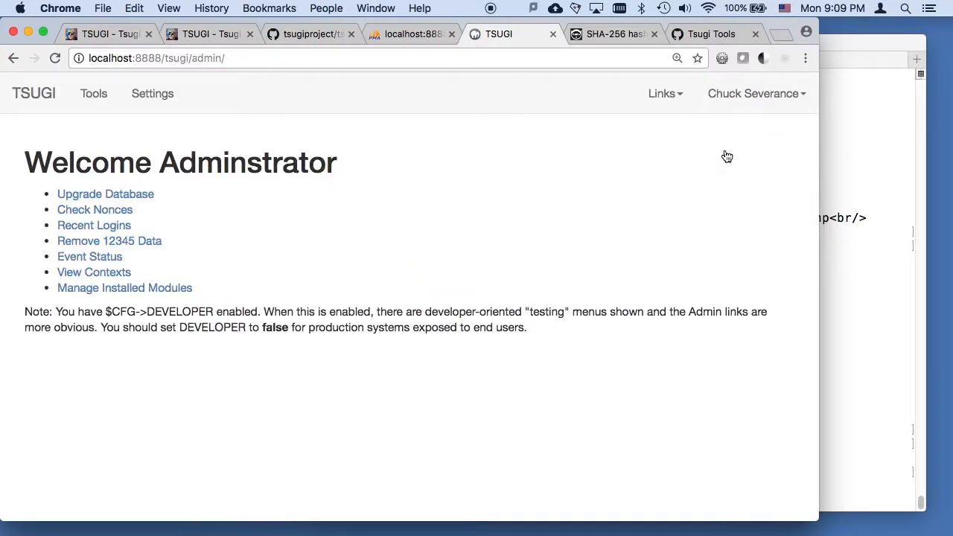
- Install the Map tool from Available Modules and close its results
click(124, 287)
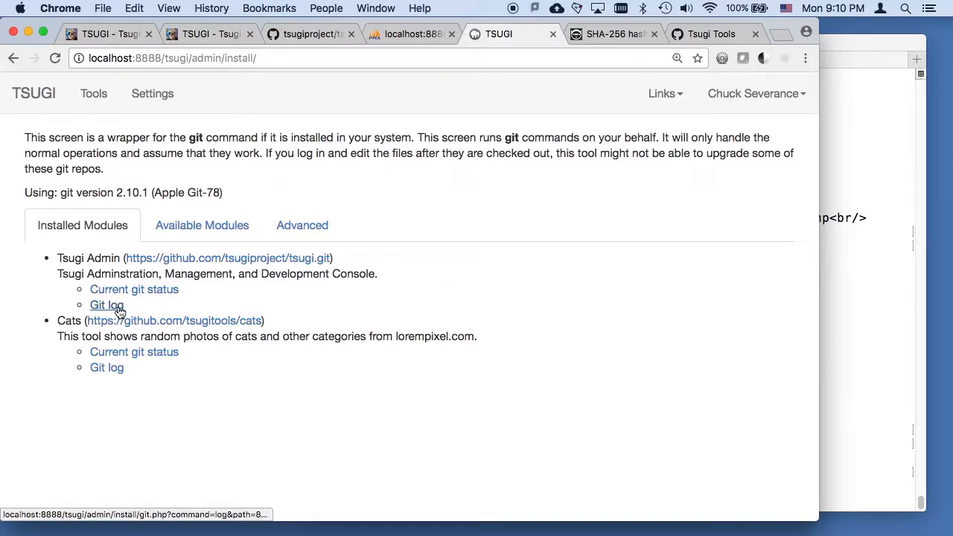
mouse_move(111, 352)
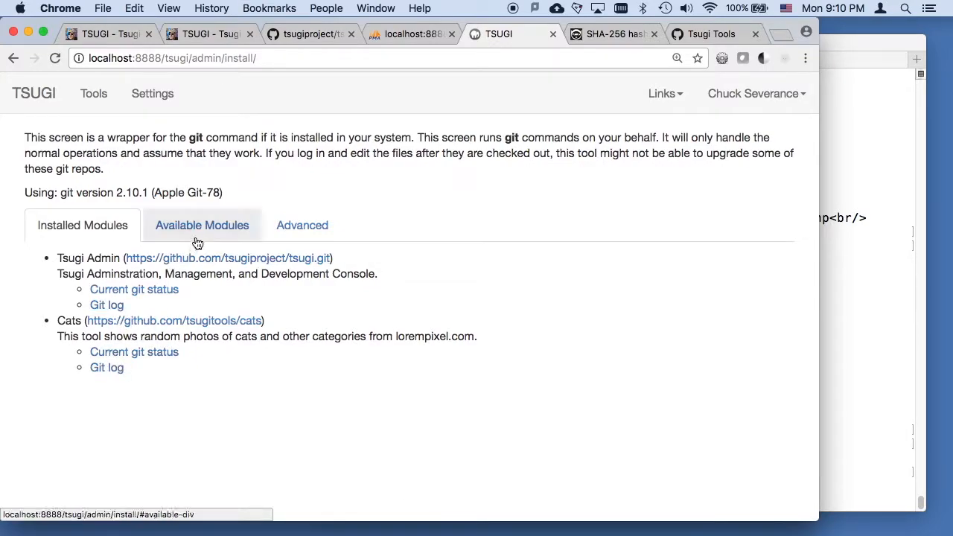
click(202, 225)
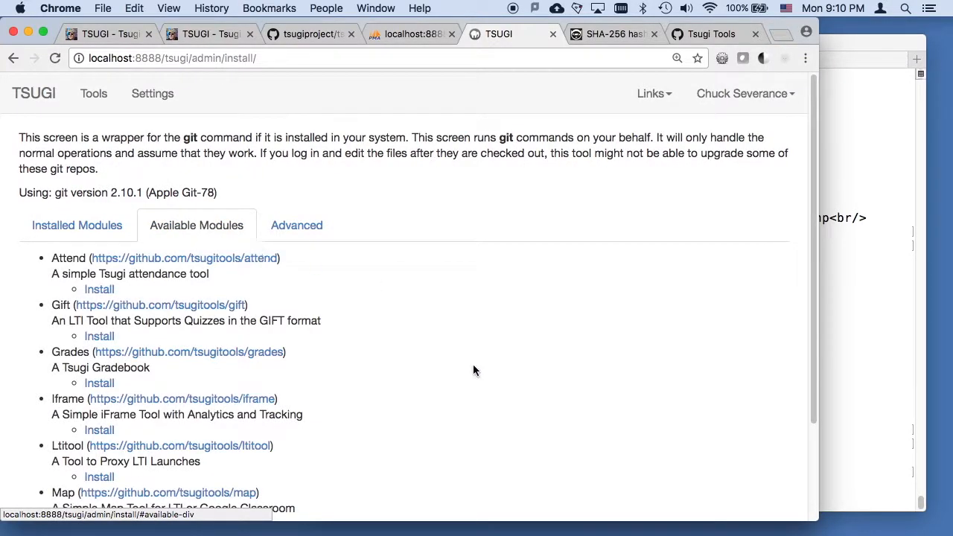
scroll(down, 3)
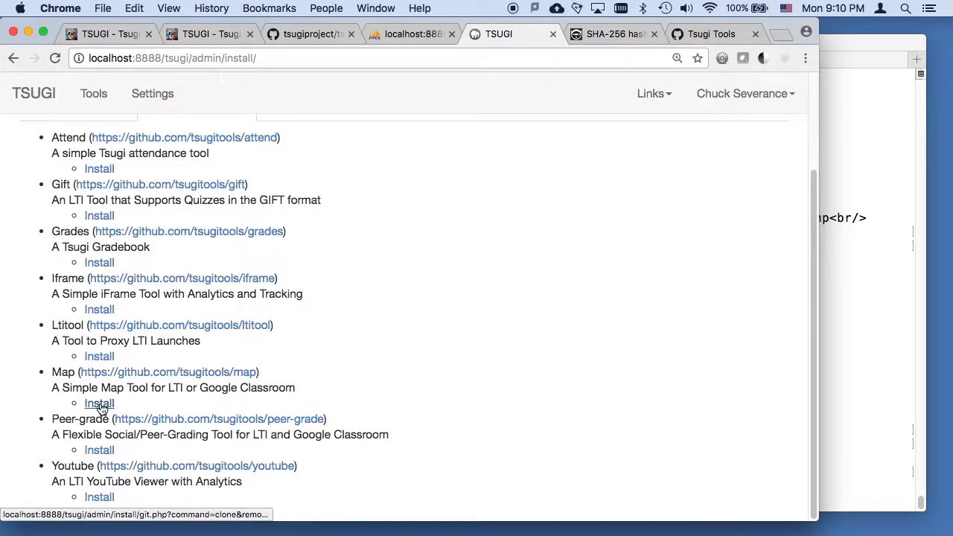
click(99, 403)
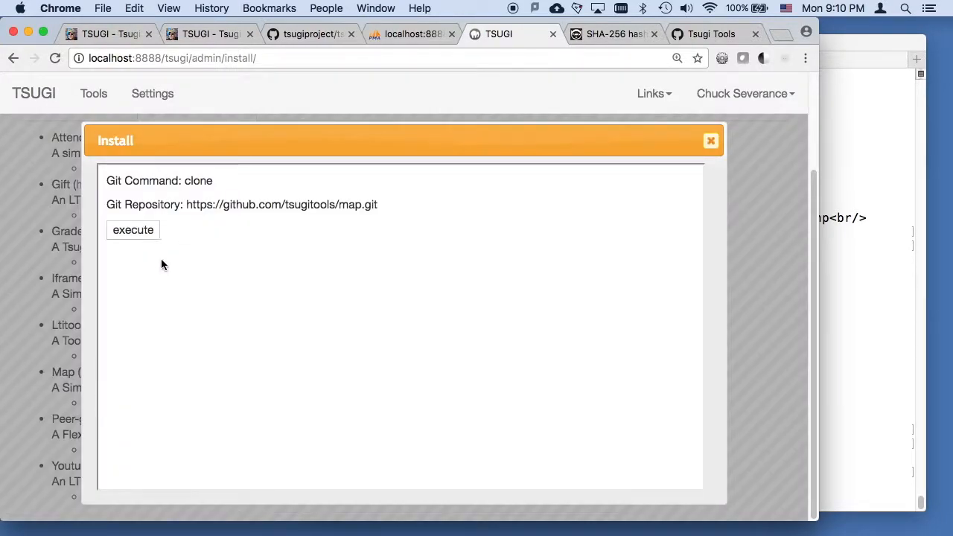
click(133, 229)
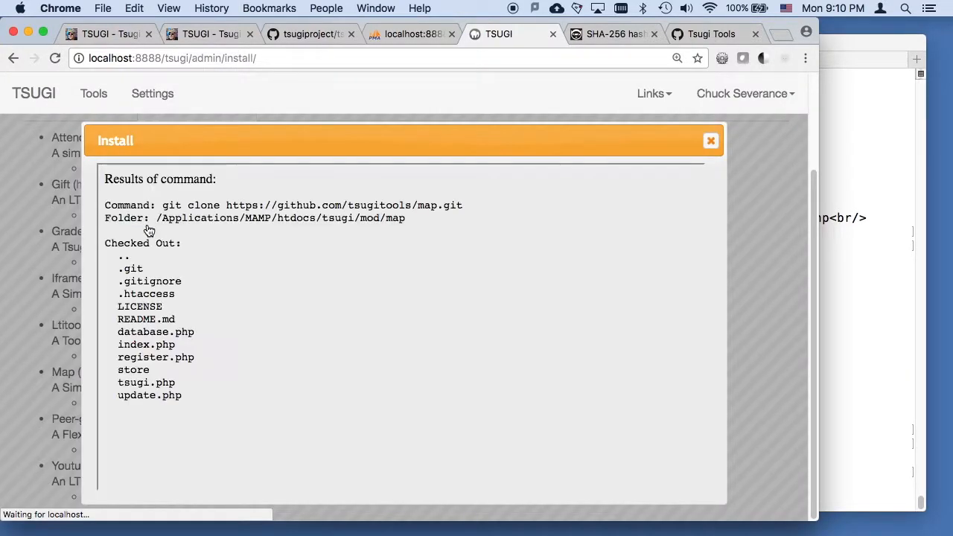
mouse_move(710, 142)
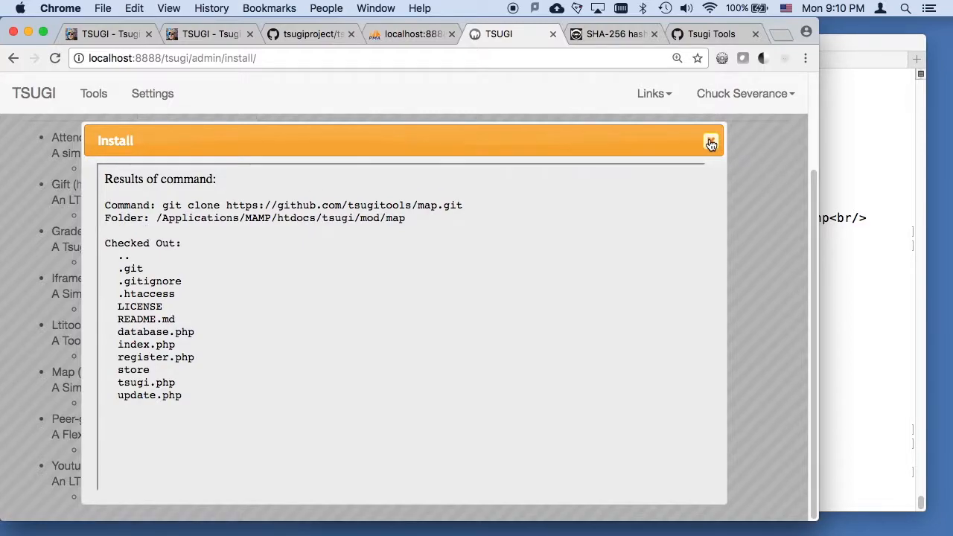
click(711, 142)
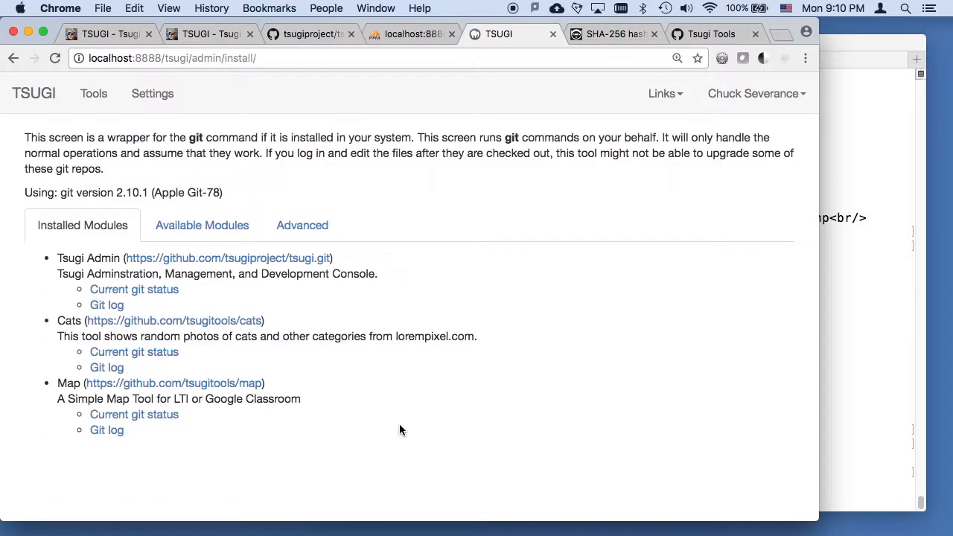
- Install the Youtube tool from Available Modules and close its results
click(202, 225)
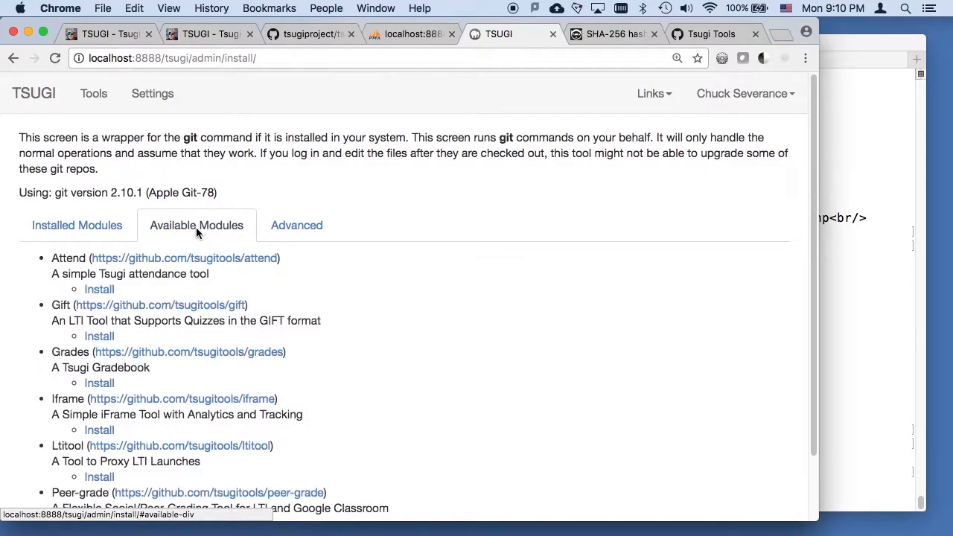
scroll(down, 3)
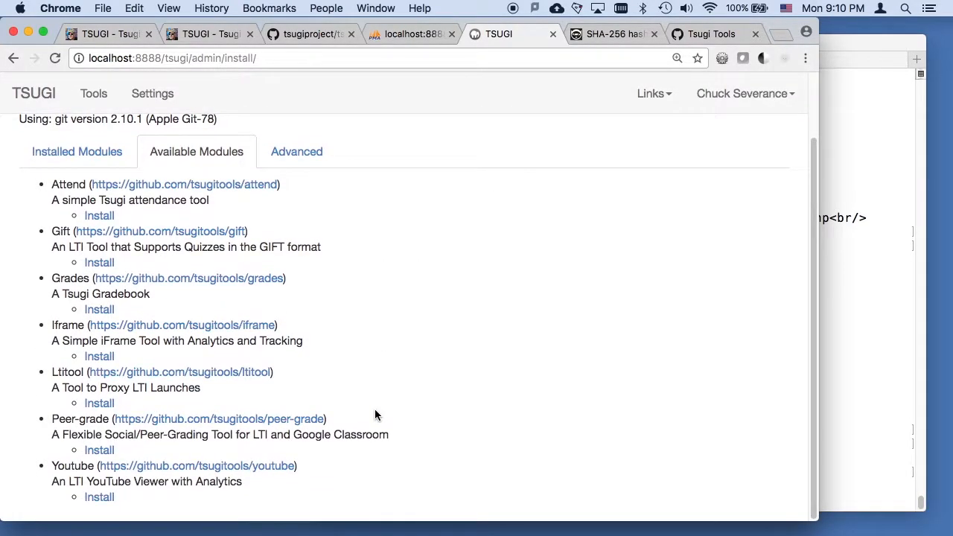
click(99, 497)
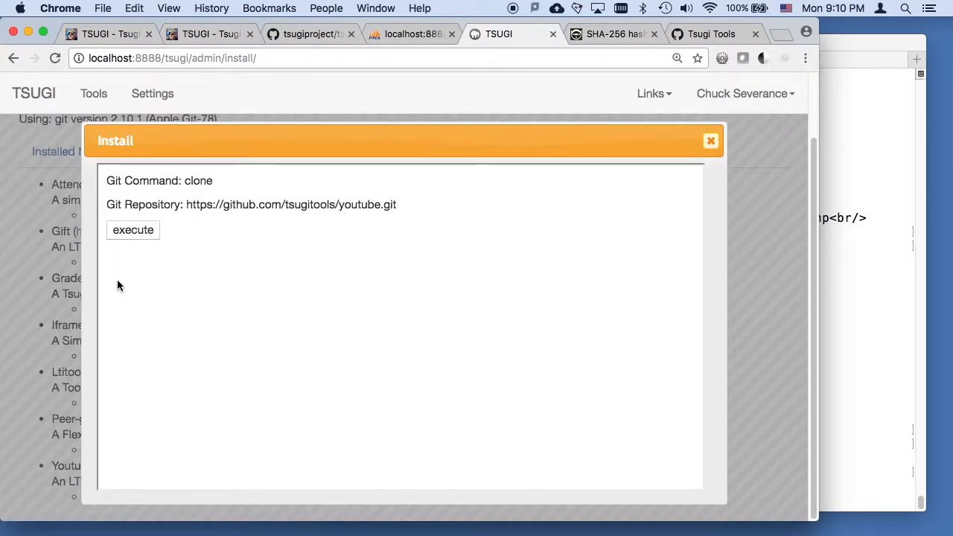
click(132, 229)
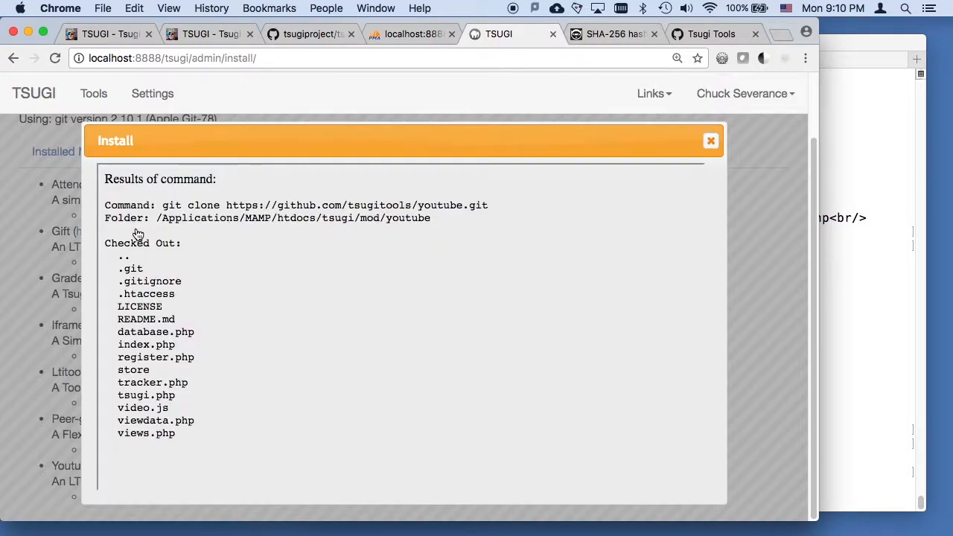
click(709, 141)
text(ls -l)
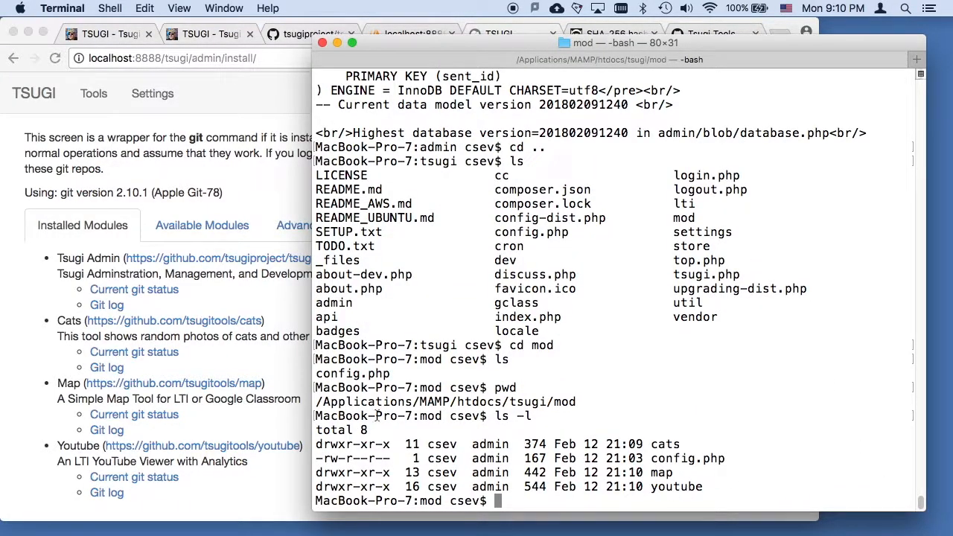
mouse_move(730, 452)
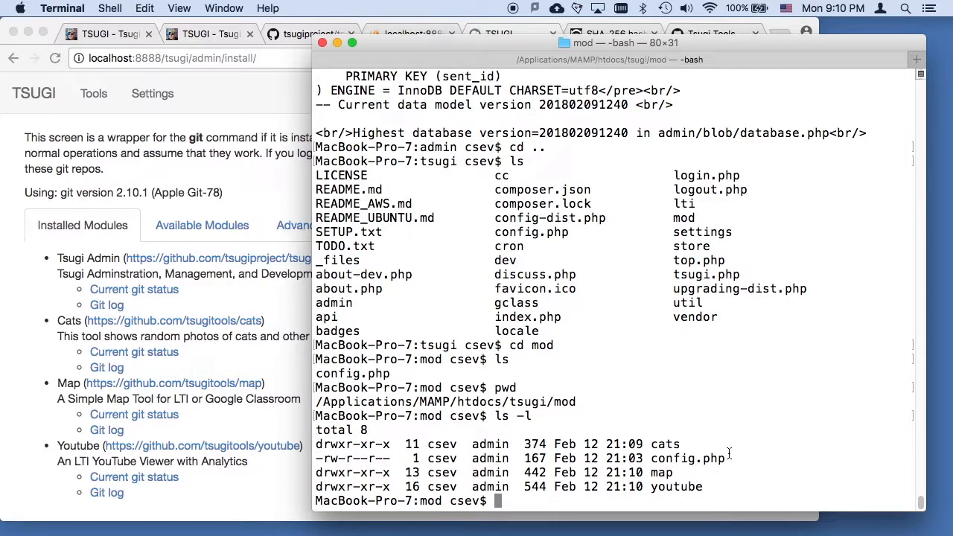
- Change directory into the mod folder's youtube/ subfolder
text(cd youtube/)
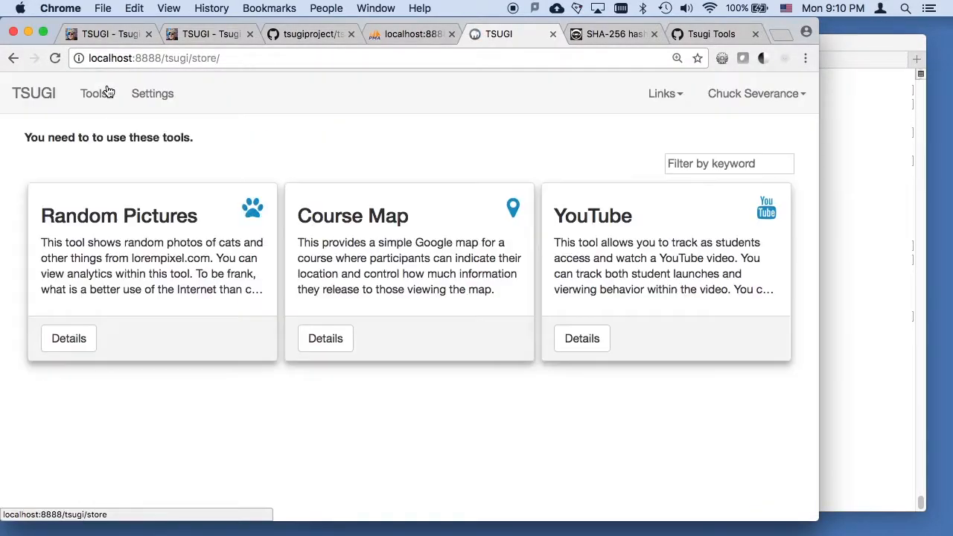
mouse_move(608, 373)
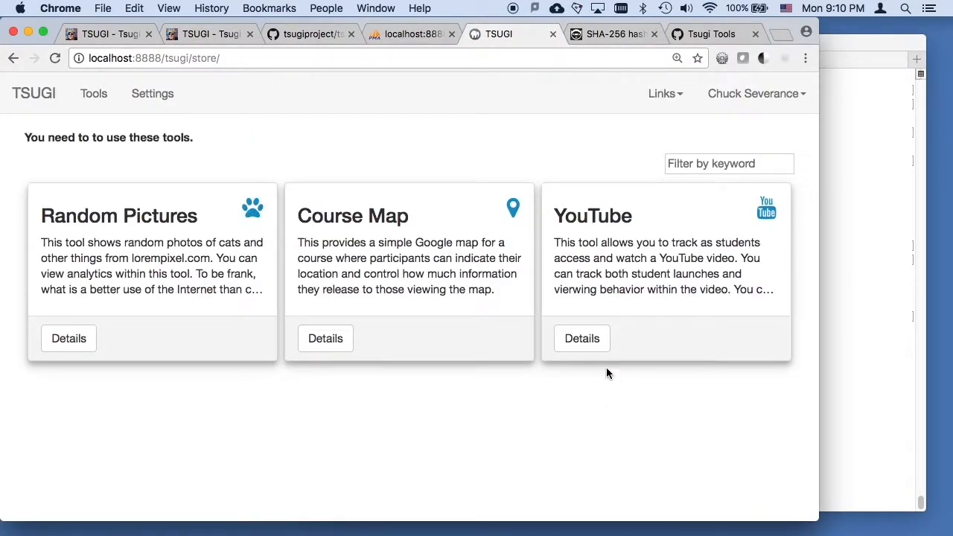
- Test the YouTube tool, saving video ID 'dldlfgjfljkgf' with 100% grade on viewing
click(582, 338)
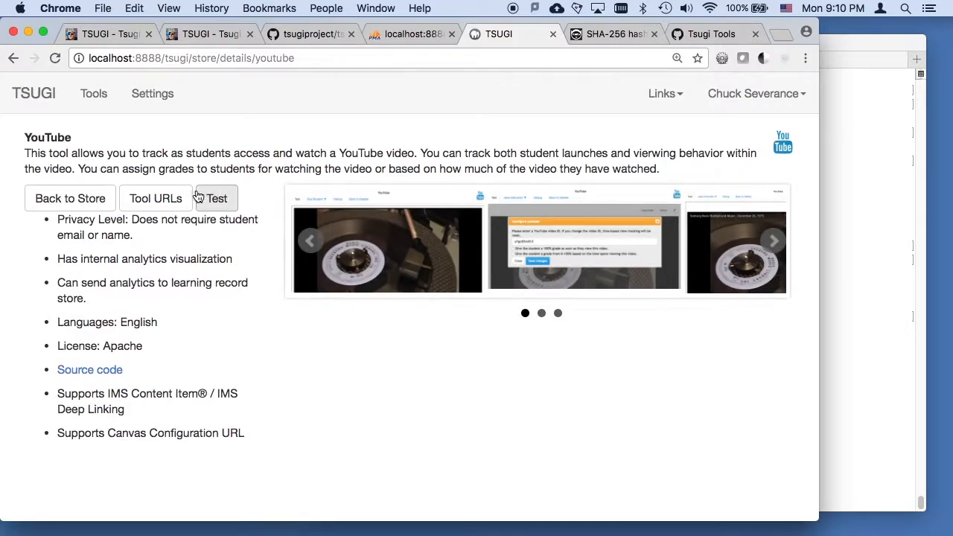
click(216, 198)
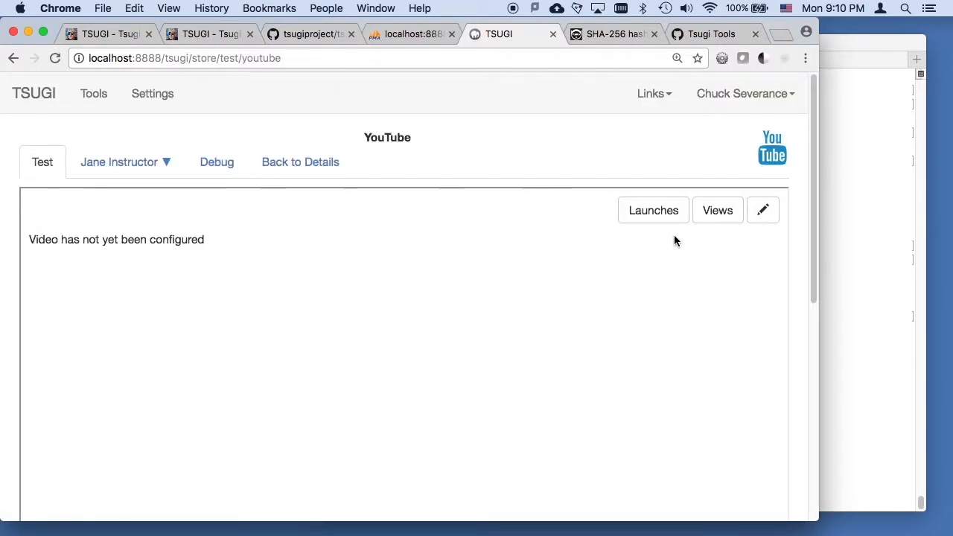
click(762, 210)
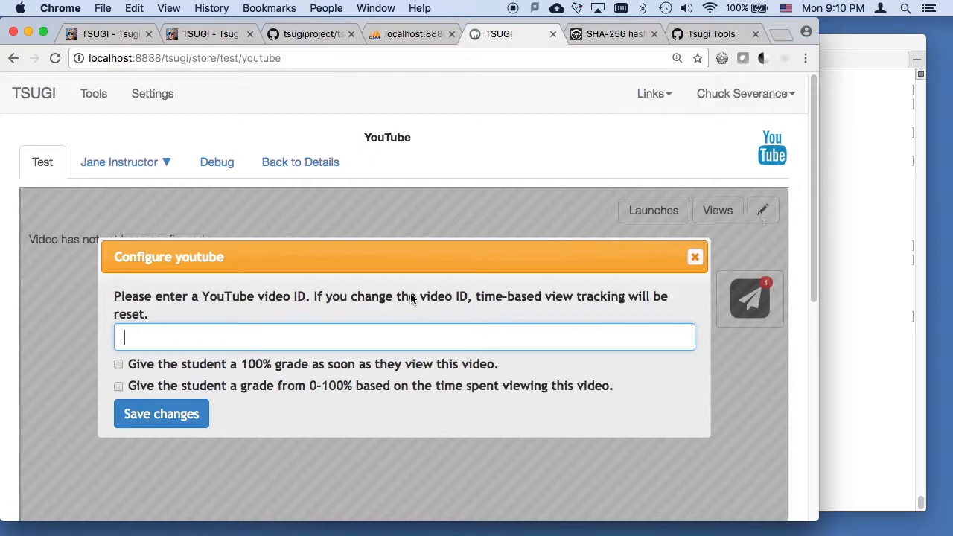
text(dldlfgjfljkgf)
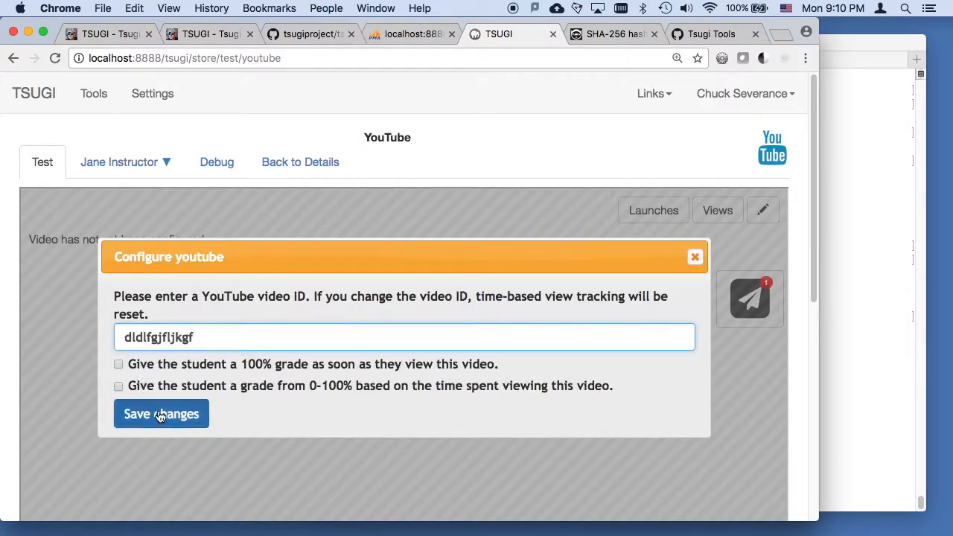
click(118, 364)
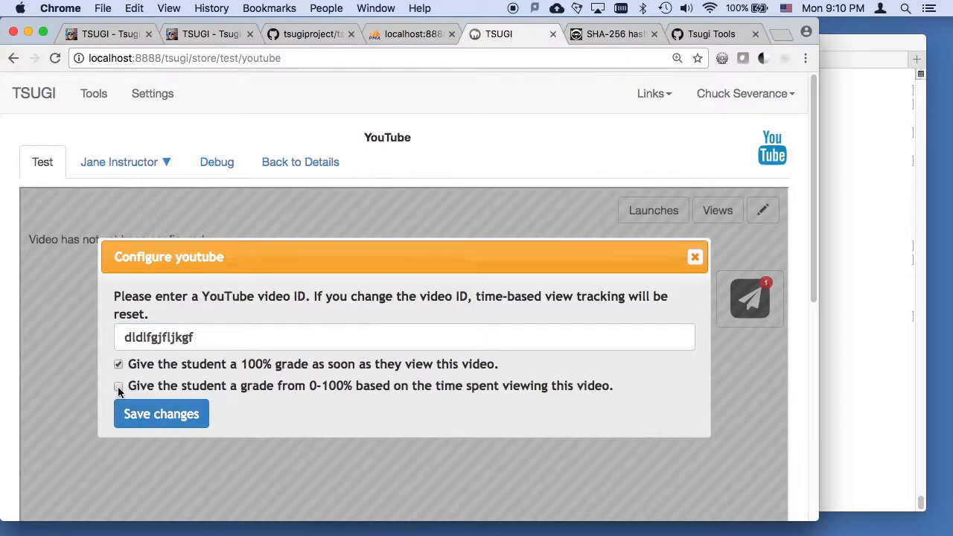
click(160, 413)
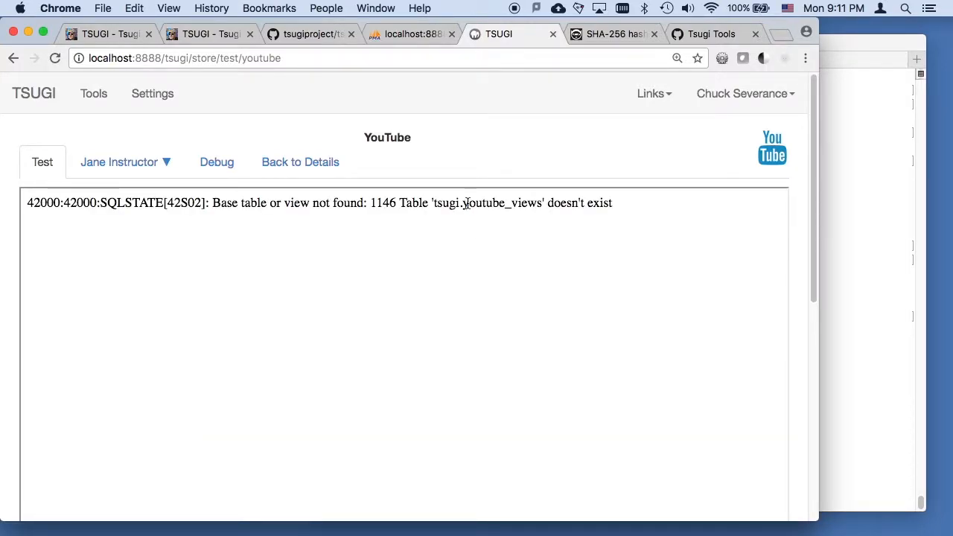
- Select the SQLSTATE error about the missing youtube_views table, then open the account menu
triple_click(320, 203)
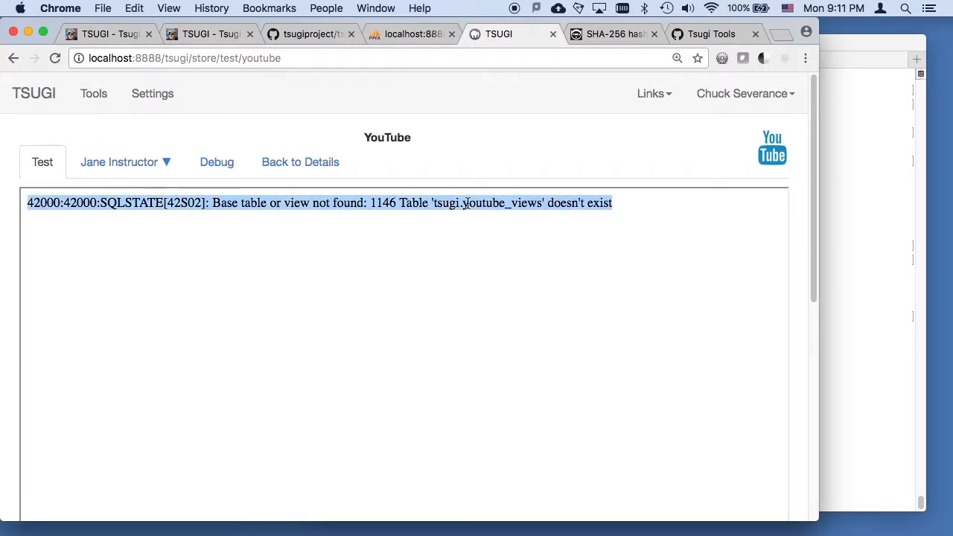
mouse_move(445, 203)
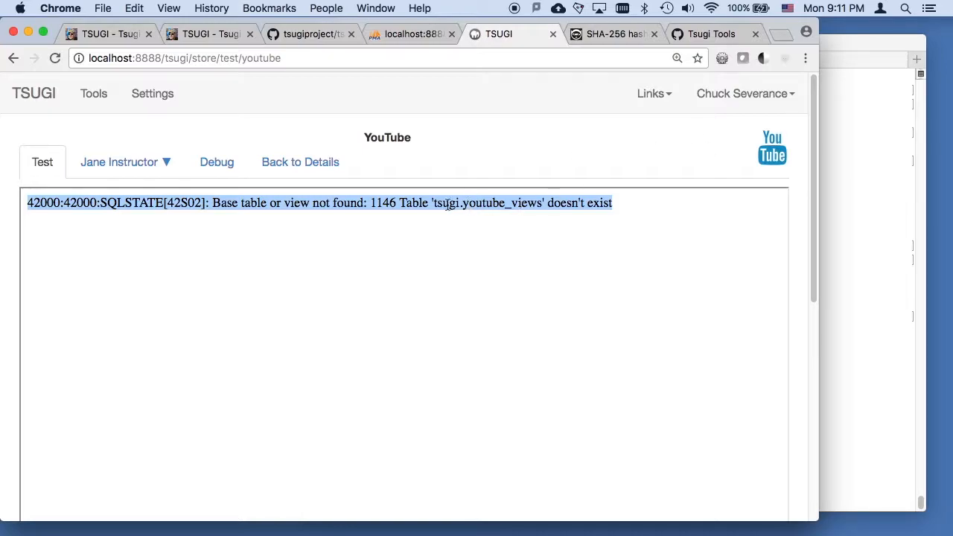
click(745, 93)
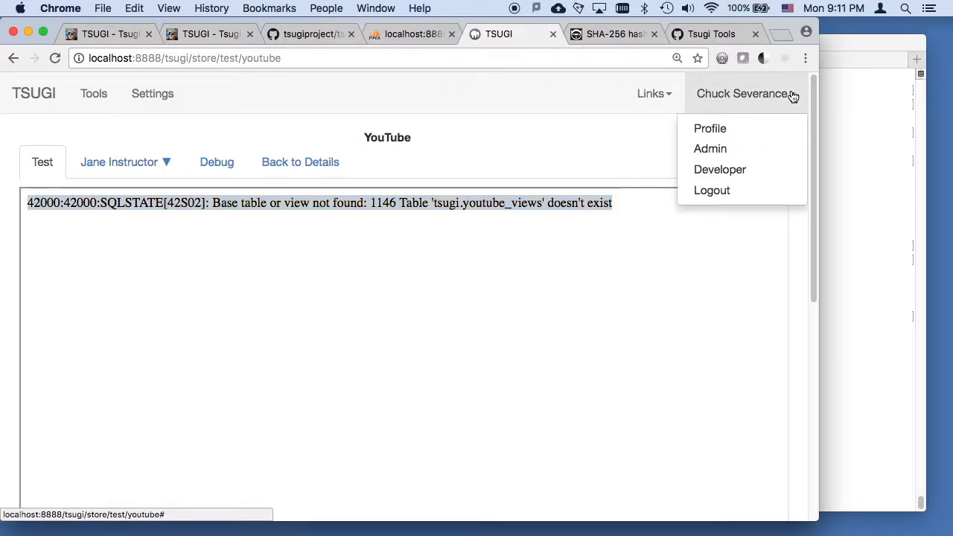
- Run Upgrade Database from the Admin page, creating the context_map and youtube_views tables
click(710, 148)
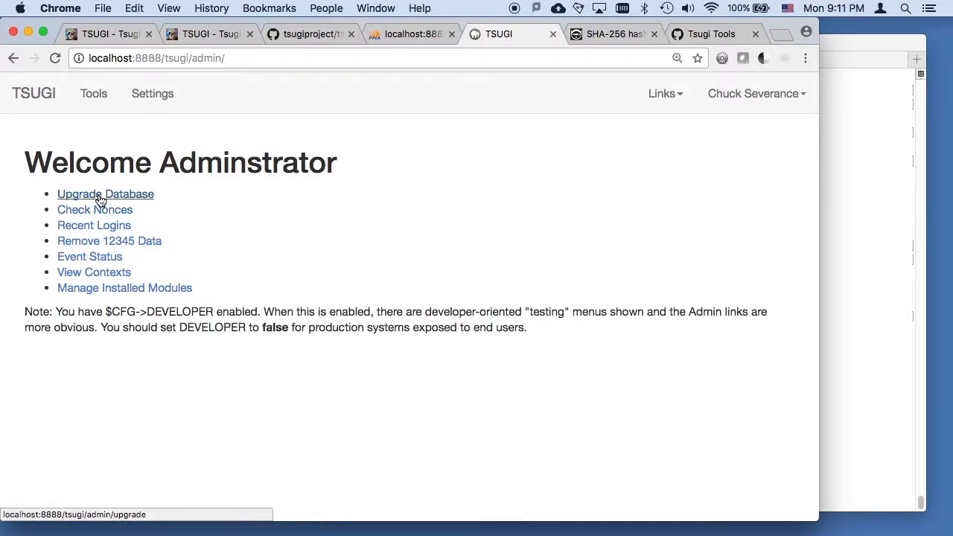
mouse_move(105, 194)
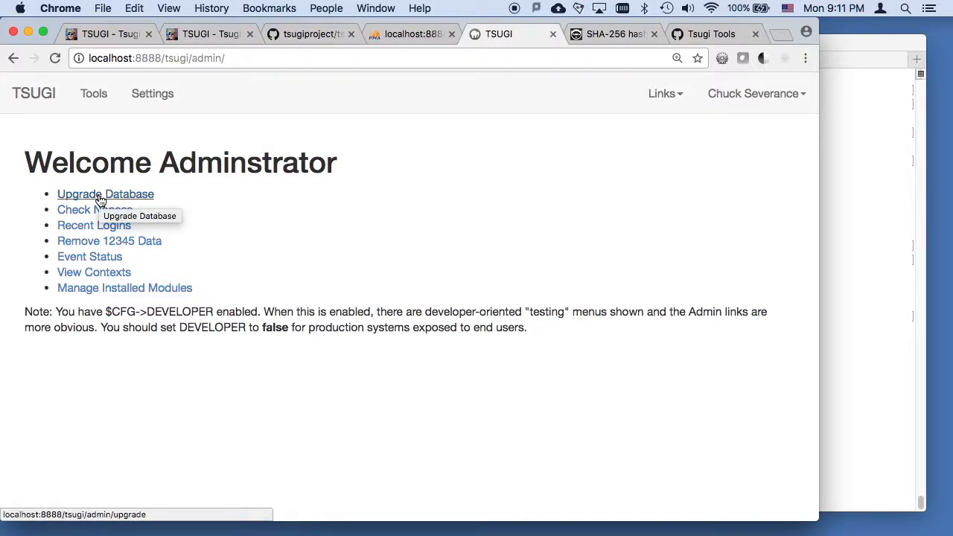
click(105, 194)
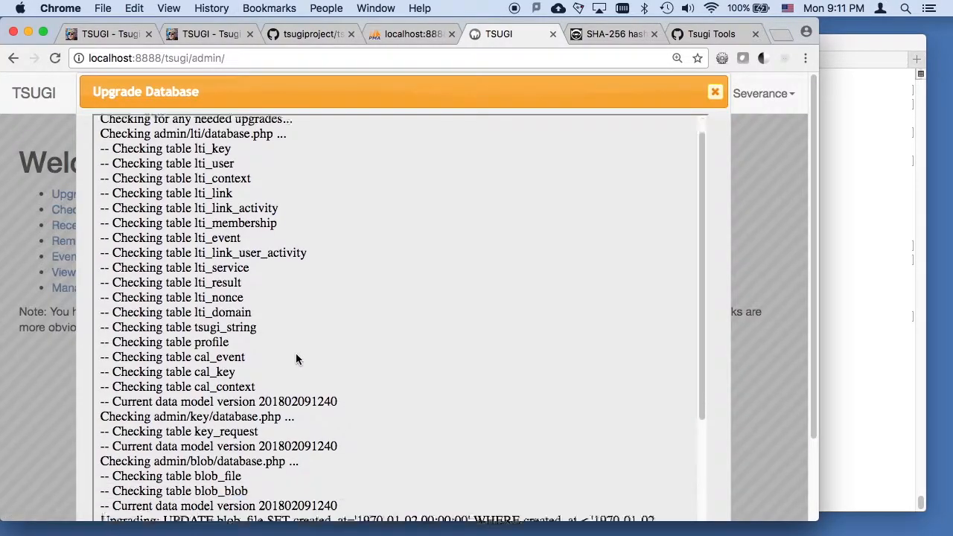
scroll(down, 3)
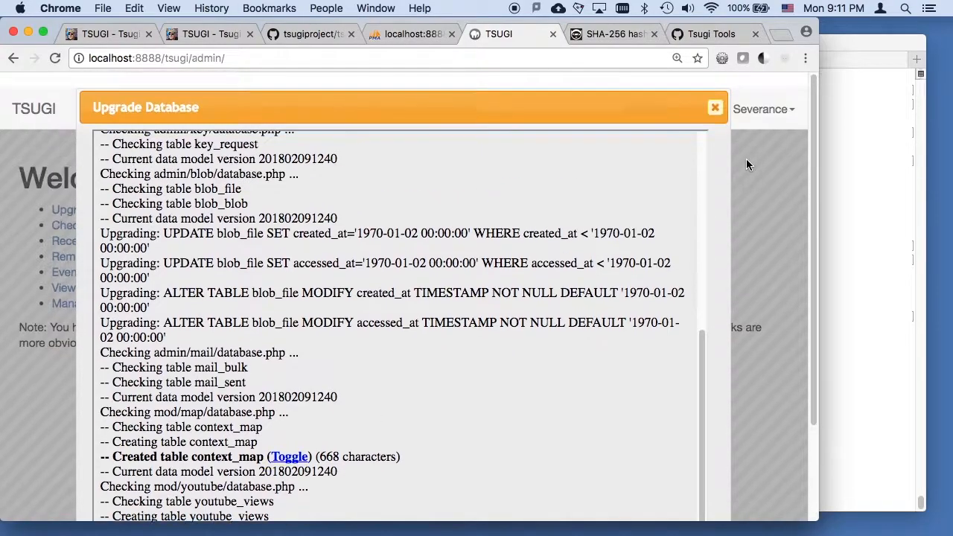
click(714, 106)
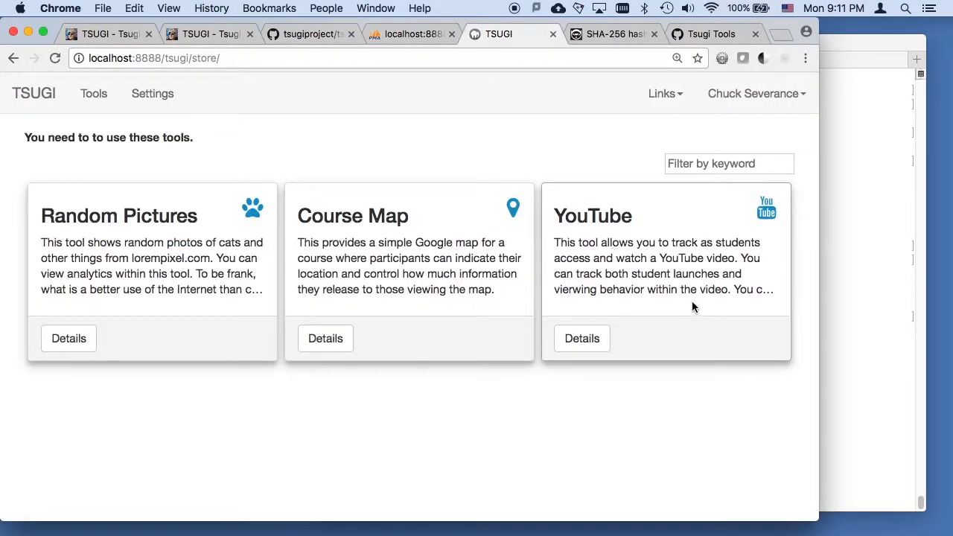
- Edit and save the YouTube tool's video ID twice, then bring up the test identities
click(582, 338)
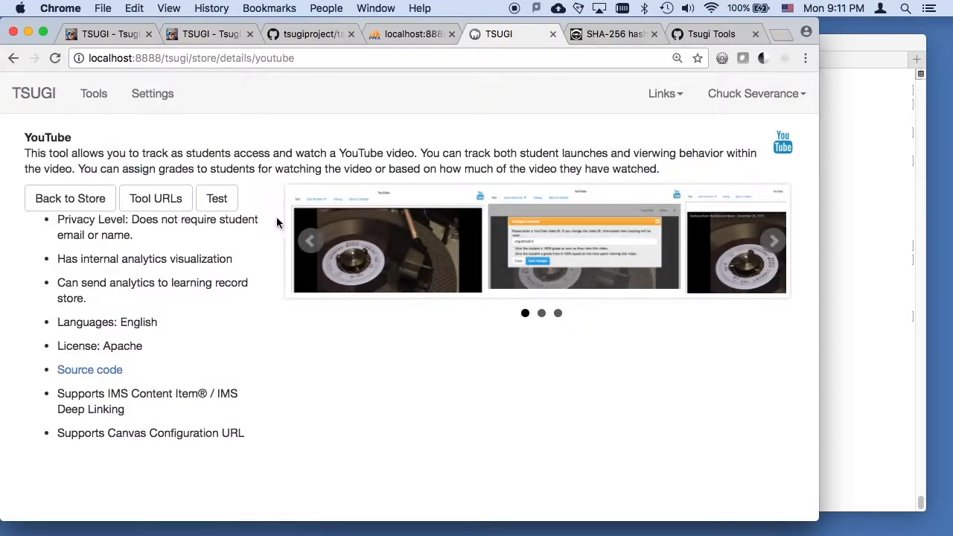
click(216, 198)
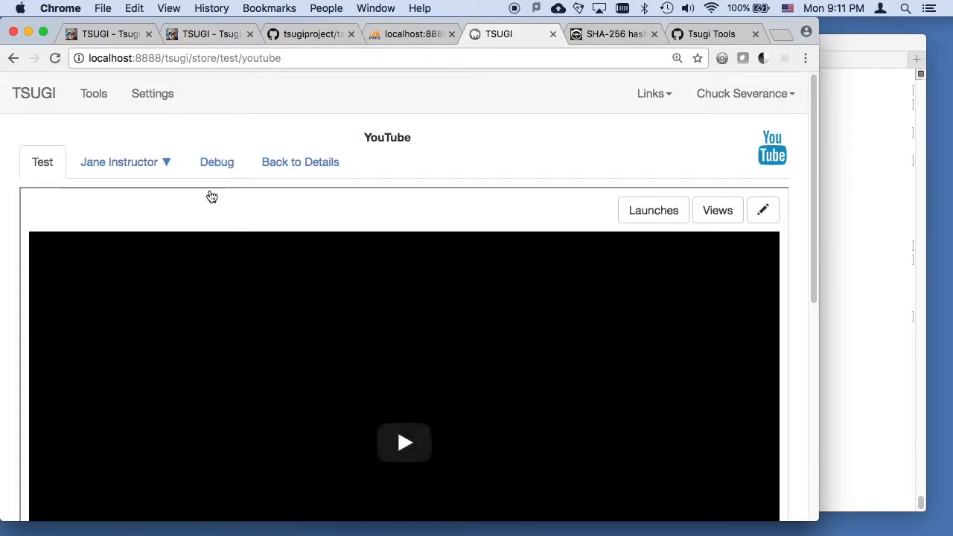
click(762, 210)
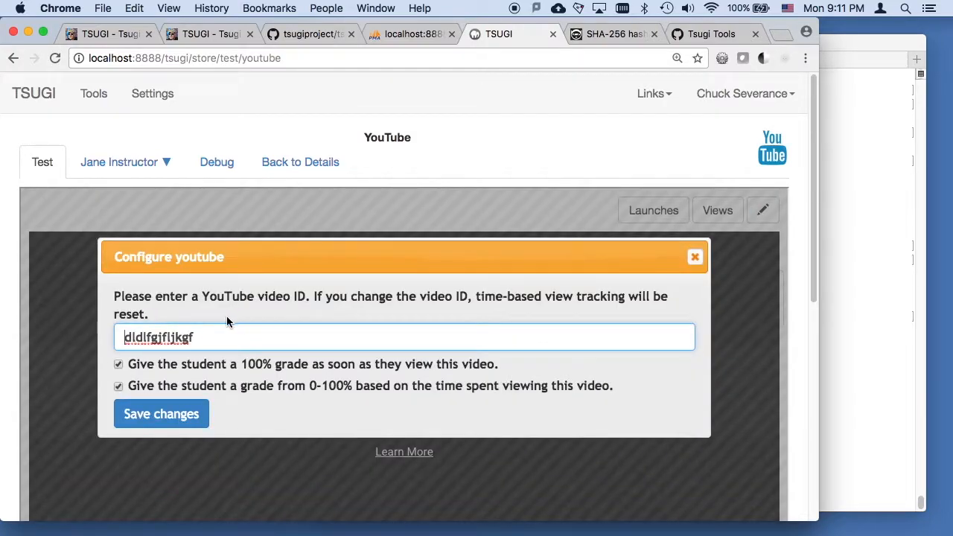
click(161, 413)
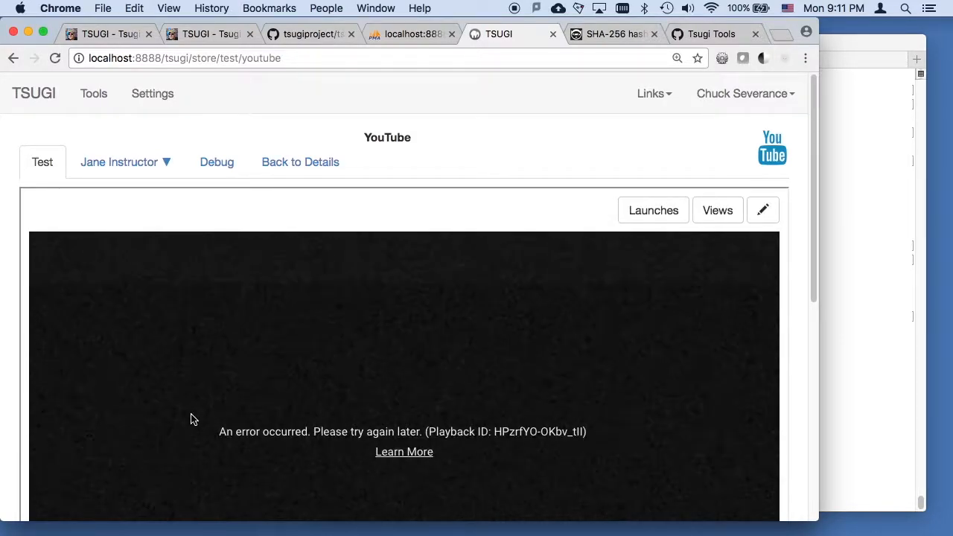
click(762, 210)
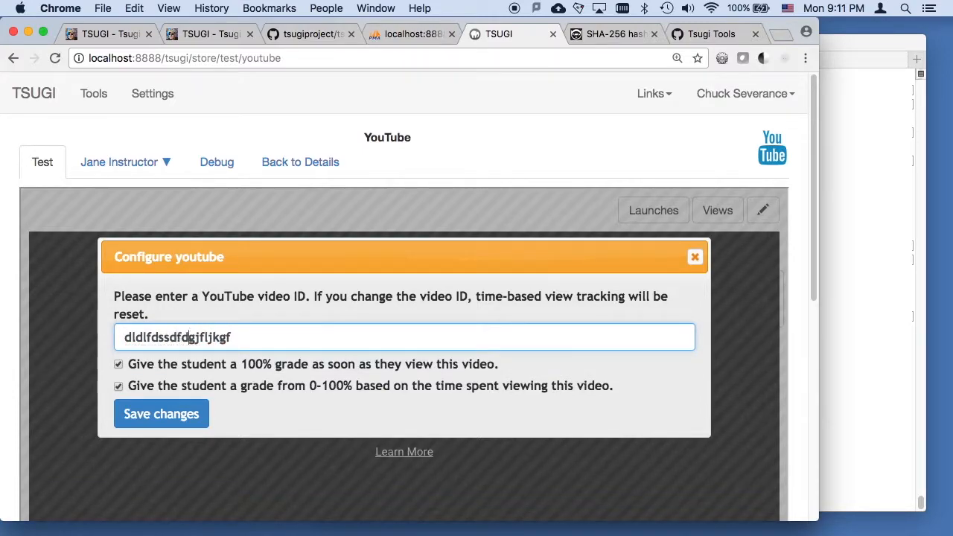
click(161, 414)
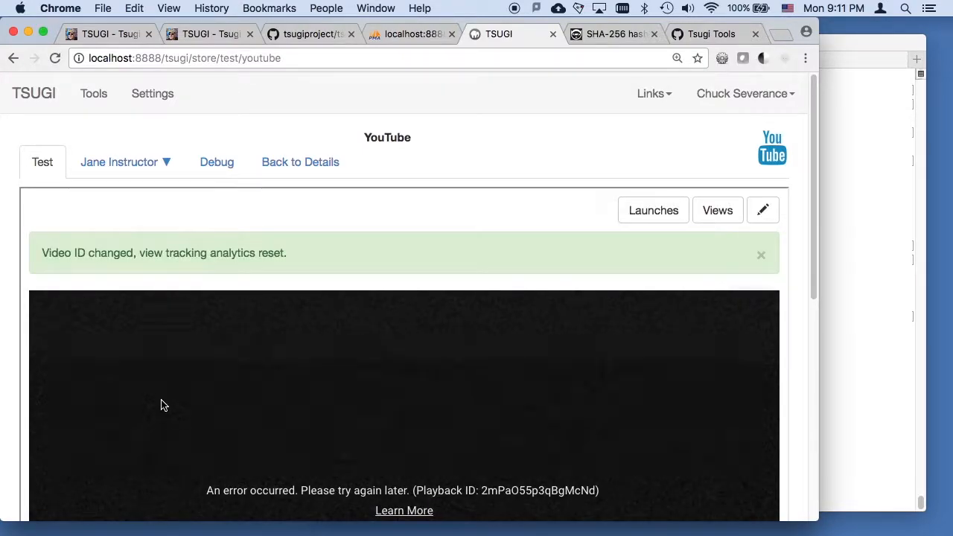
click(125, 162)
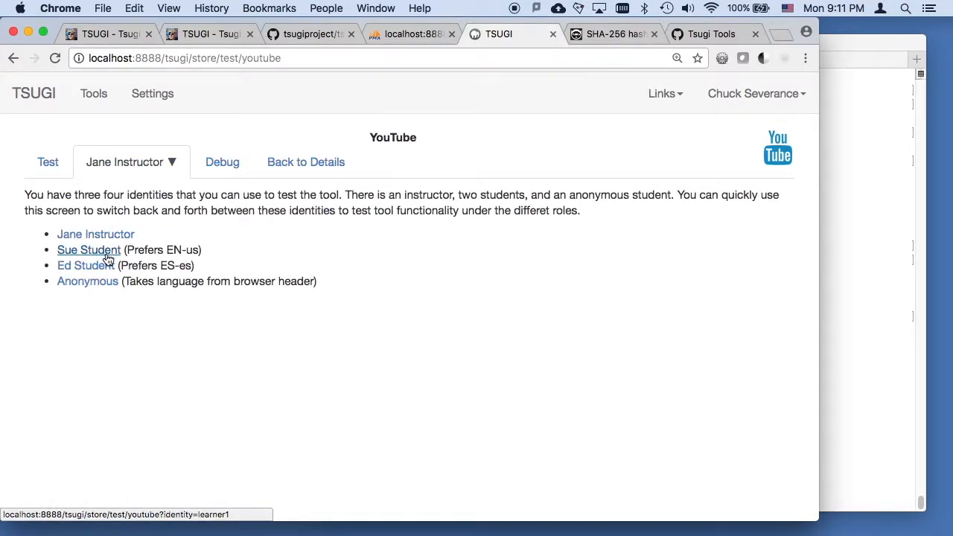
- Launch the YouTube tool as Sue Student, then Ed Student, then back as Jane Instructor
click(88, 249)
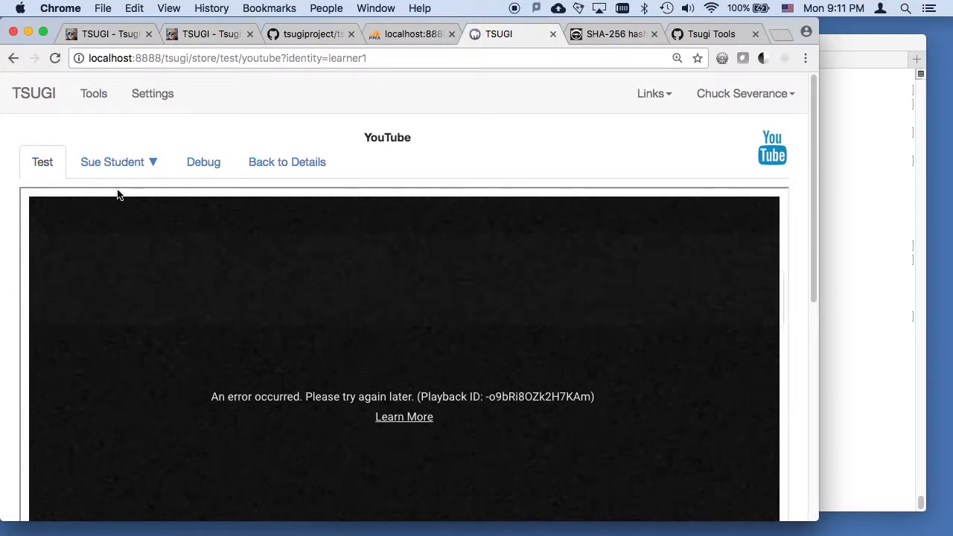
mouse_move(732, 201)
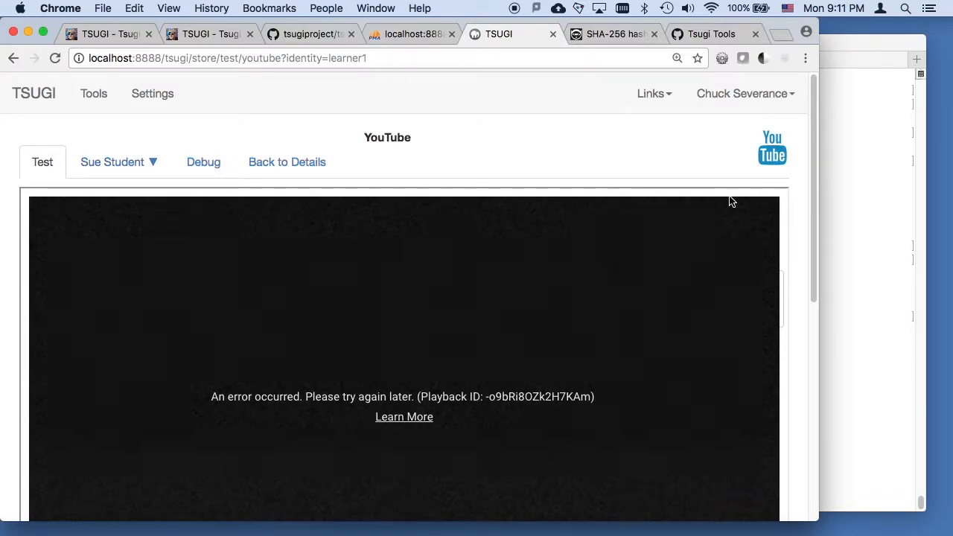
mouse_move(119, 162)
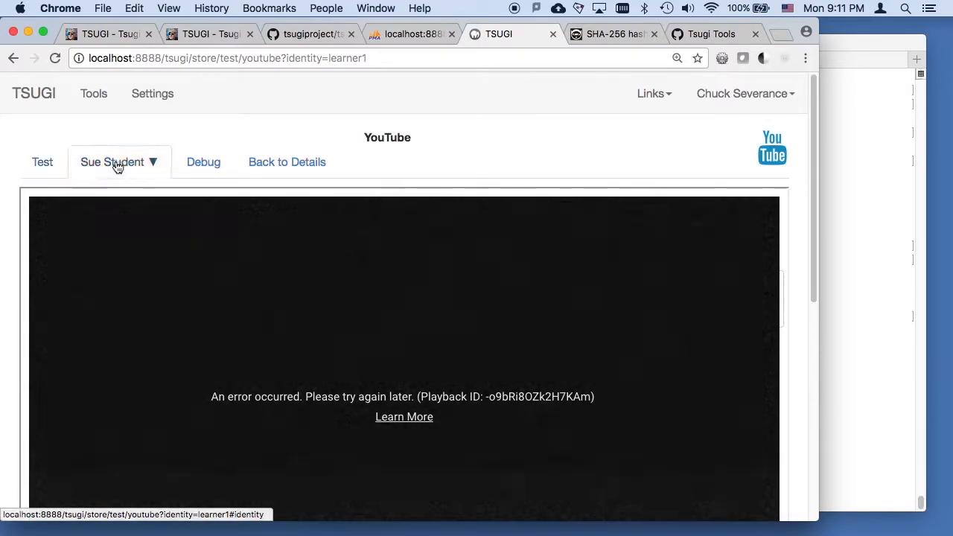
click(119, 161)
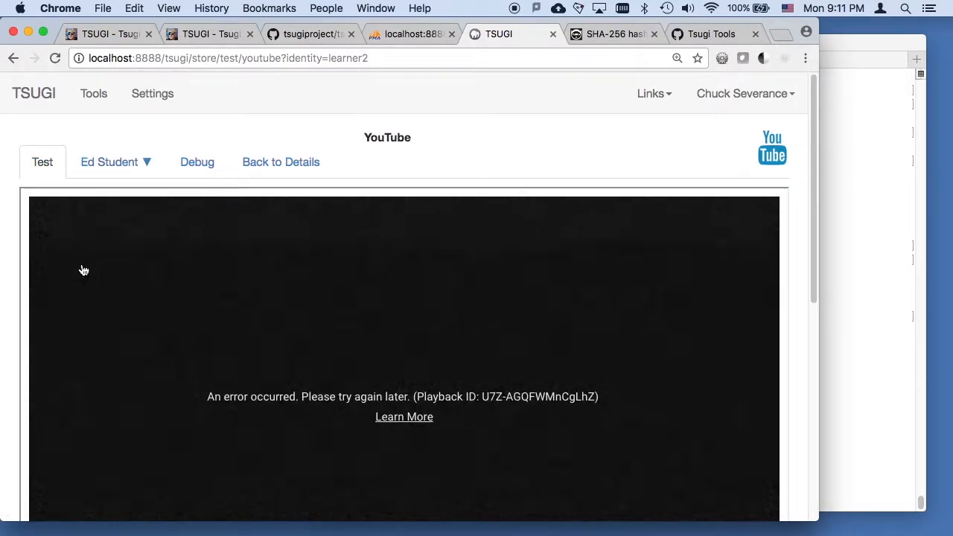
click(115, 162)
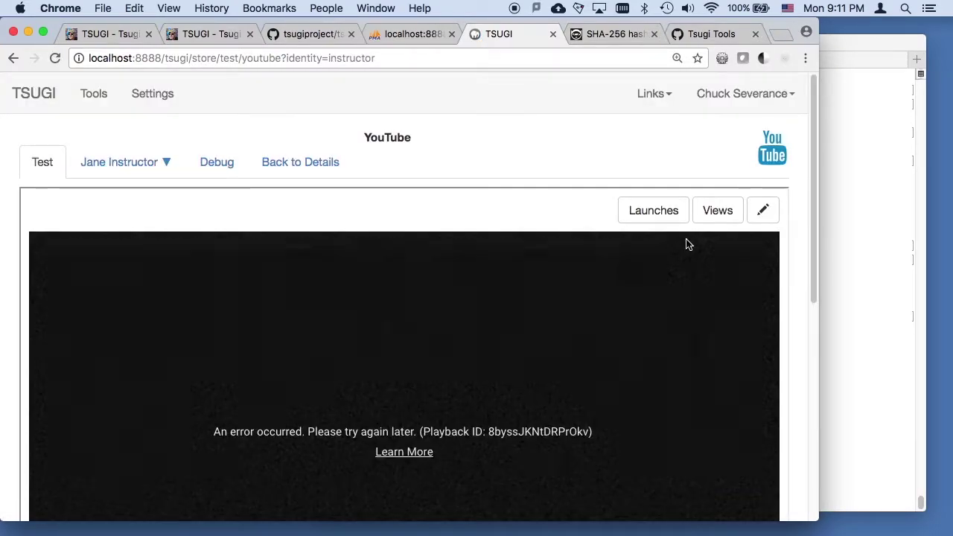
- Review the YouTube tool's Launches analytics chart, then return to its store details page
click(653, 210)
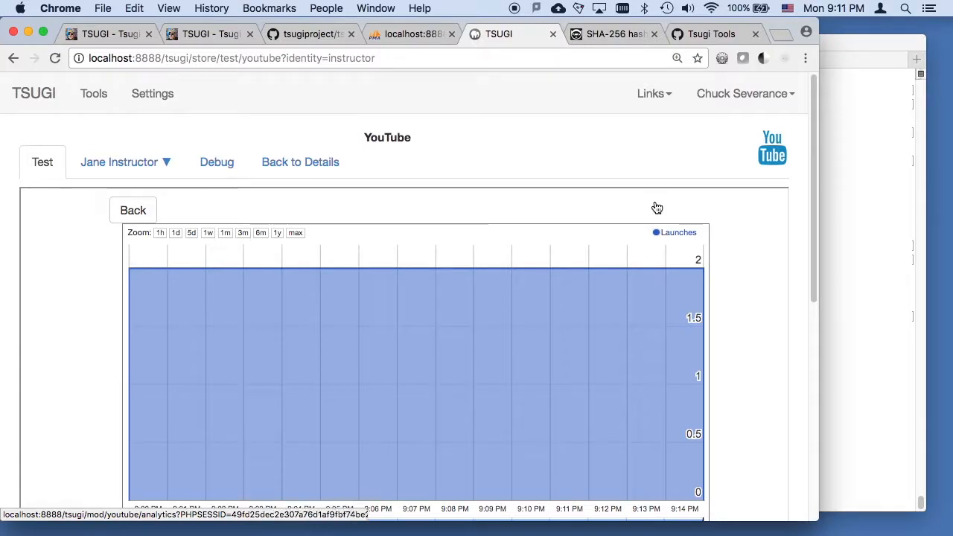
mouse_move(572, 317)
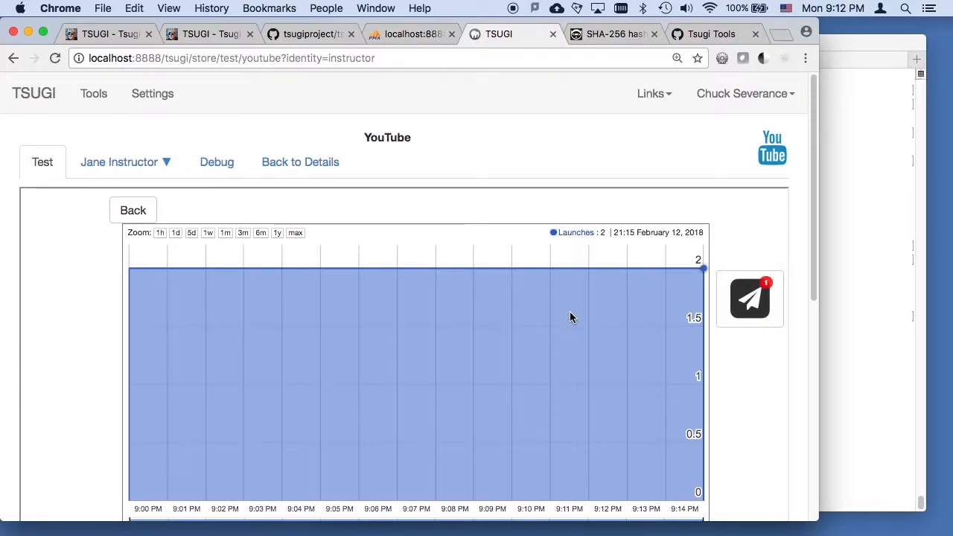
scroll(down, 3)
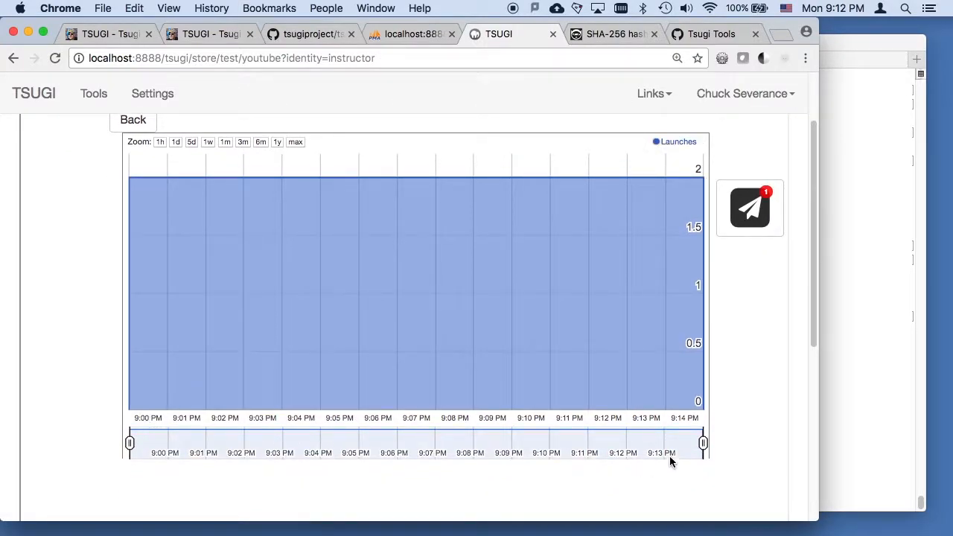
scroll(up, 3)
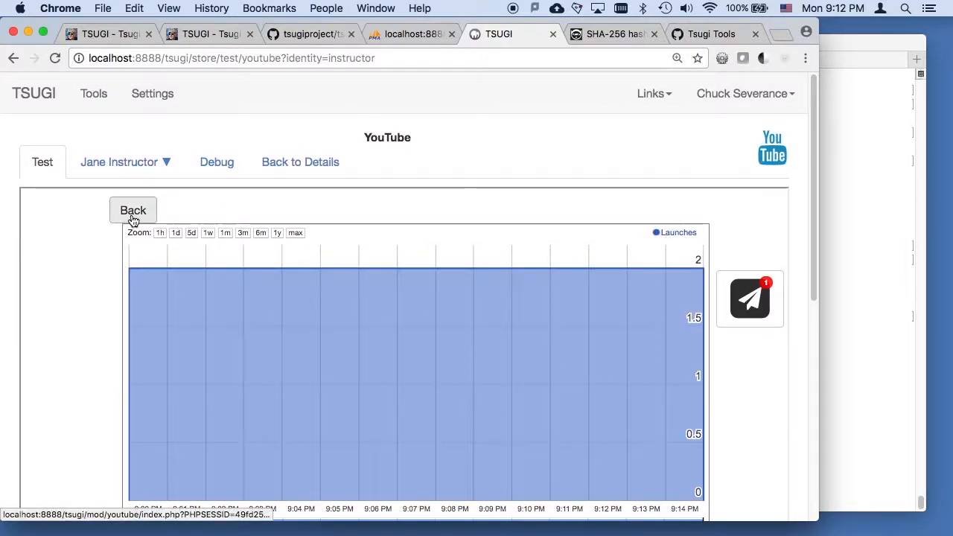
click(133, 210)
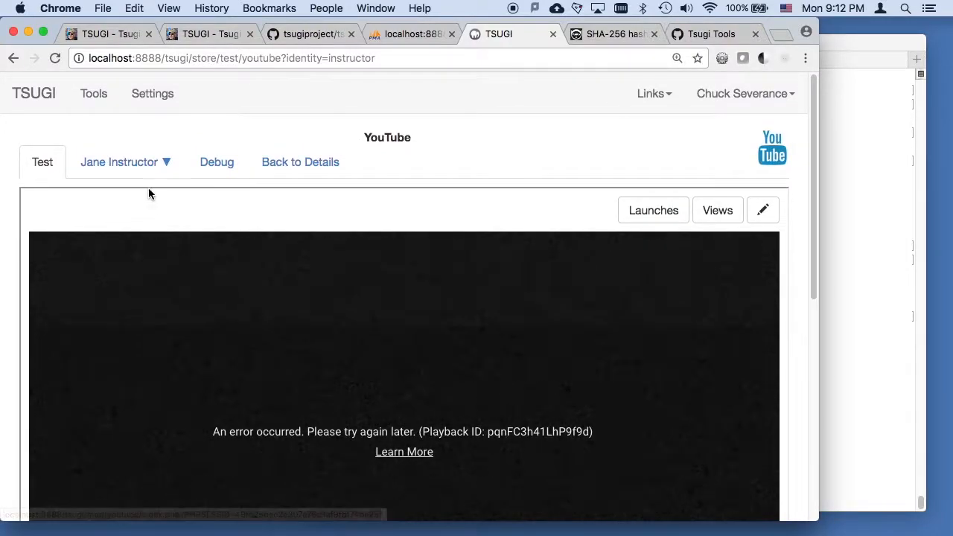
mouse_move(300, 161)
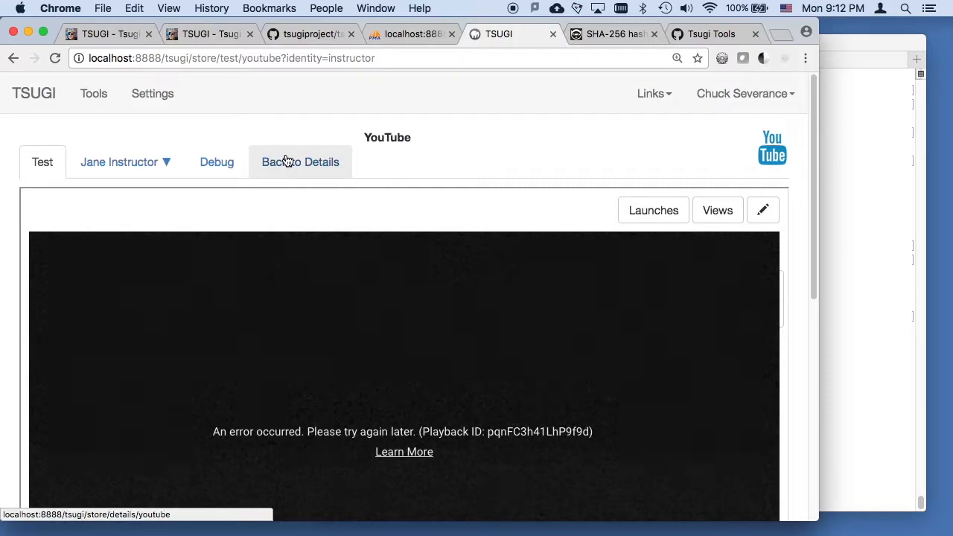
click(300, 162)
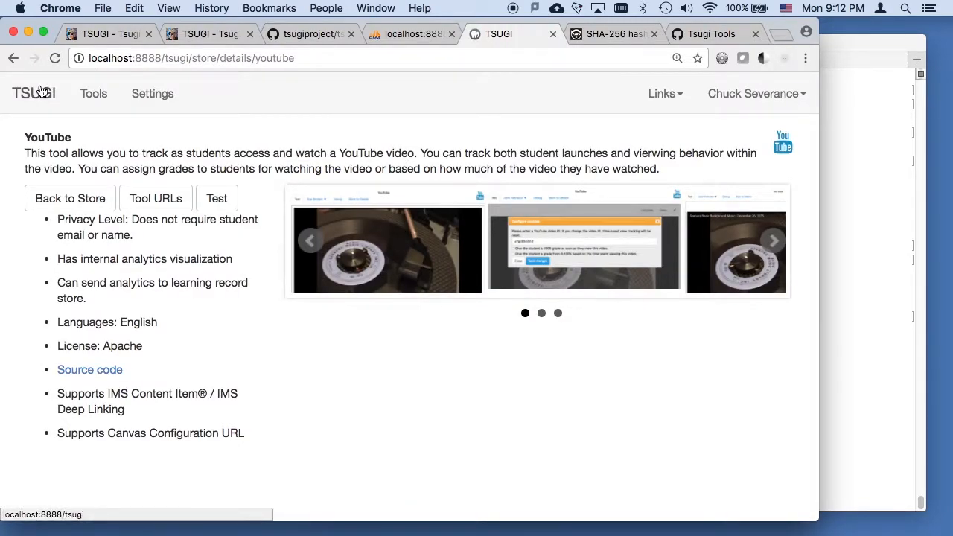
- Browse the tsugi database's 26 tables in phpMyAdmin, including youtube_views and youtube_views_user
click(409, 33)
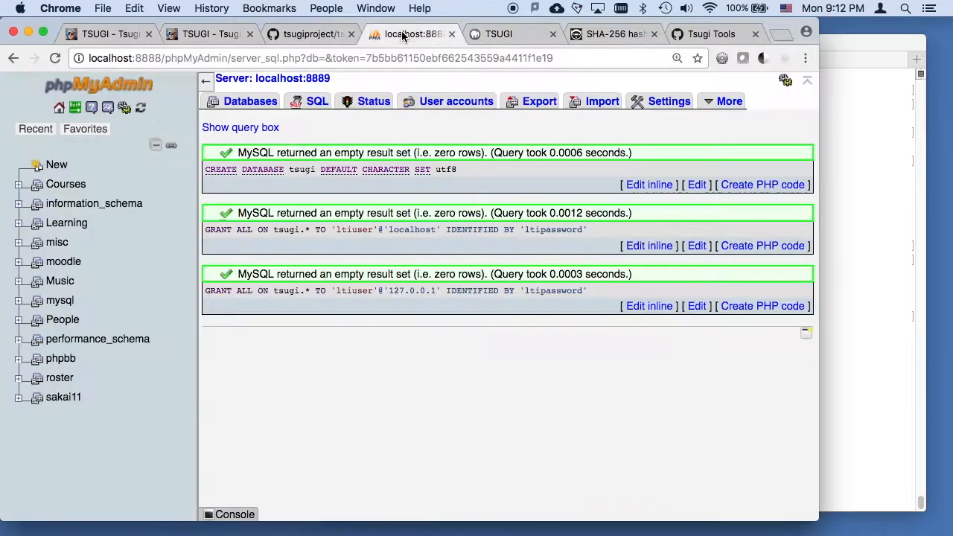
mouse_move(123, 108)
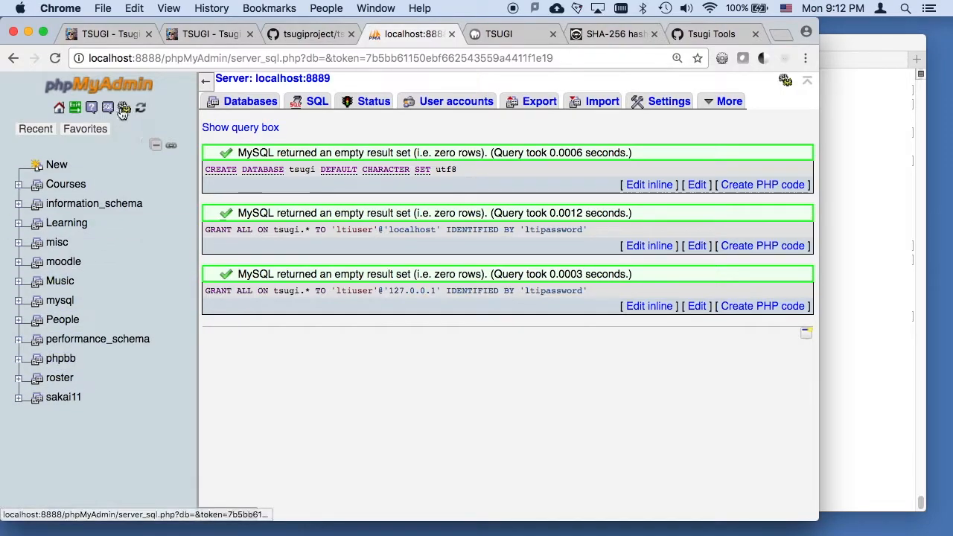
click(57, 417)
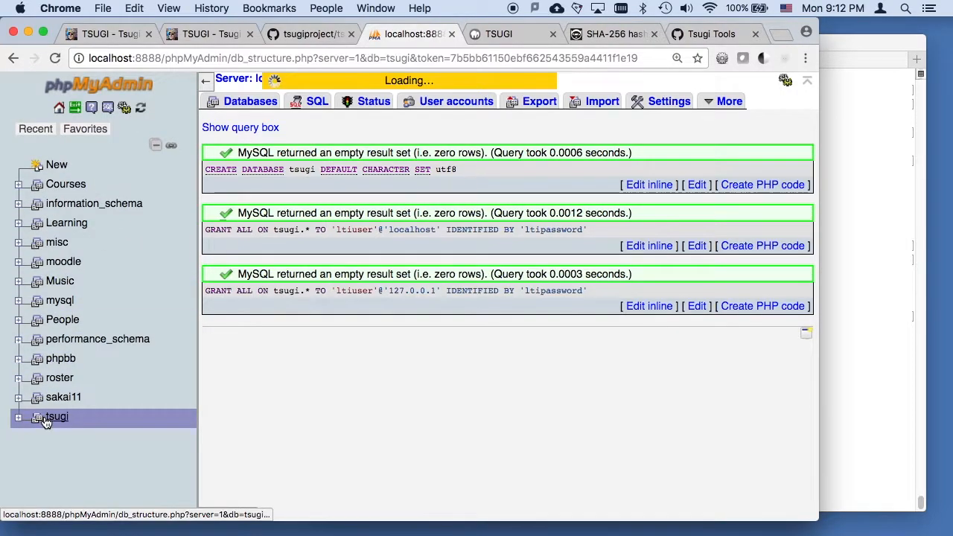
click(57, 417)
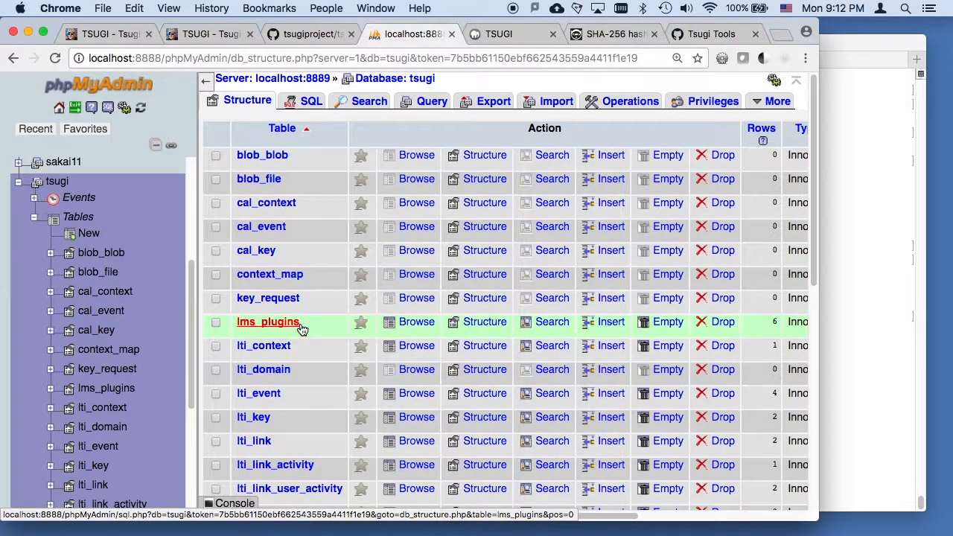
scroll(down, 3)
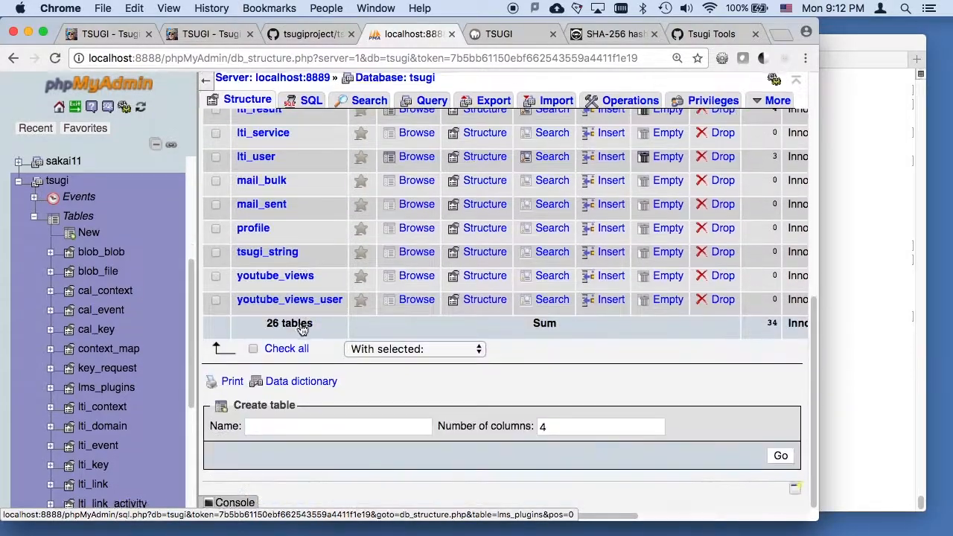
scroll(up, 3)
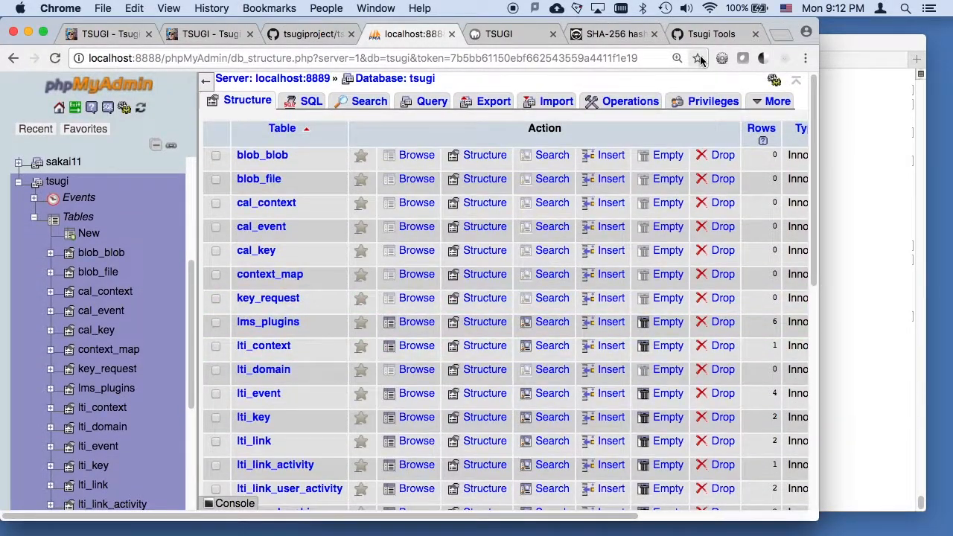
click(208, 34)
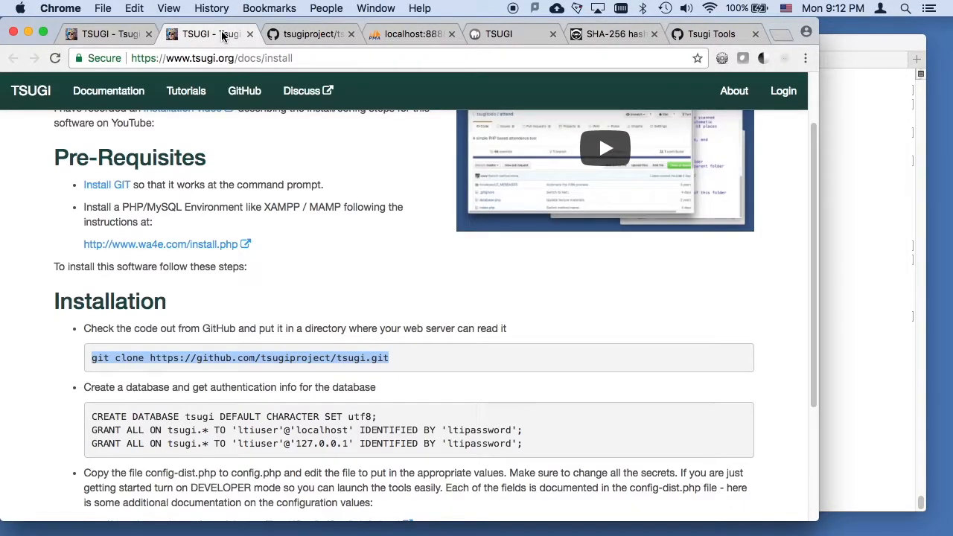
- Scroll the installation docs back to the top and switch to the tsugi.org home page
scroll(up, 3)
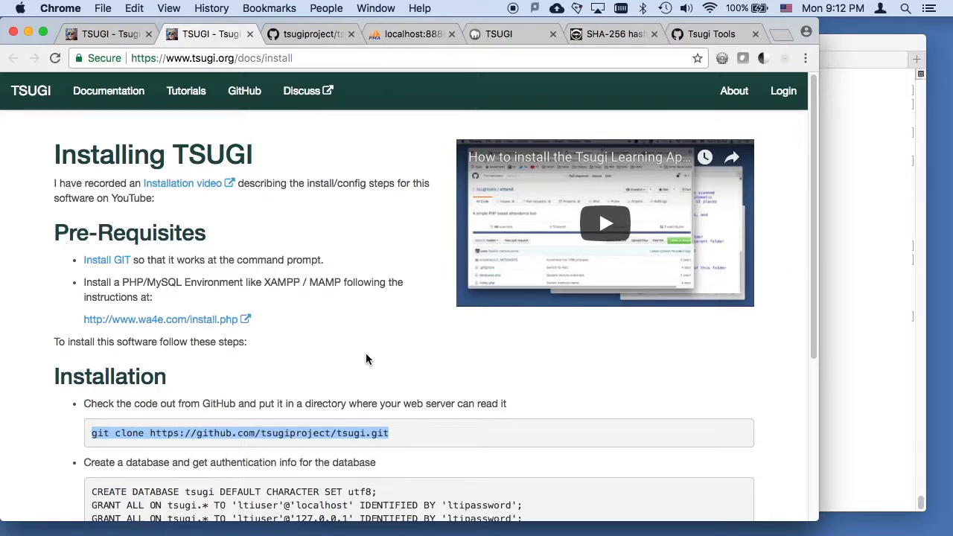
click(105, 34)
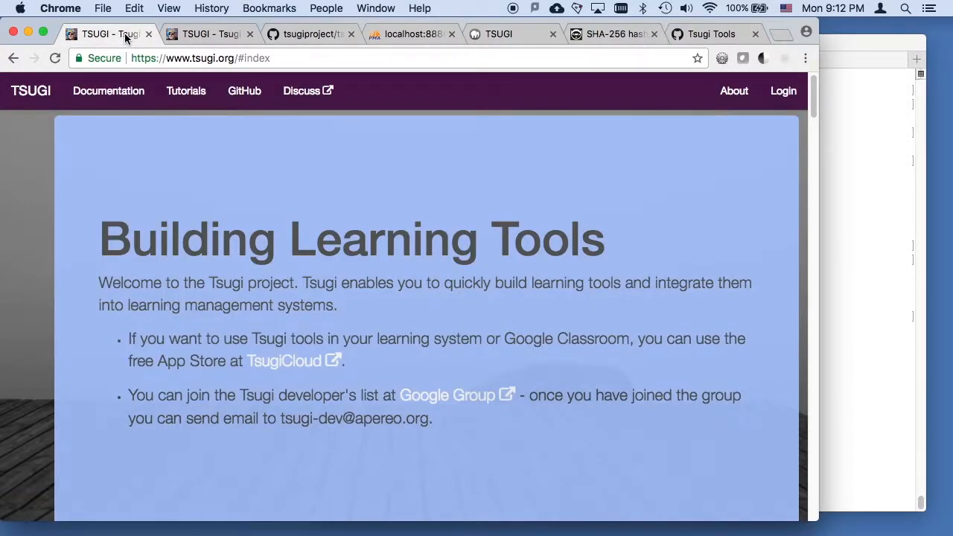